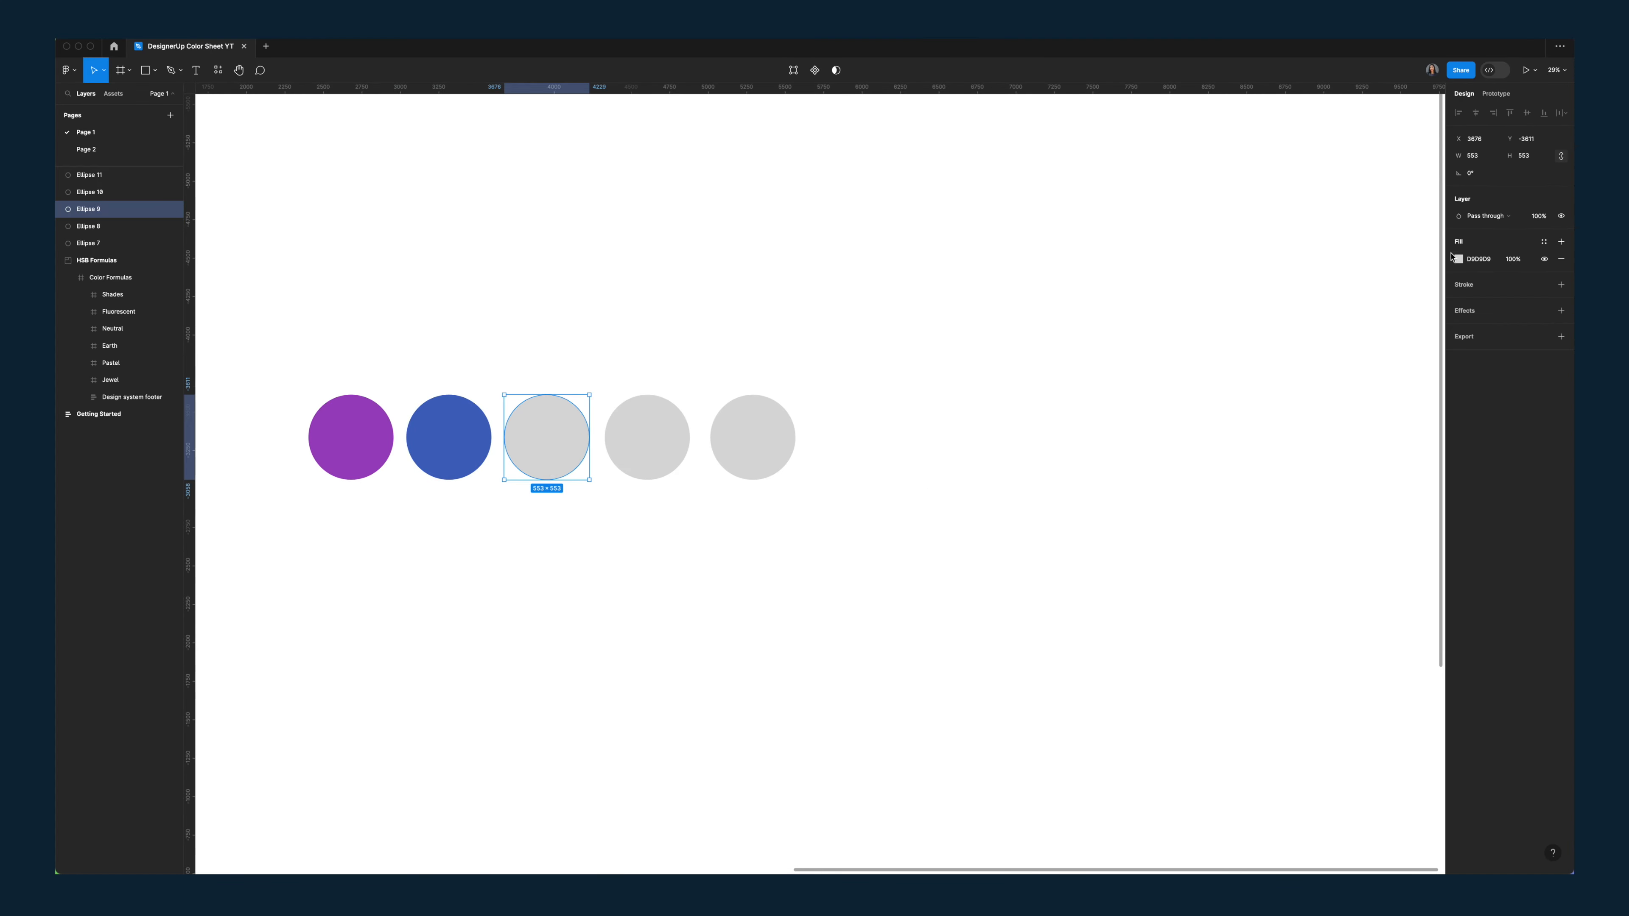
Step: Select the third circle and adjust its fill hue before switching to the landing page mockup
left_click(1458, 259)
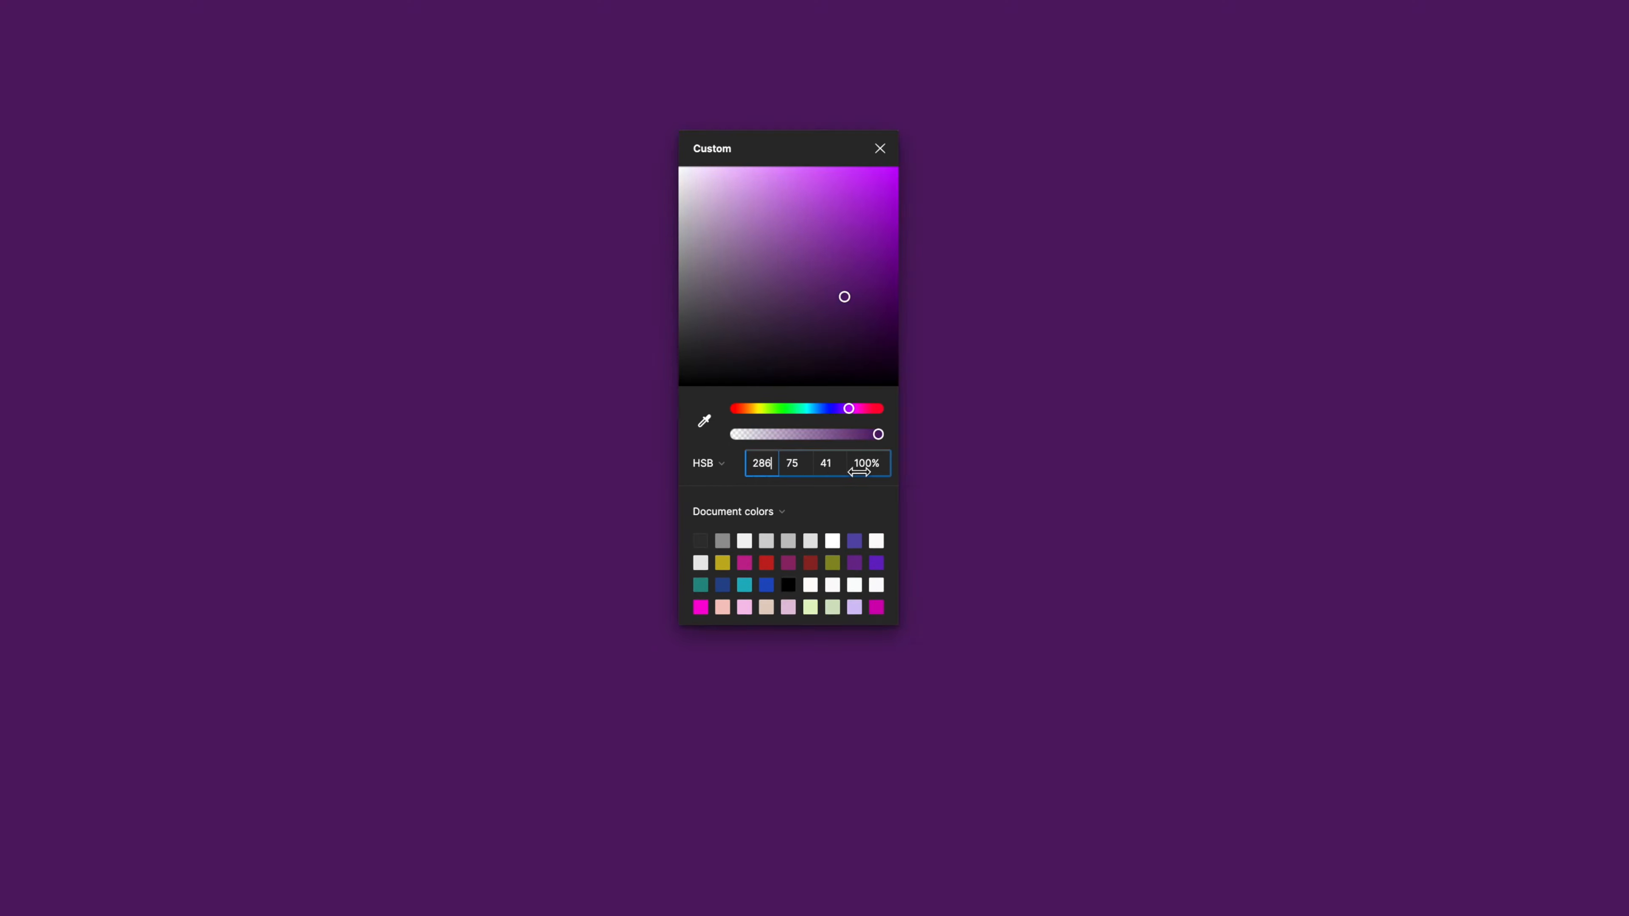
left_click(879, 147)
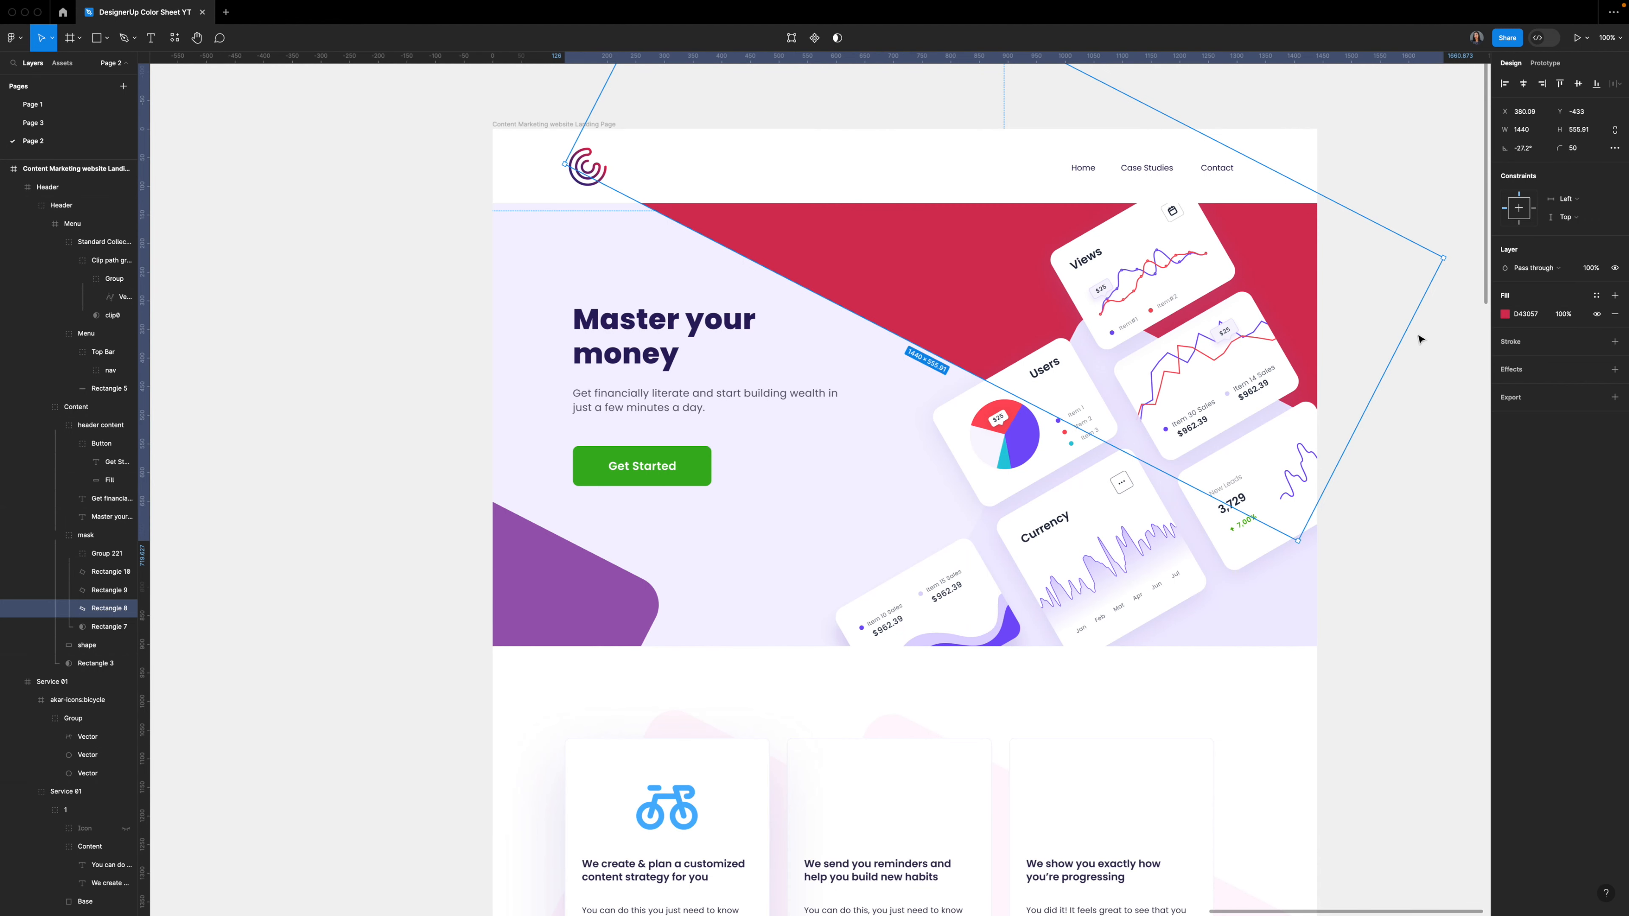
left_click(1504, 314)
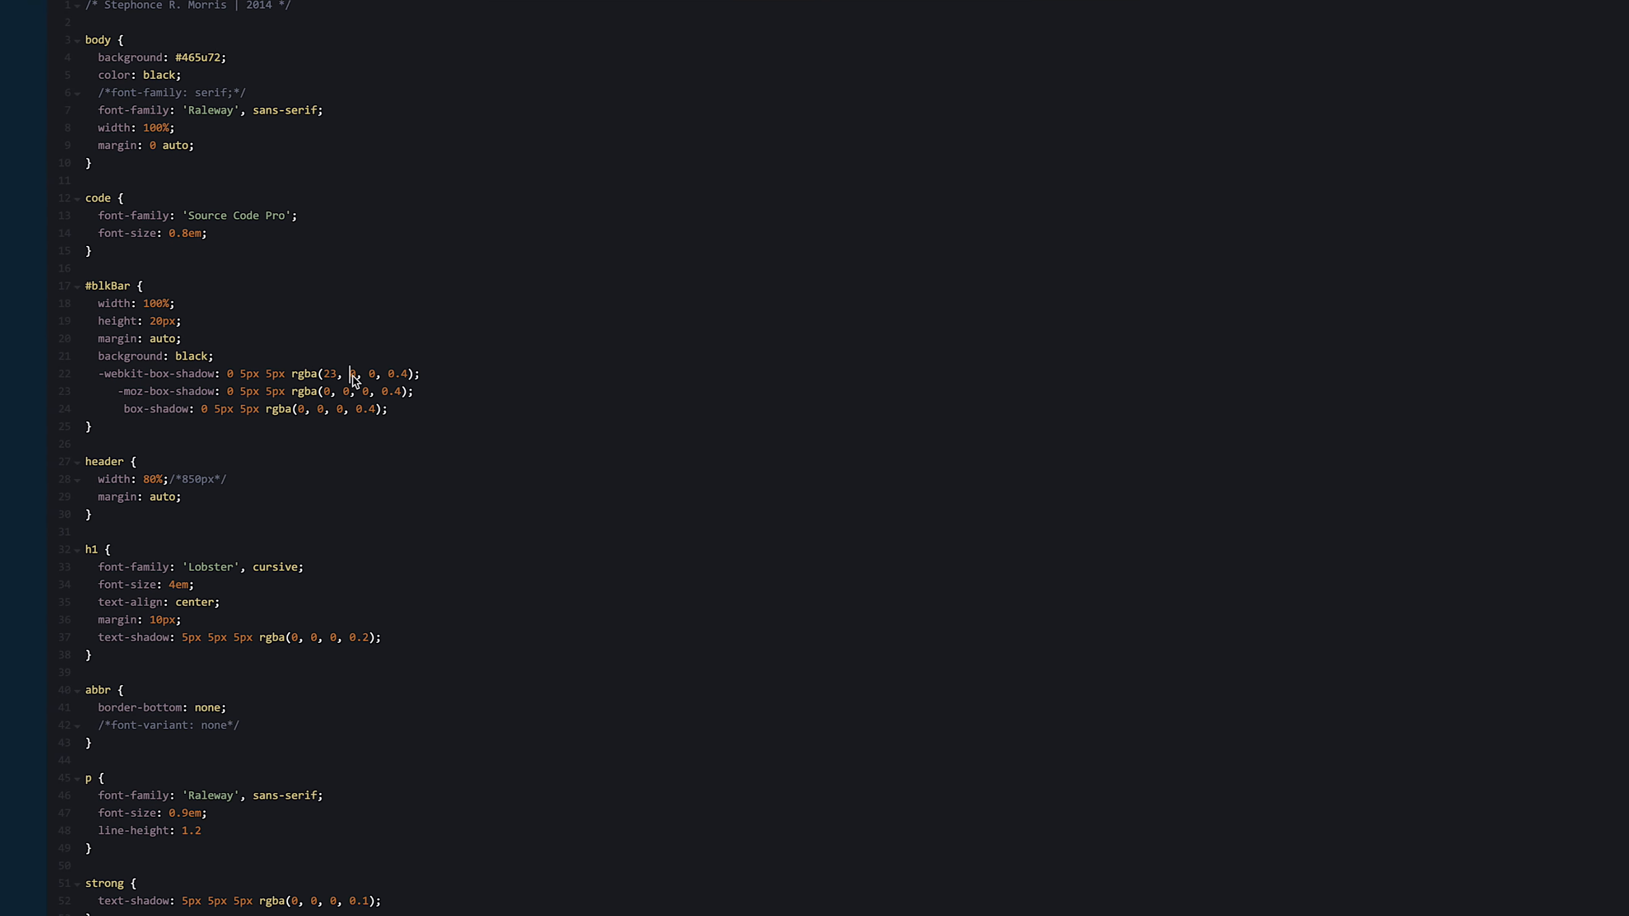
Step: Write the body rule's background in the CSS stylesheet as the hex value #465u72
type("16")
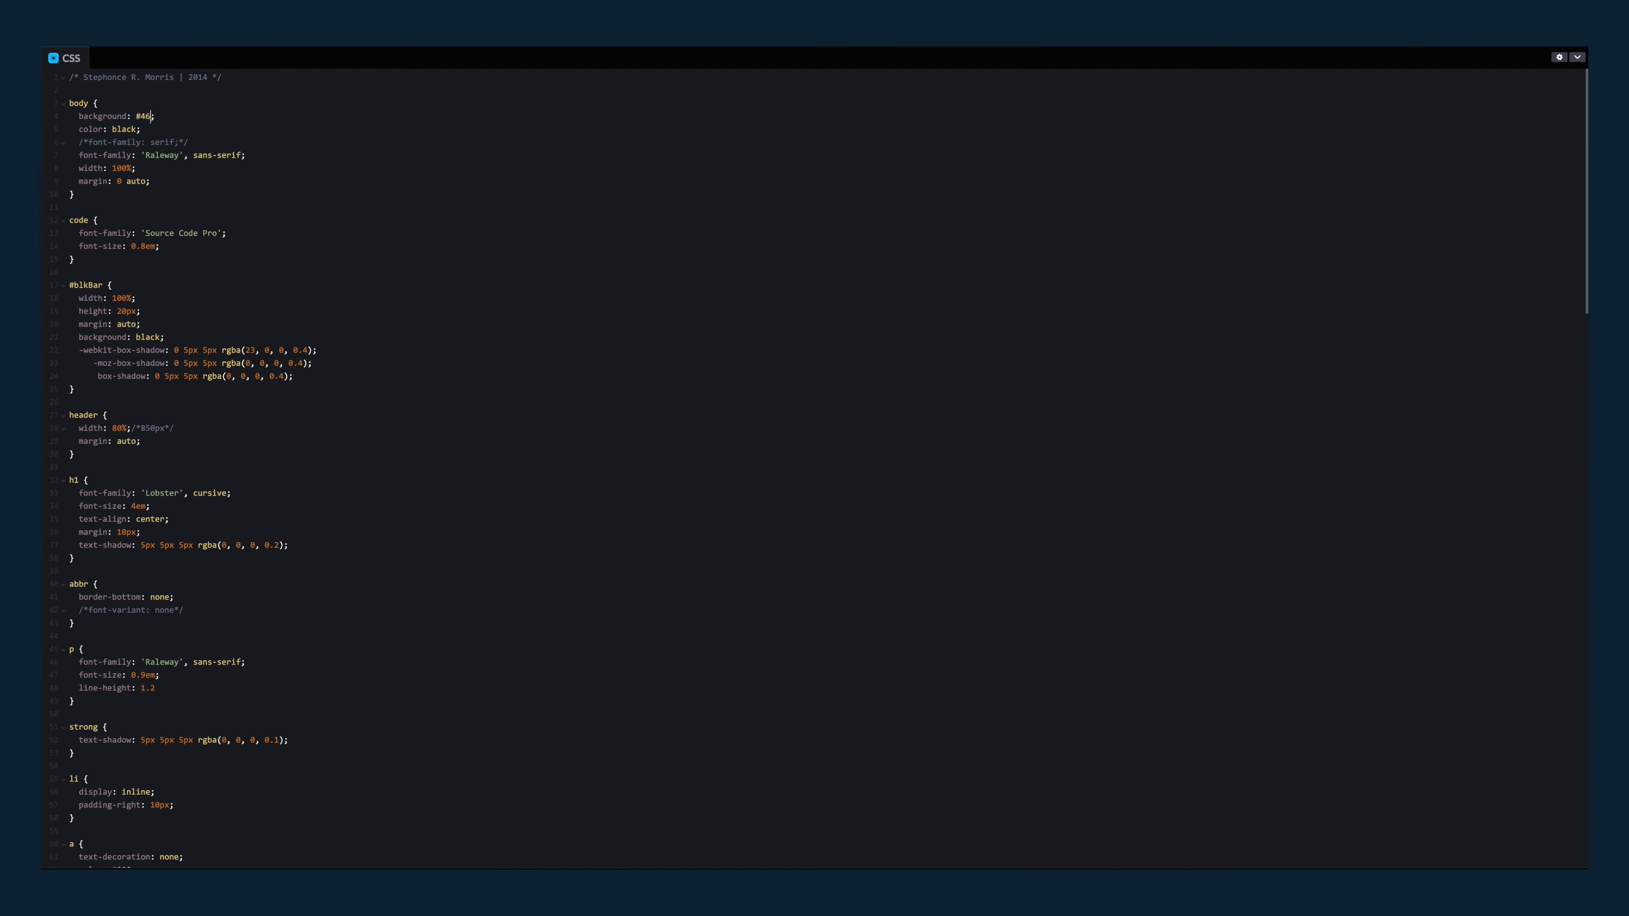
type("u72")
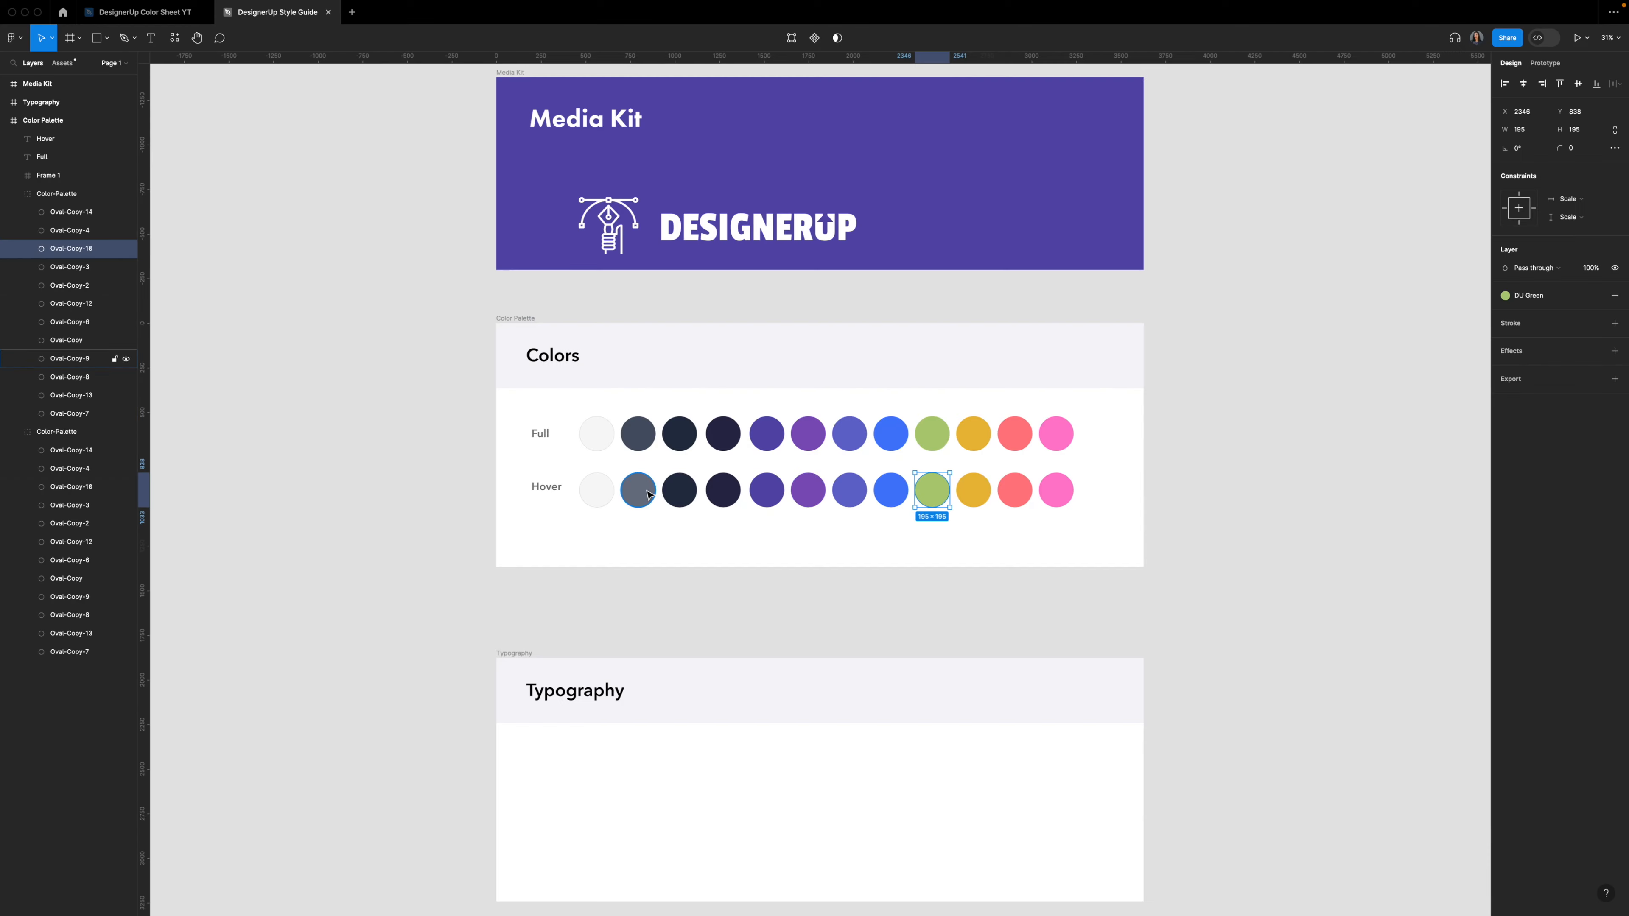
Step: Append /16 to the channel values so the explainer reads 40/16, 170/16 and 200/16
left_click(889, 490)
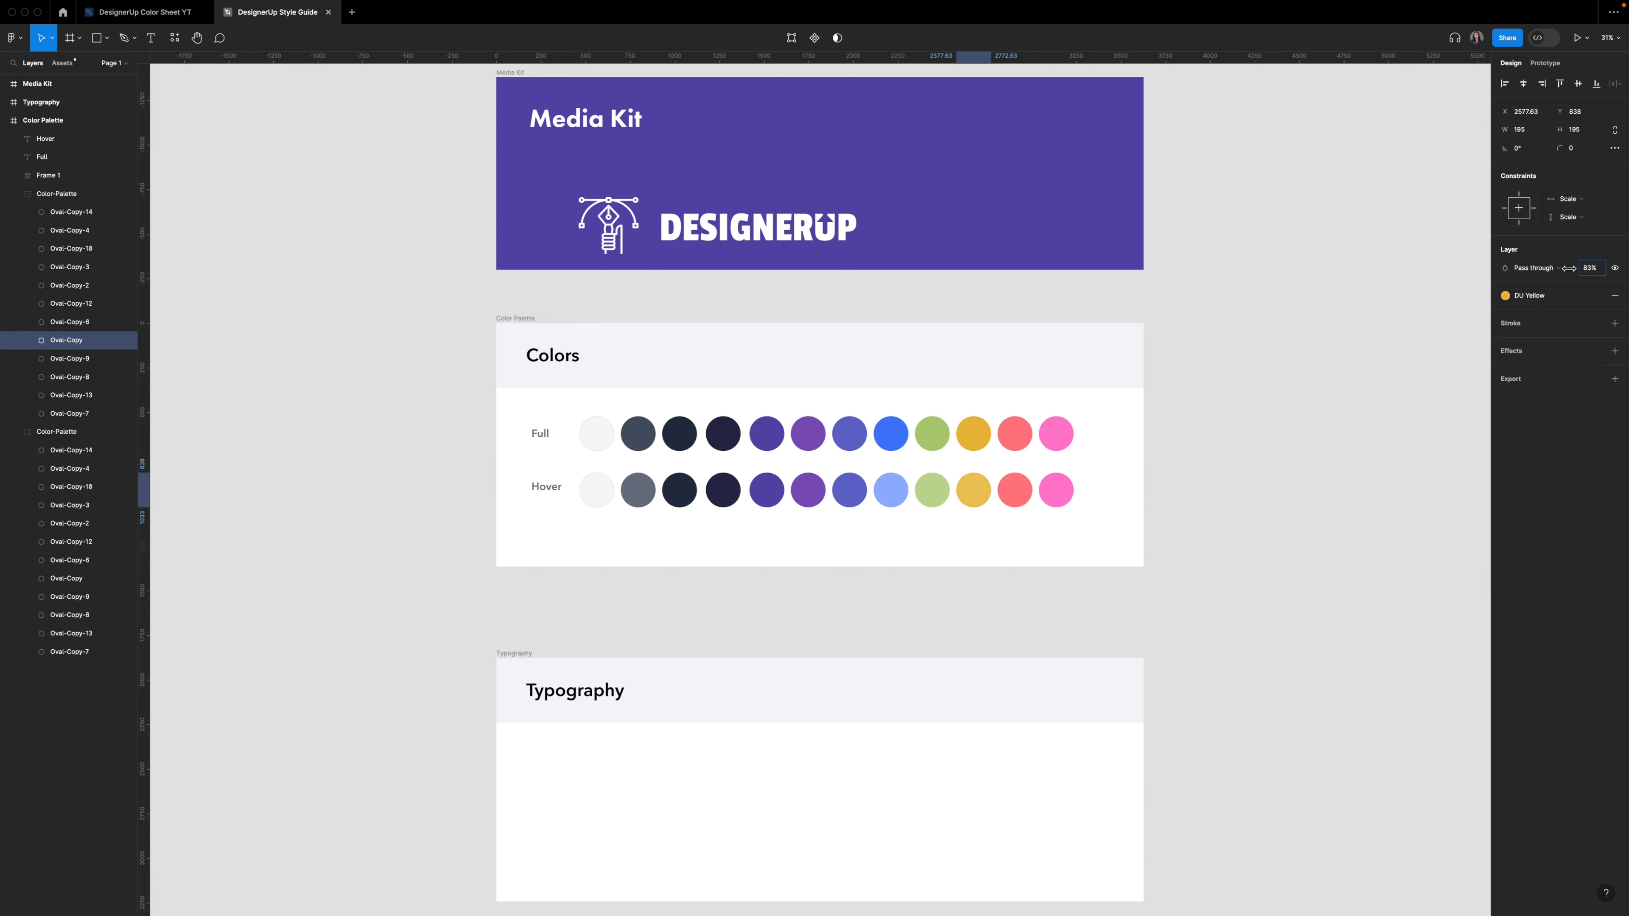
left_click(1056, 490)
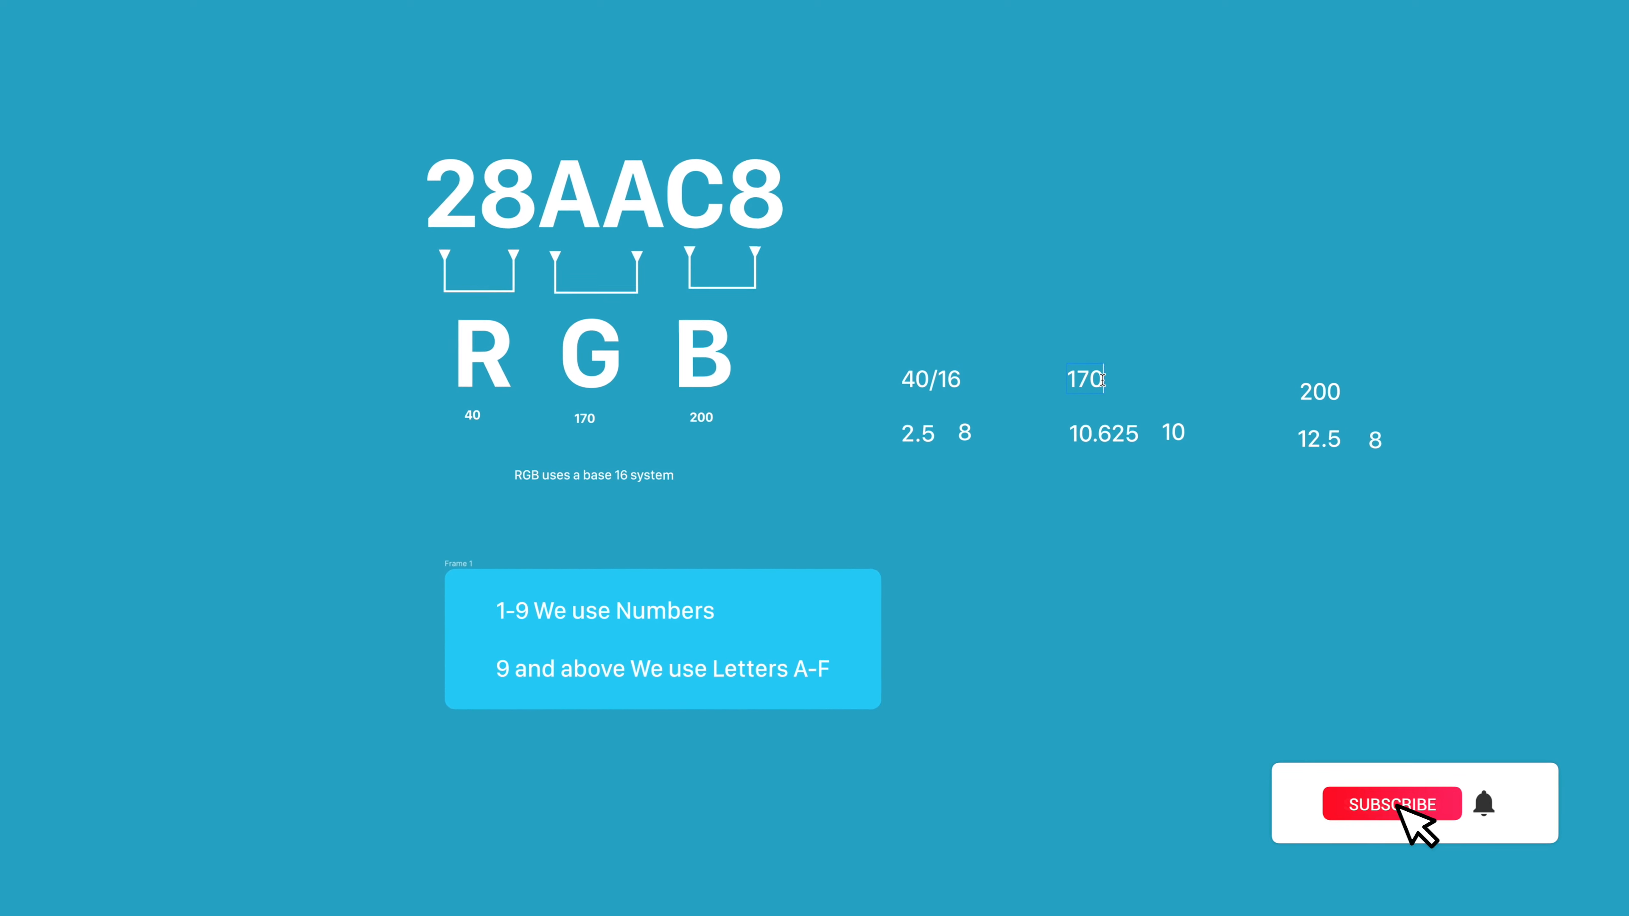
left_click(1392, 804)
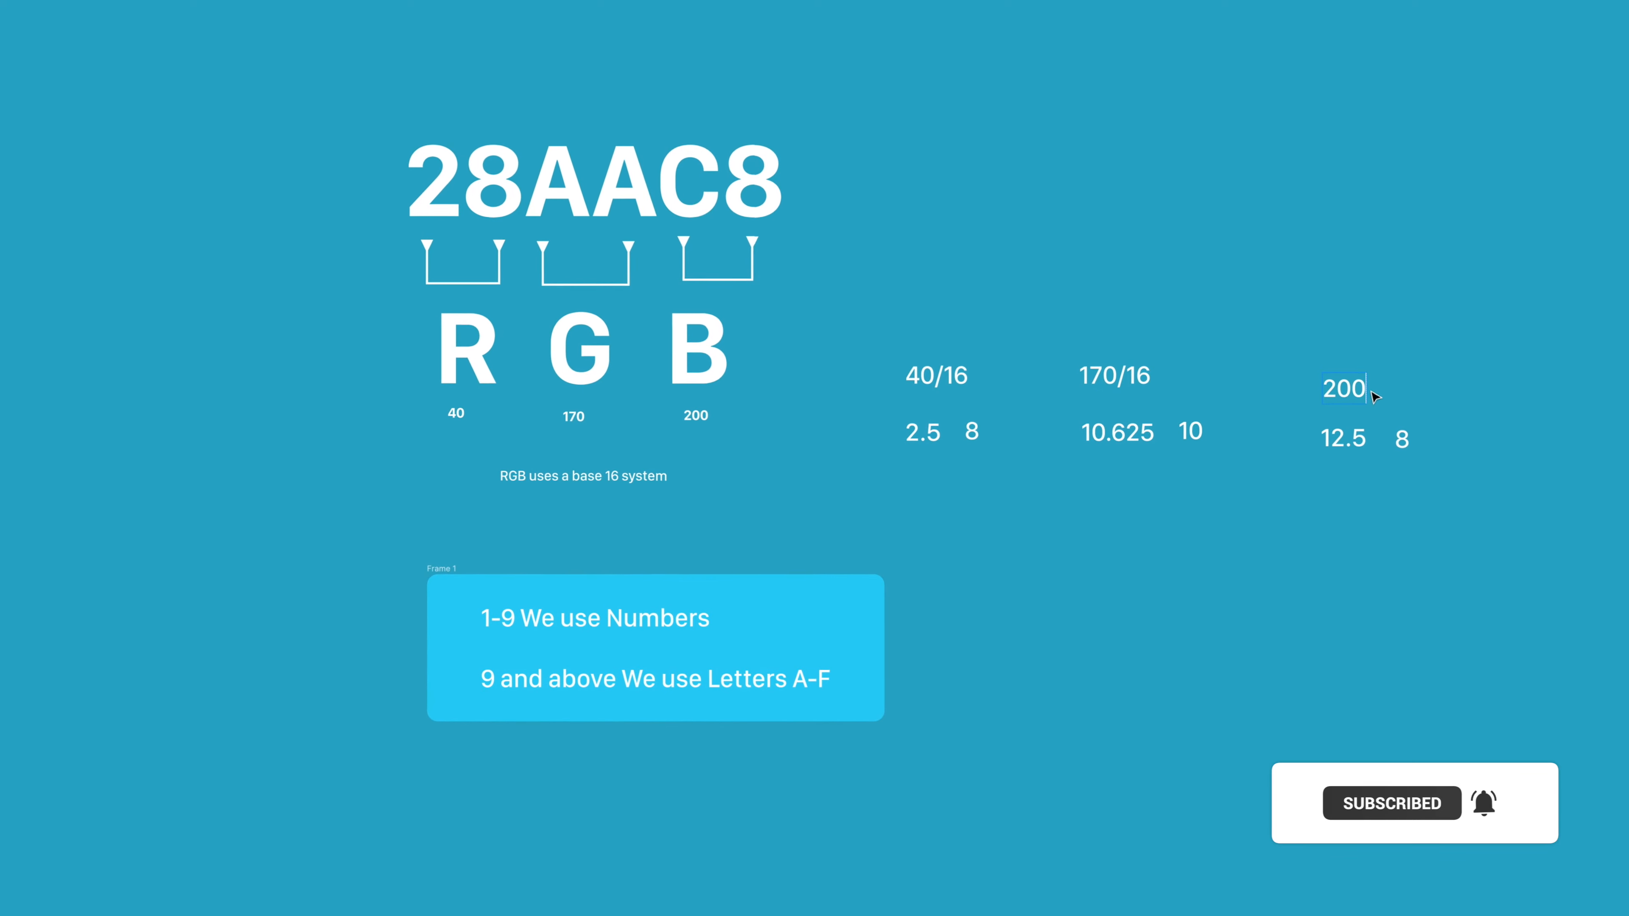
type("/16")
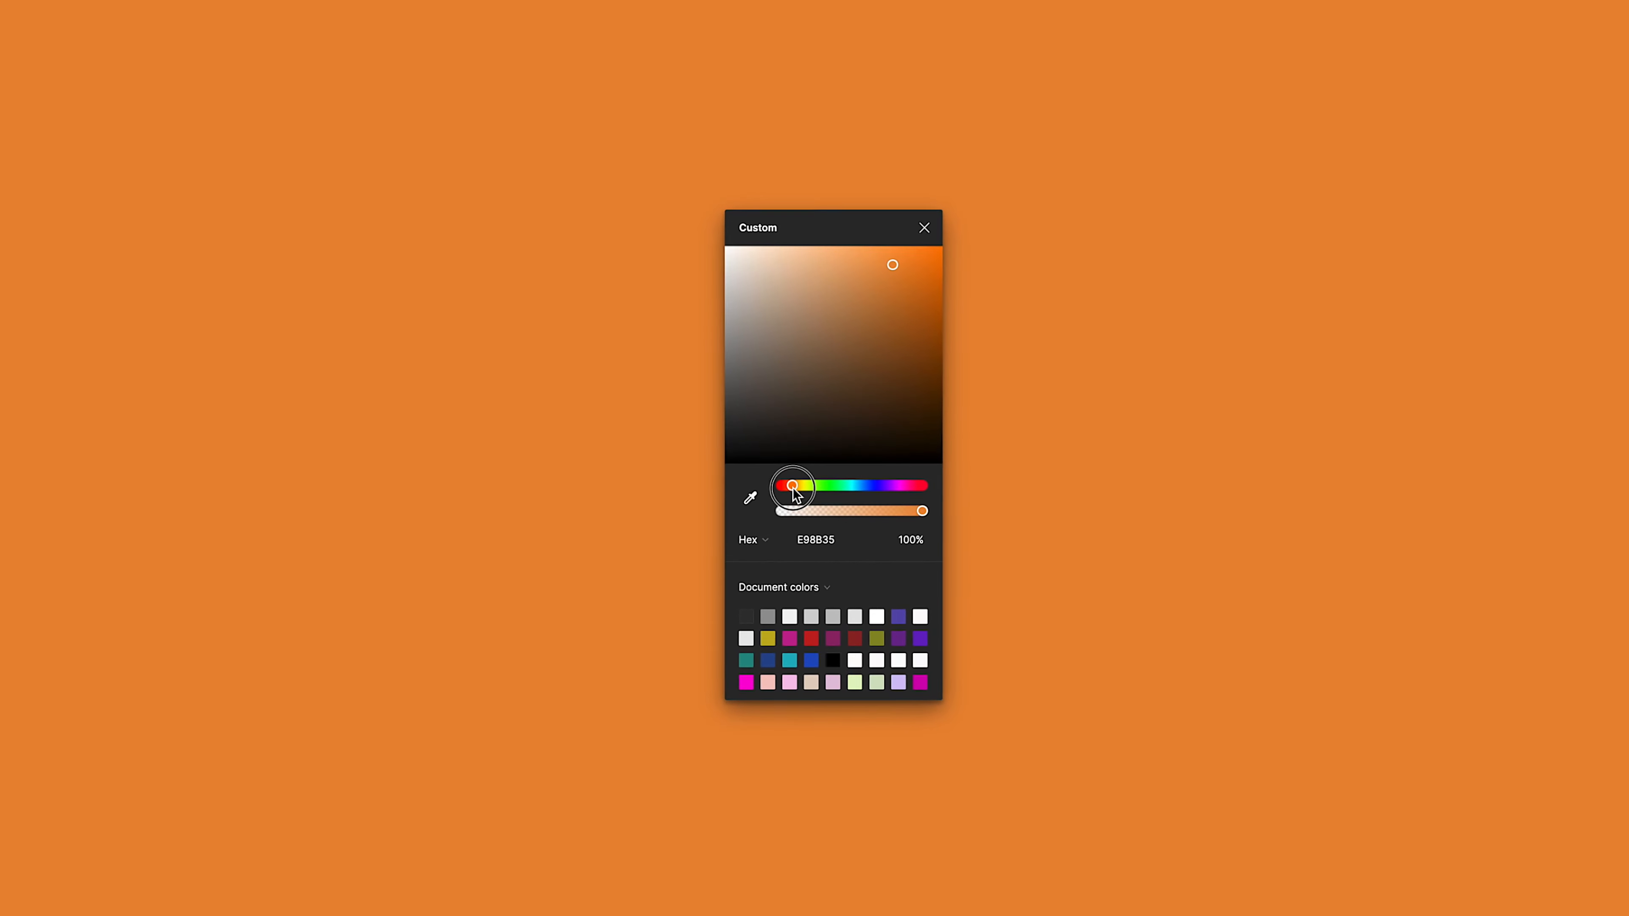
Step: Sweep the fill hue through green and violet to land on deep indigo 453793
left_click_drag(795, 485, 837, 486)
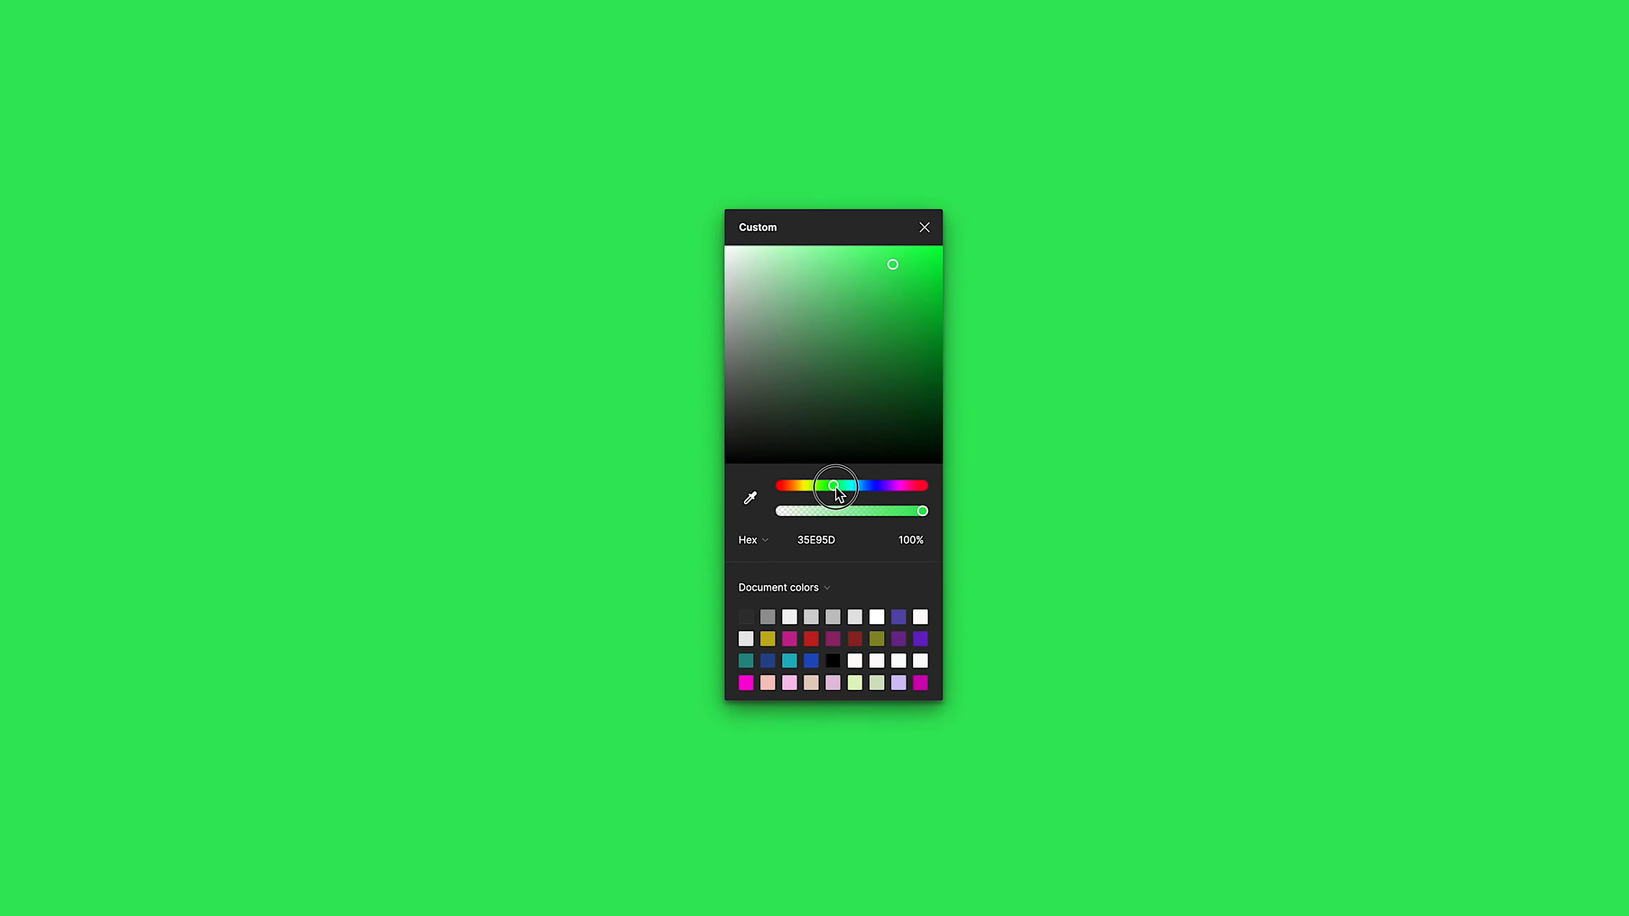
left_click_drag(834, 485, 885, 485)
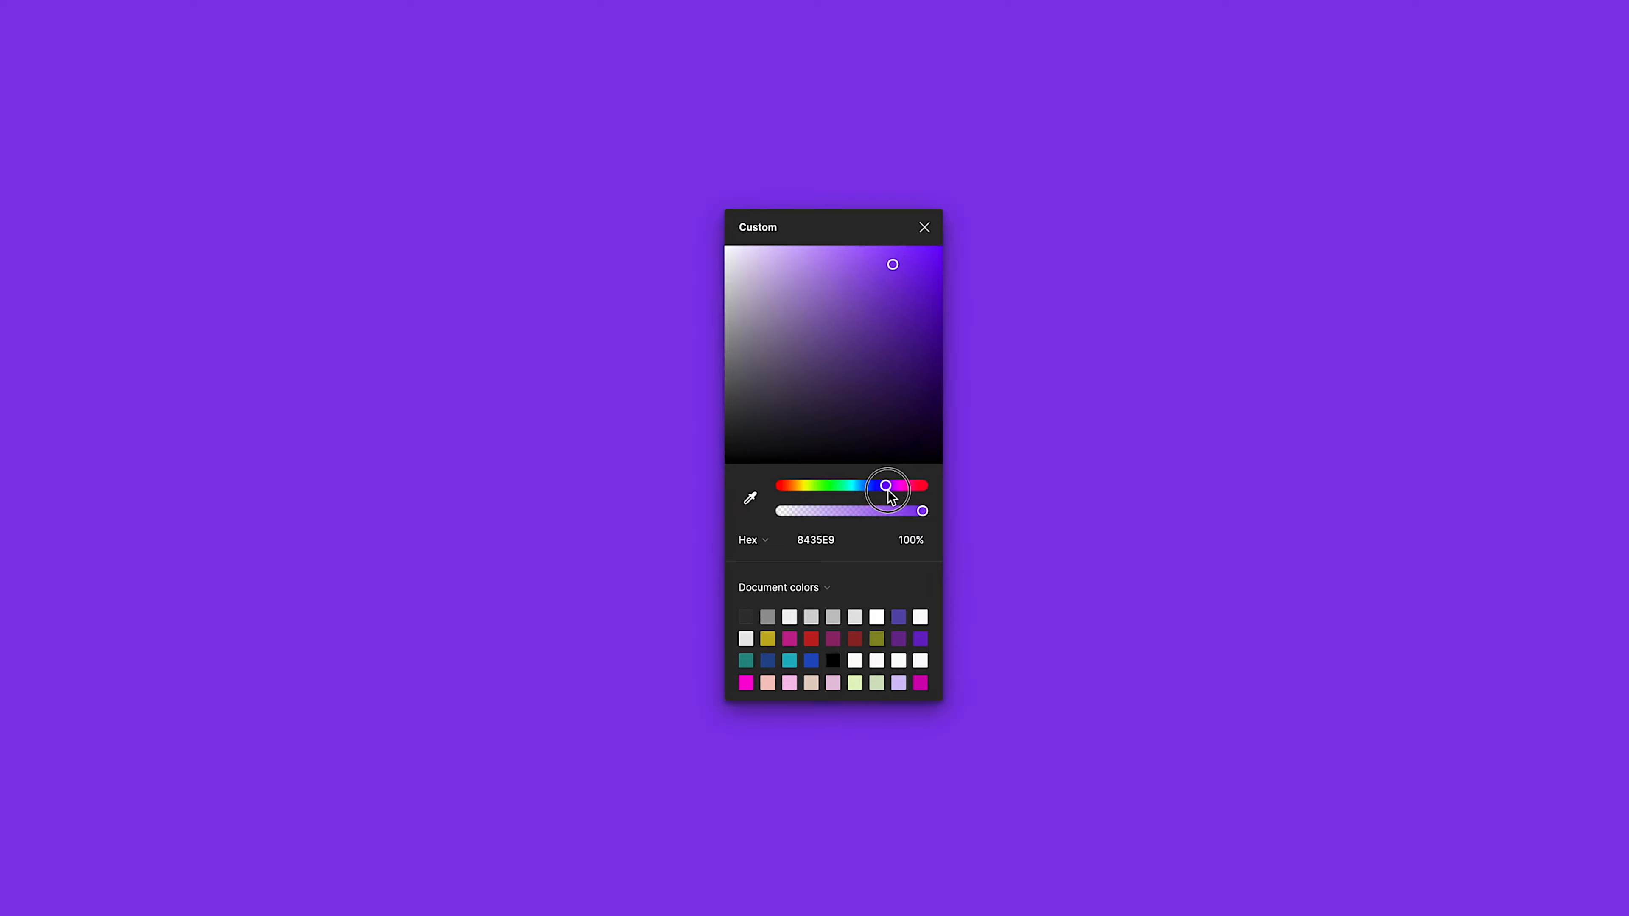
left_click_drag(885, 486, 881, 486)
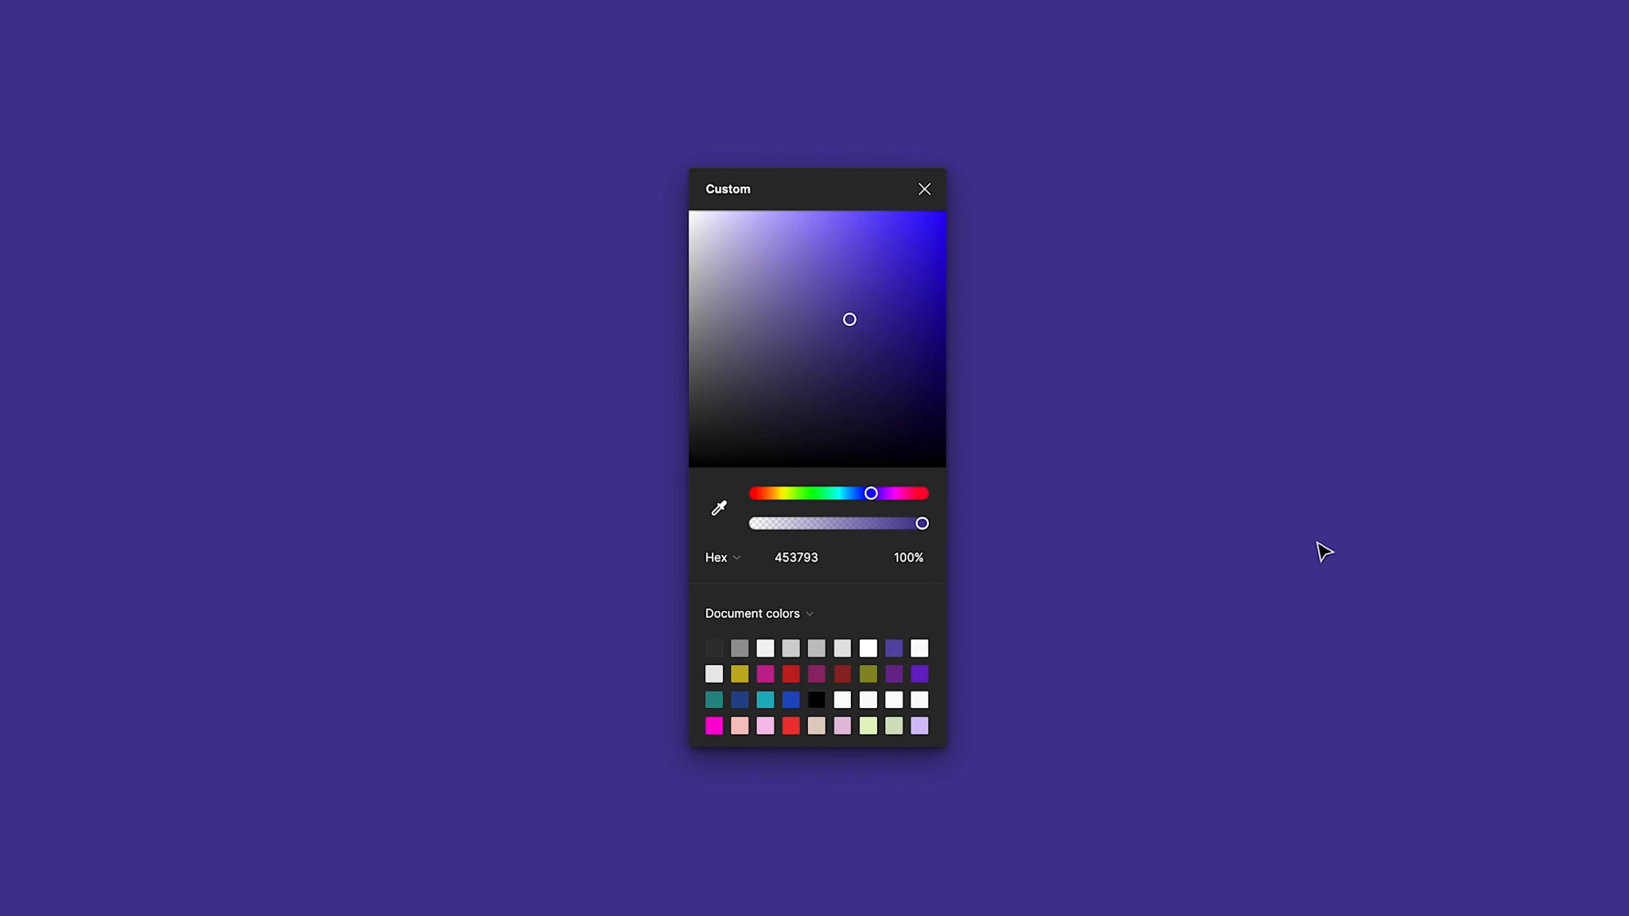
mouse_move(1322, 554)
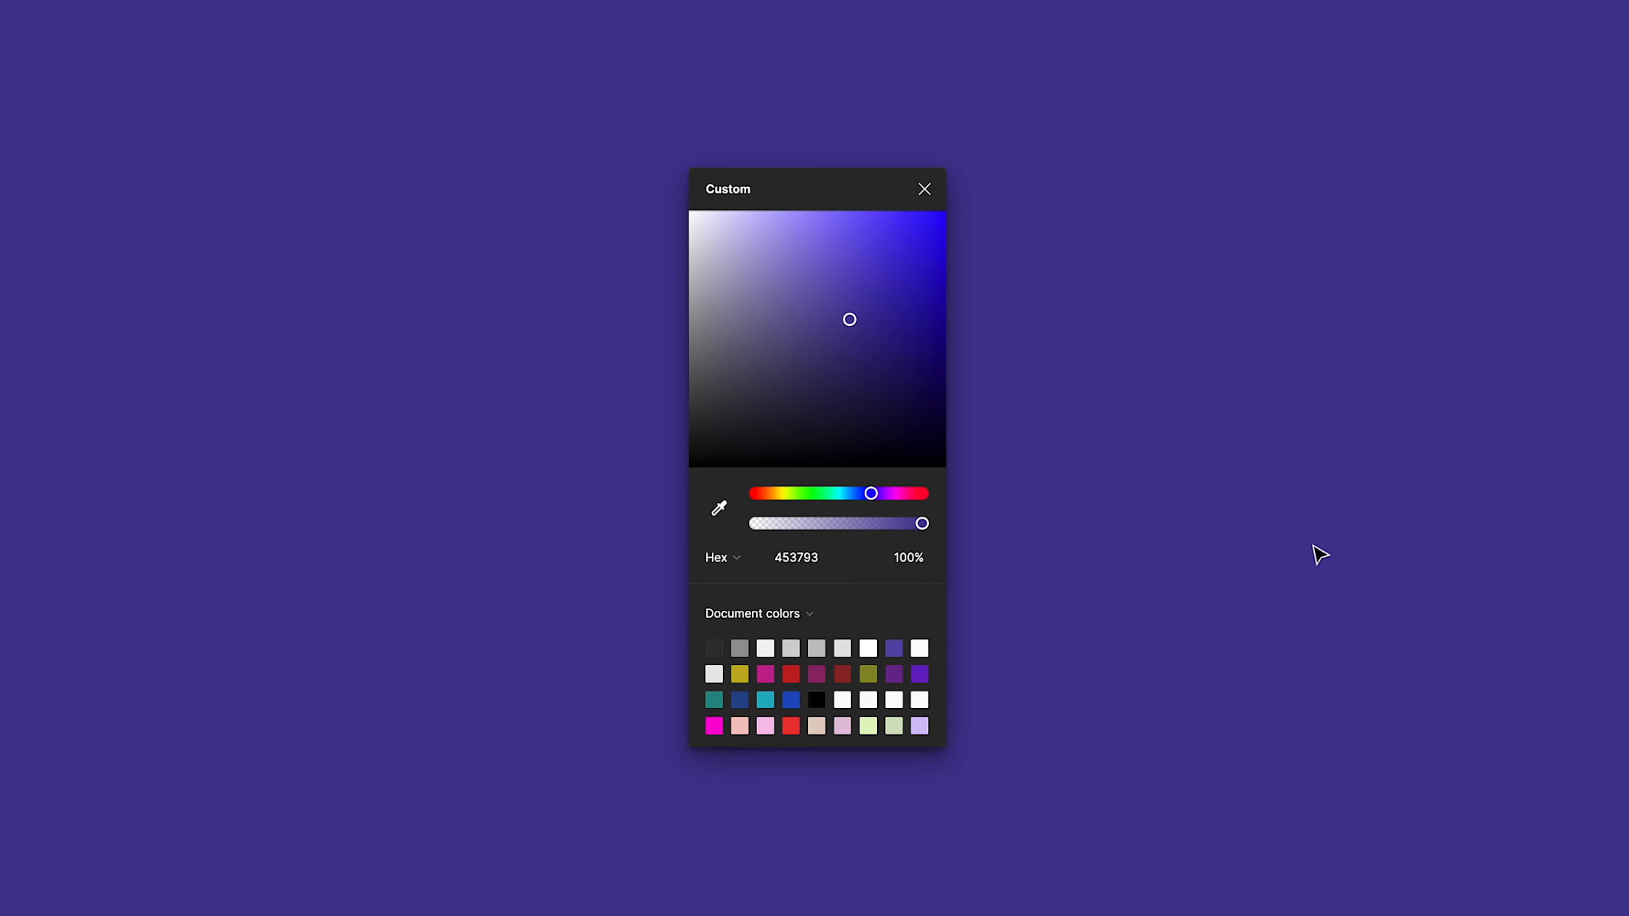
Step: Show the indigo fill as HSB 249, 63, 58 instead of a hex code
left_click(721, 559)
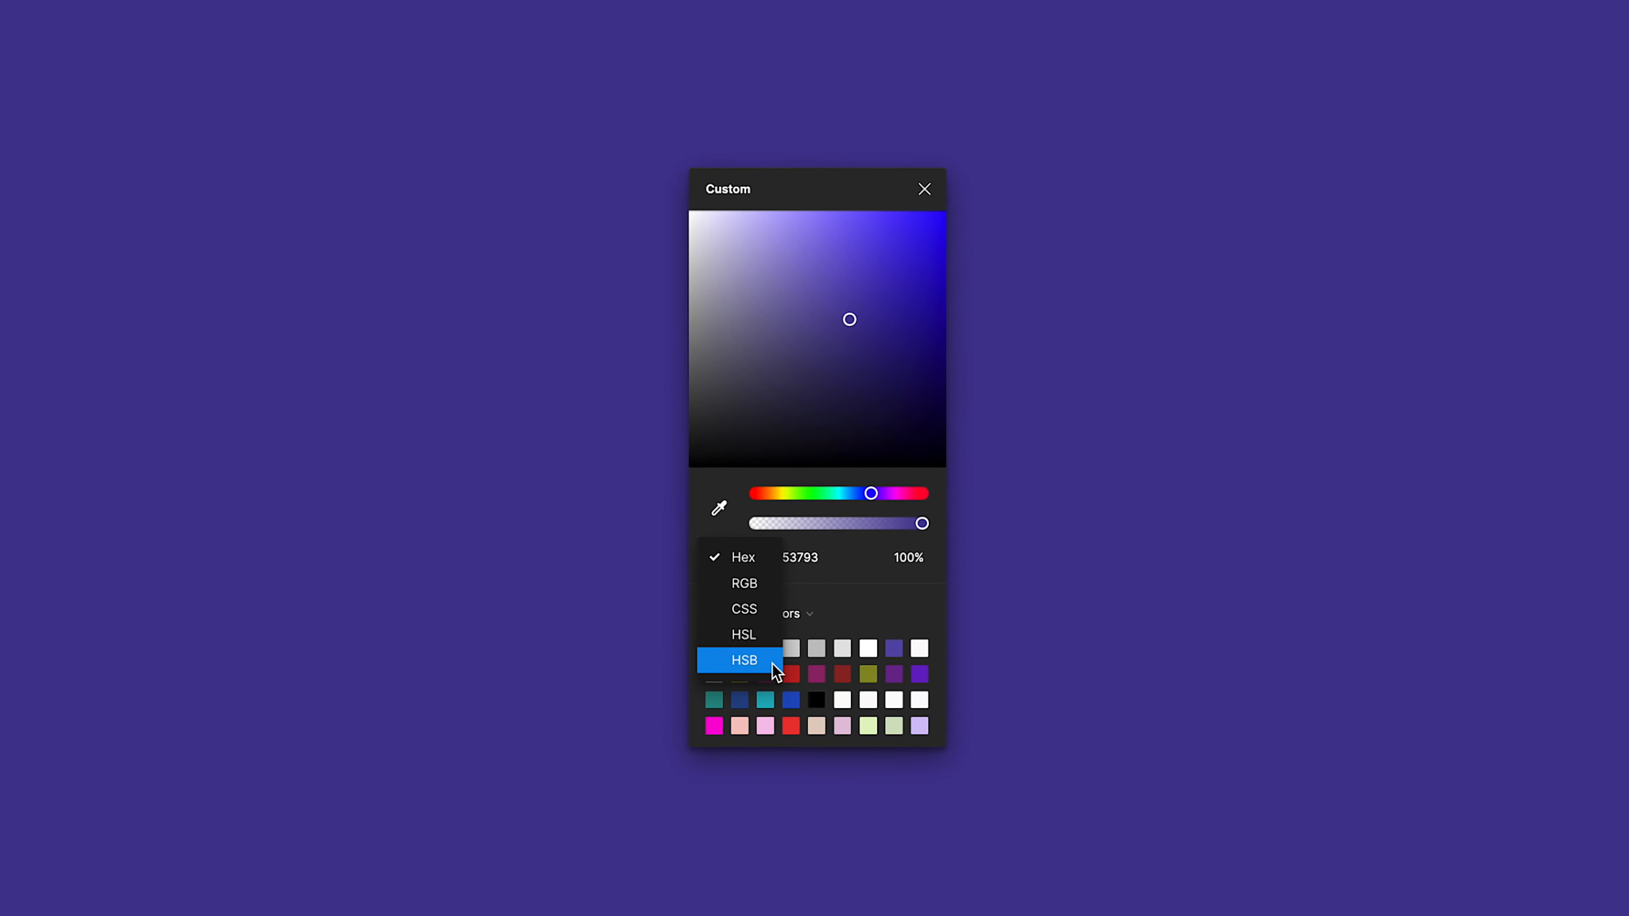
left_click(744, 661)
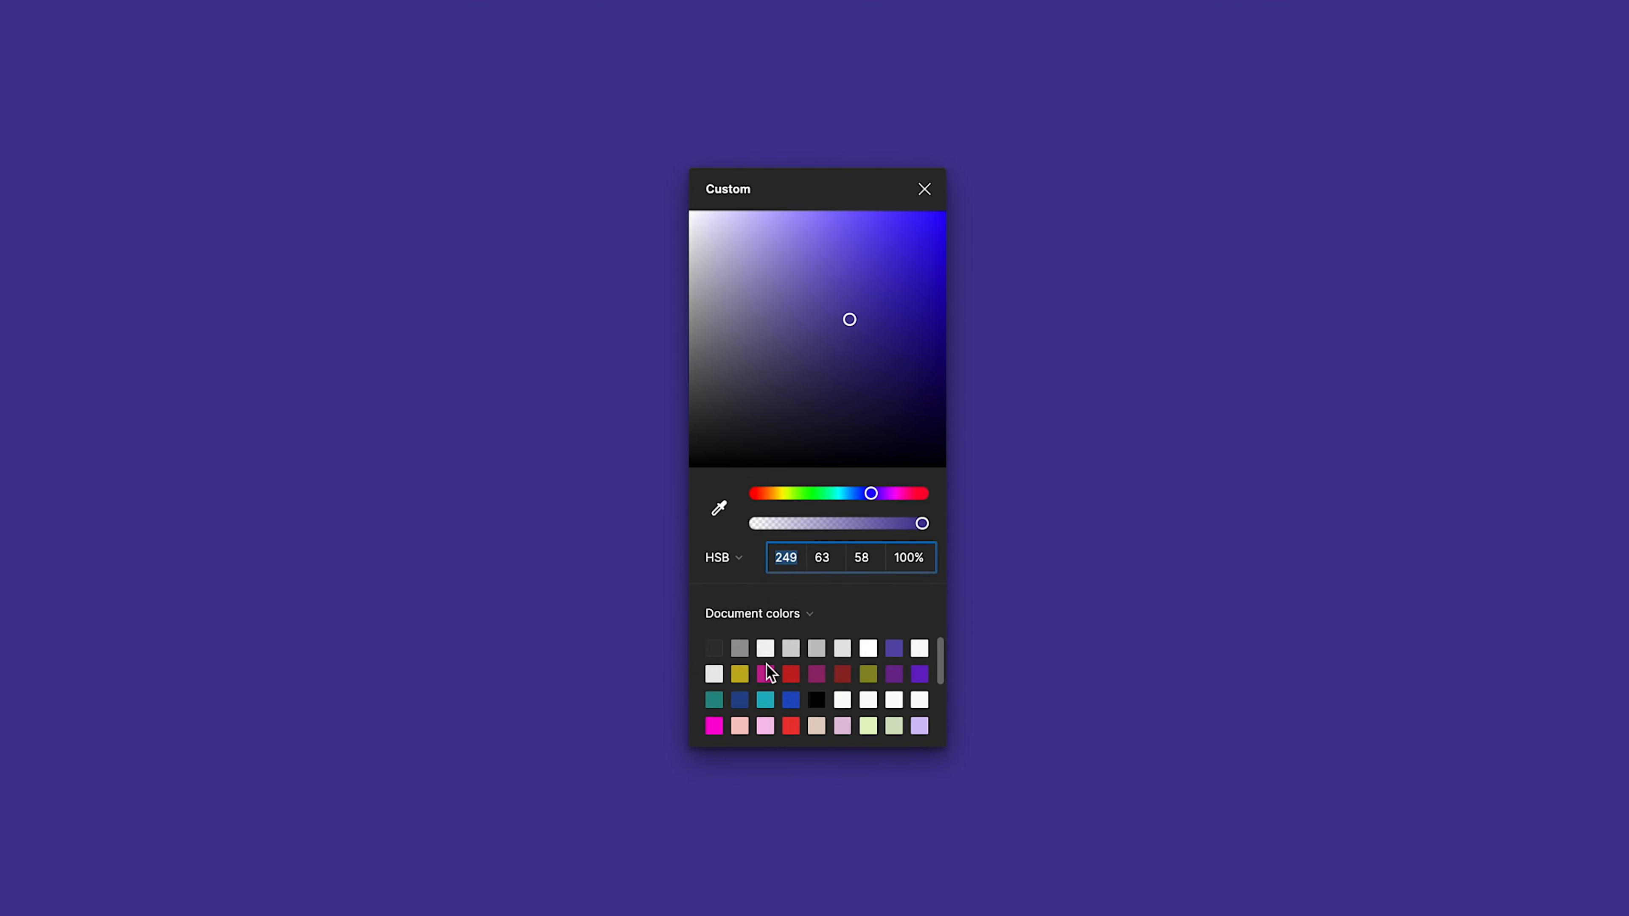
mouse_move(824, 573)
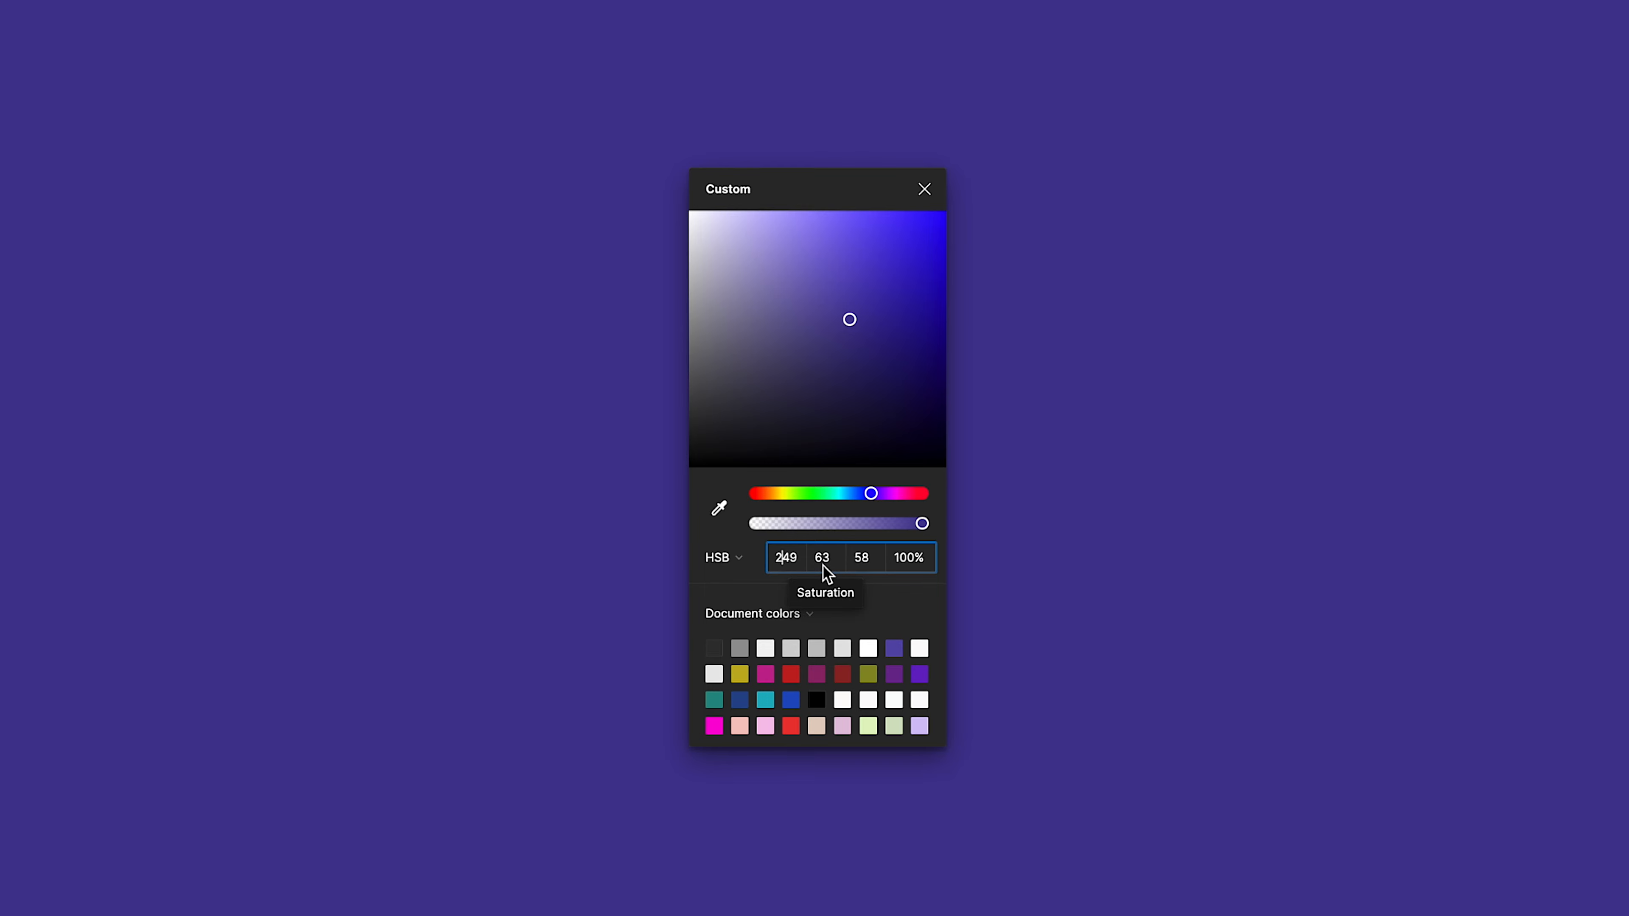
mouse_move(862, 566)
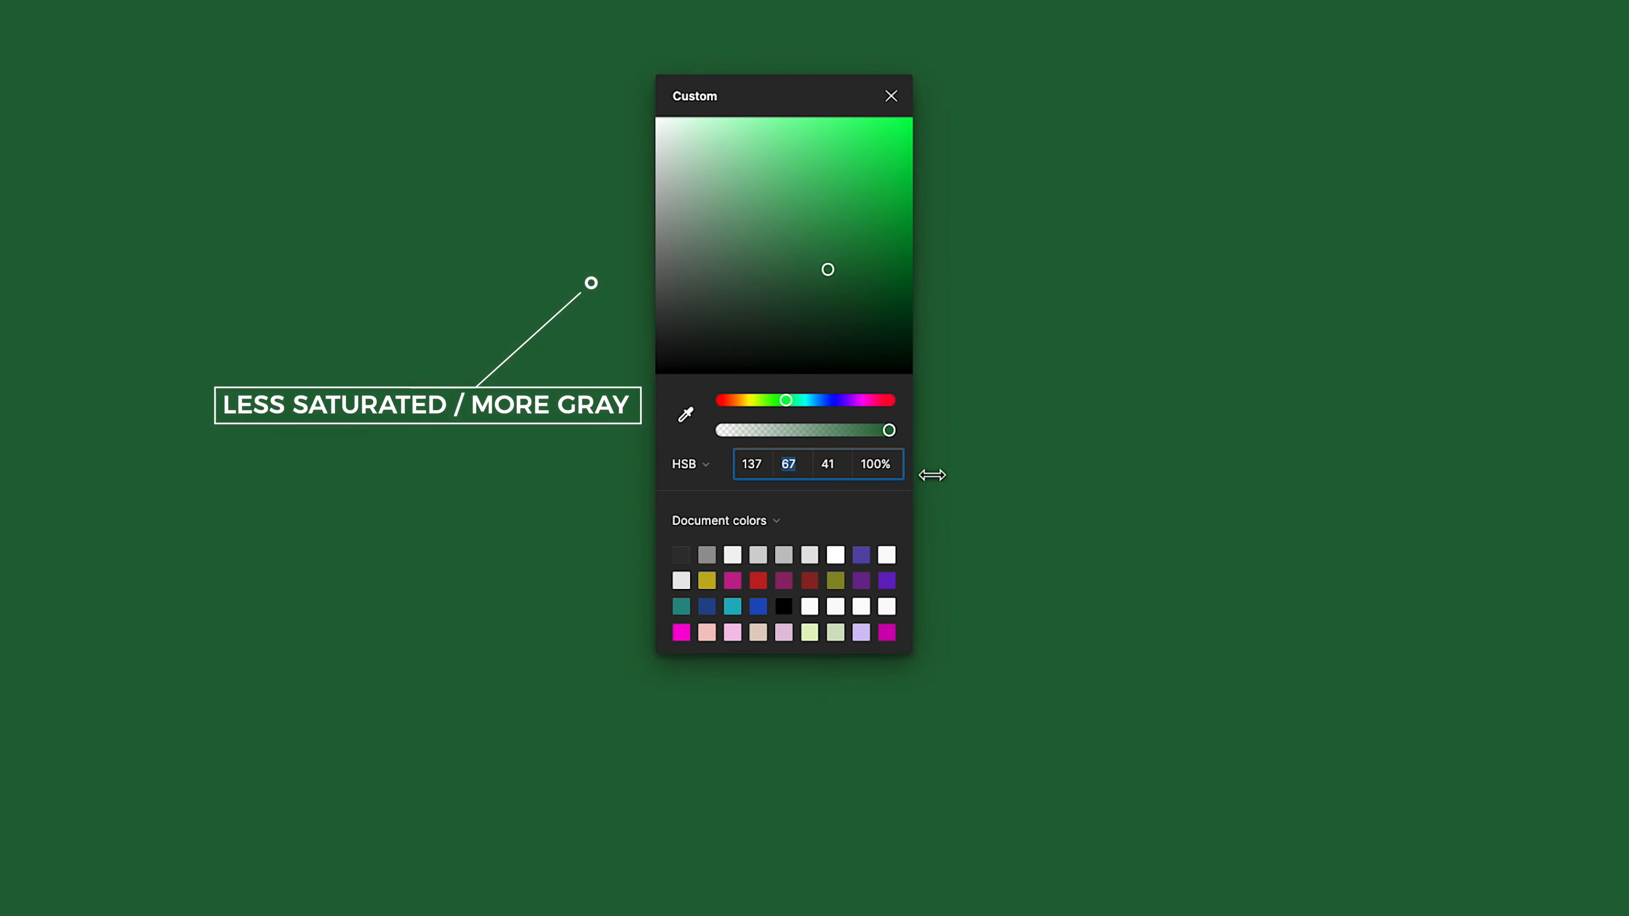
Step: Raise the green fill's saturation to 78, giving HSB 158, 78, 58
left_click_drag(828, 269, 912, 269)
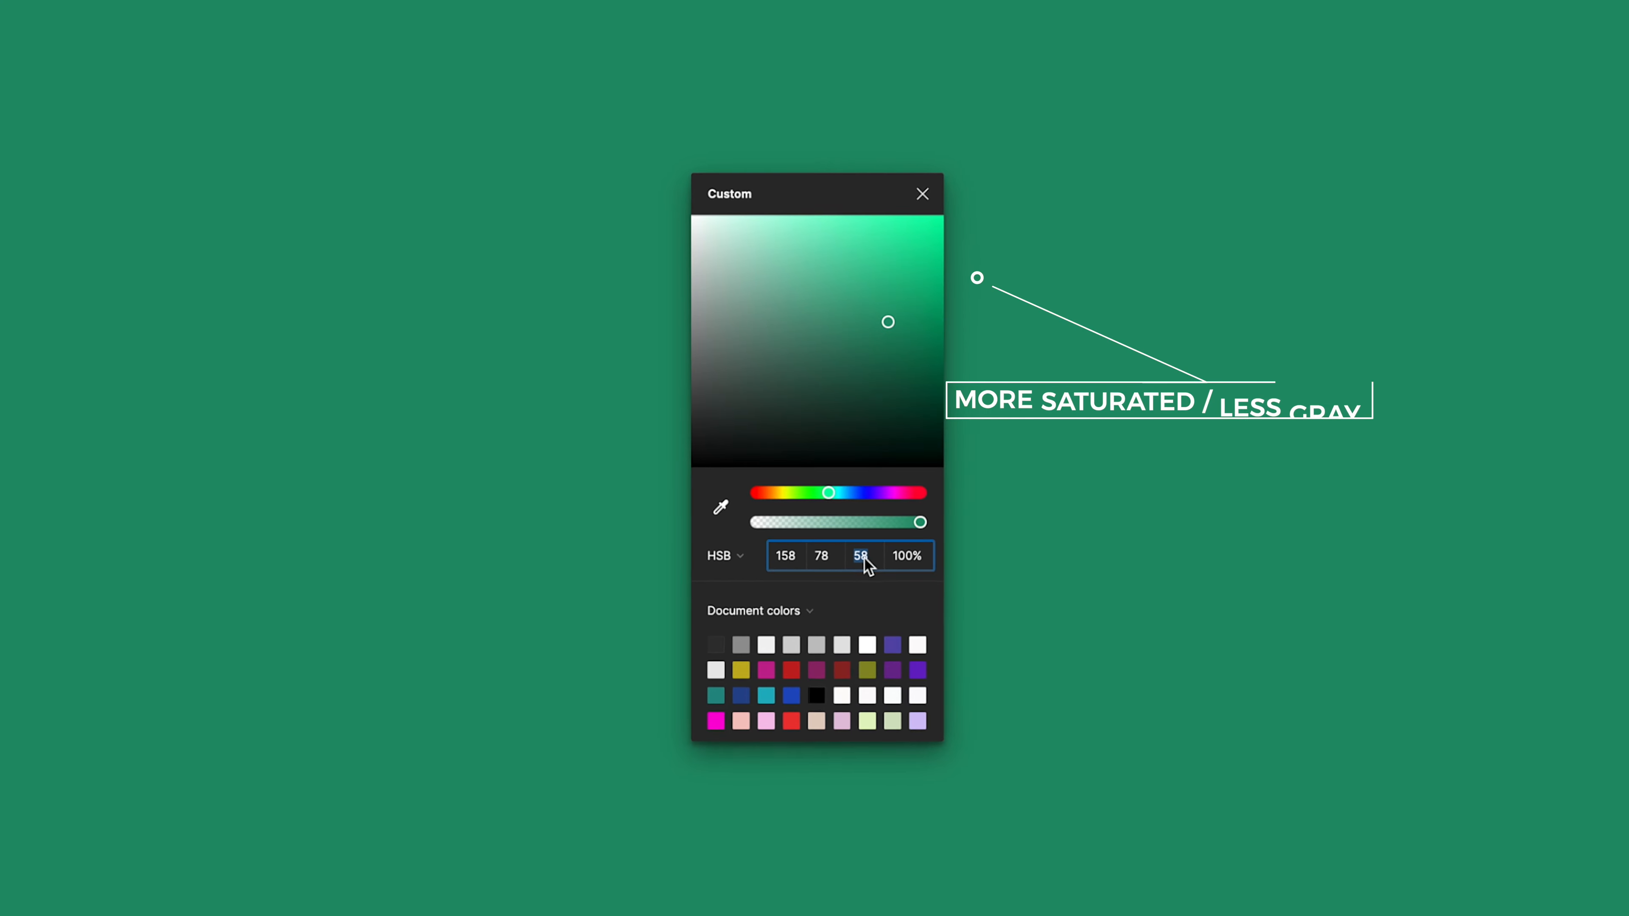
Step: Swing the green's brightness up to 99 and down near 5 before settling on teal HSB 194, 63, 58
left_click_drag(888, 322, 884, 279)
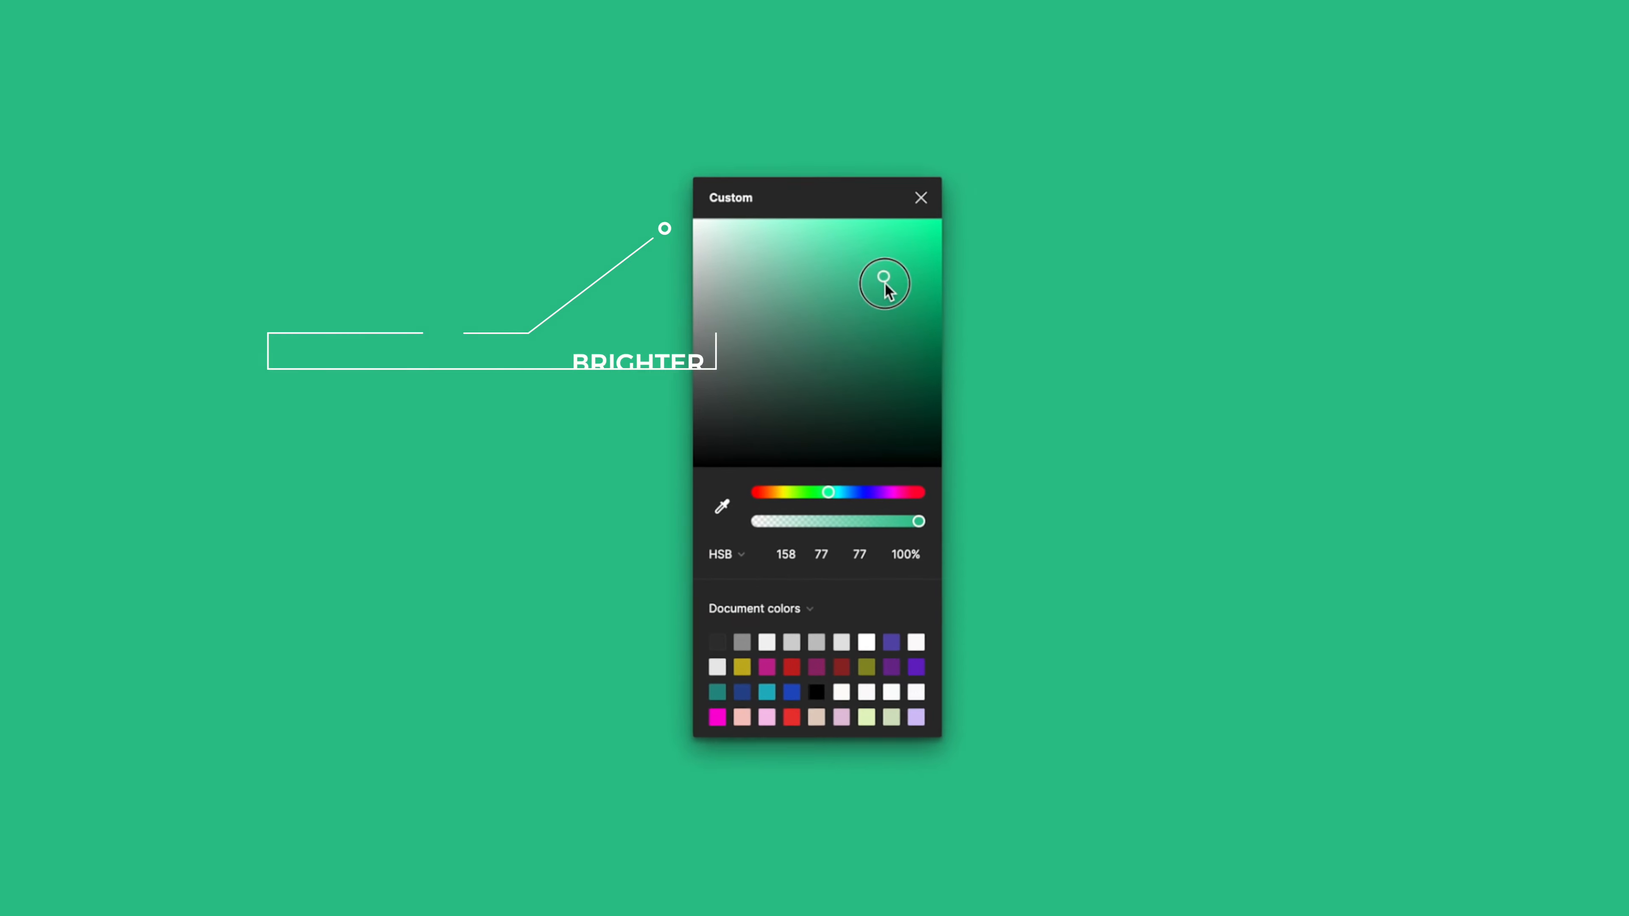
left_click_drag(885, 283, 889, 217)
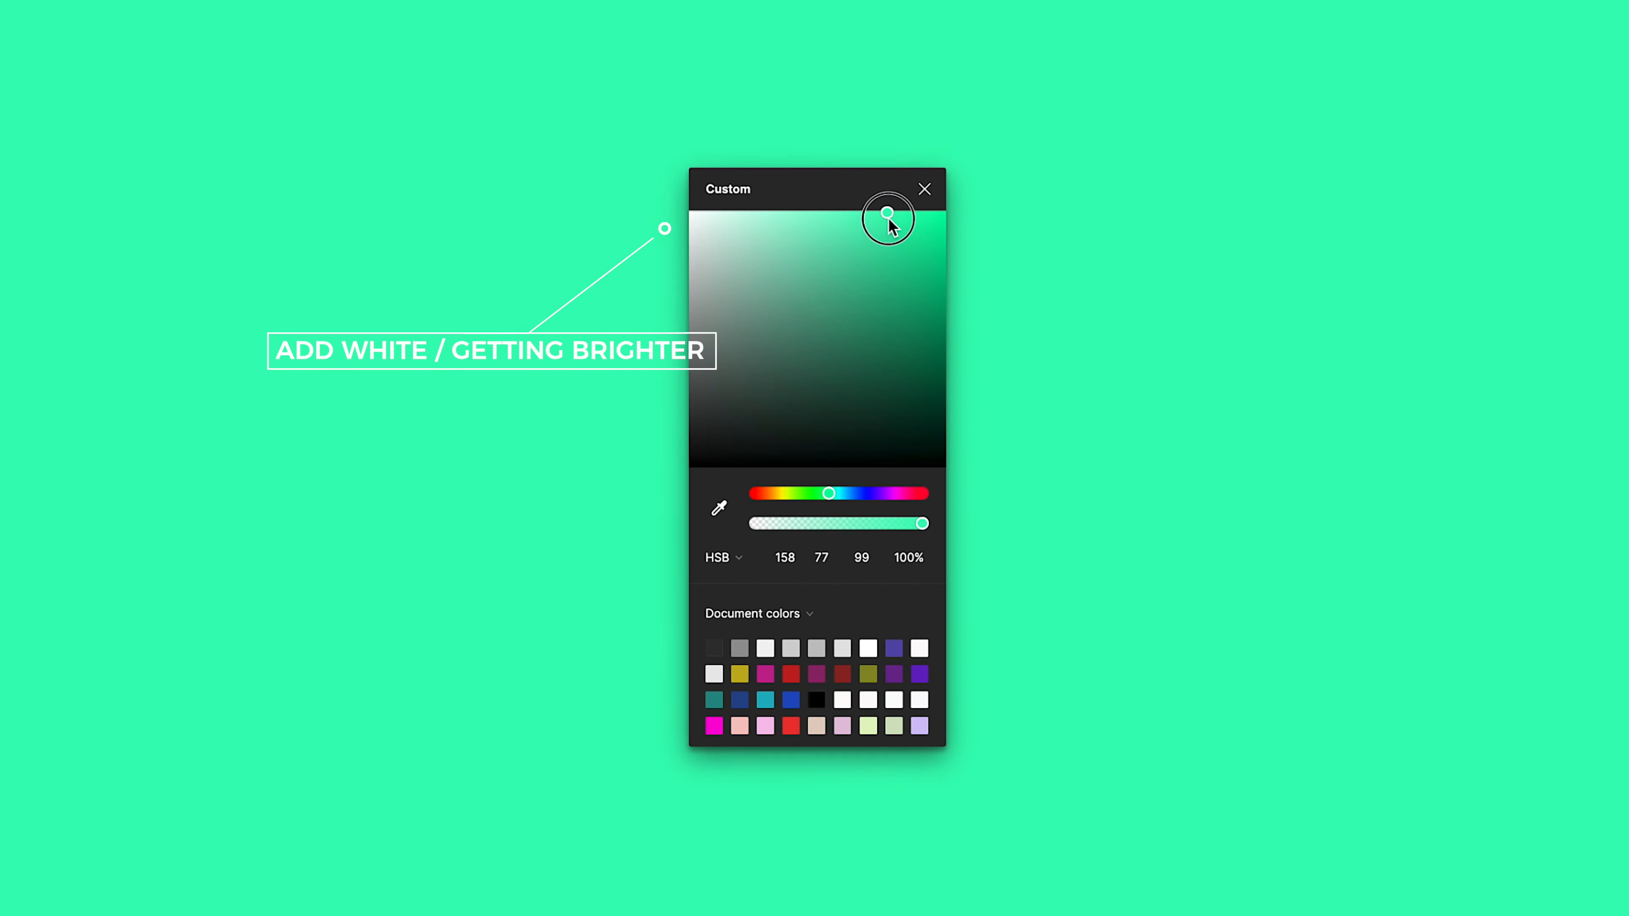
left_click_drag(888, 213, 885, 281)
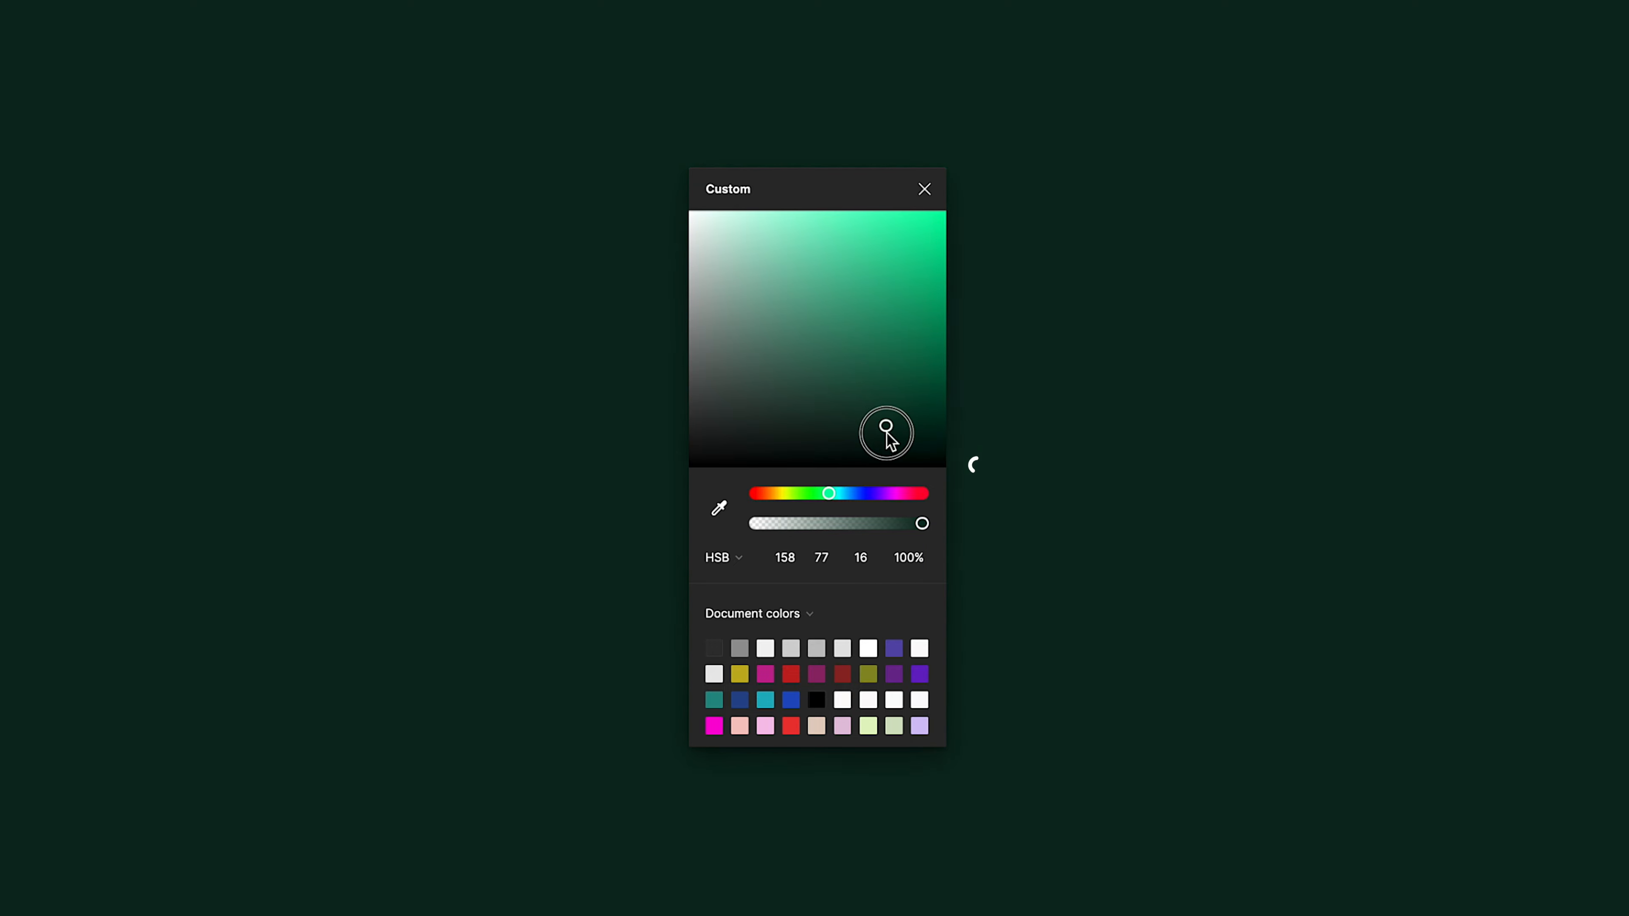
left_click_drag(885, 432, 885, 457)
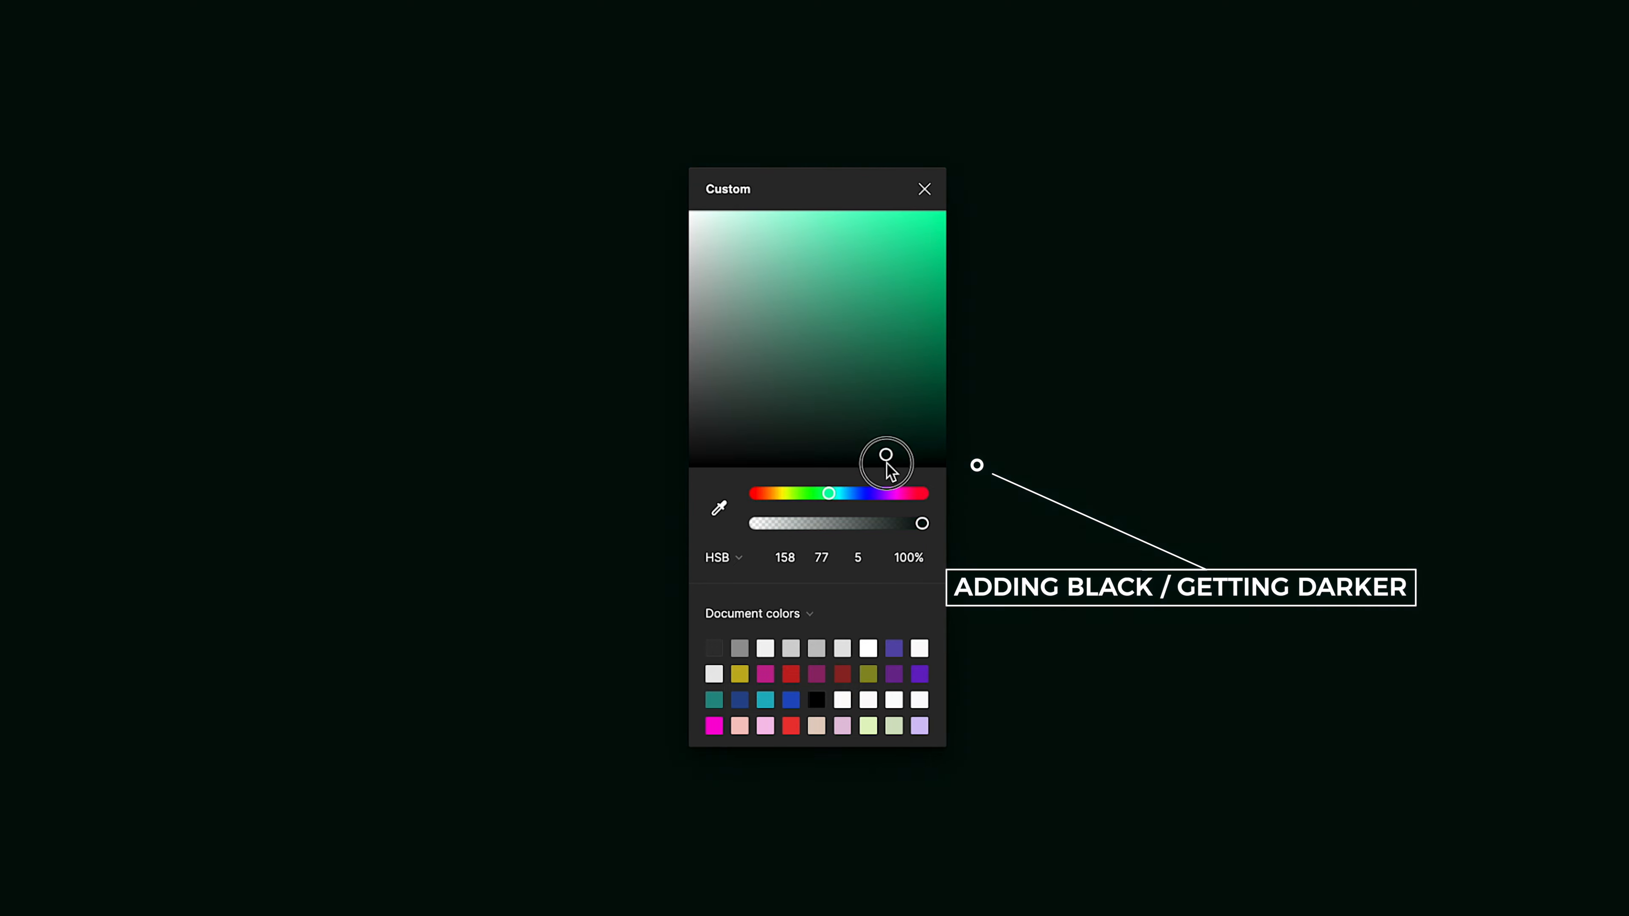
left_click_drag(886, 458, 886, 469)
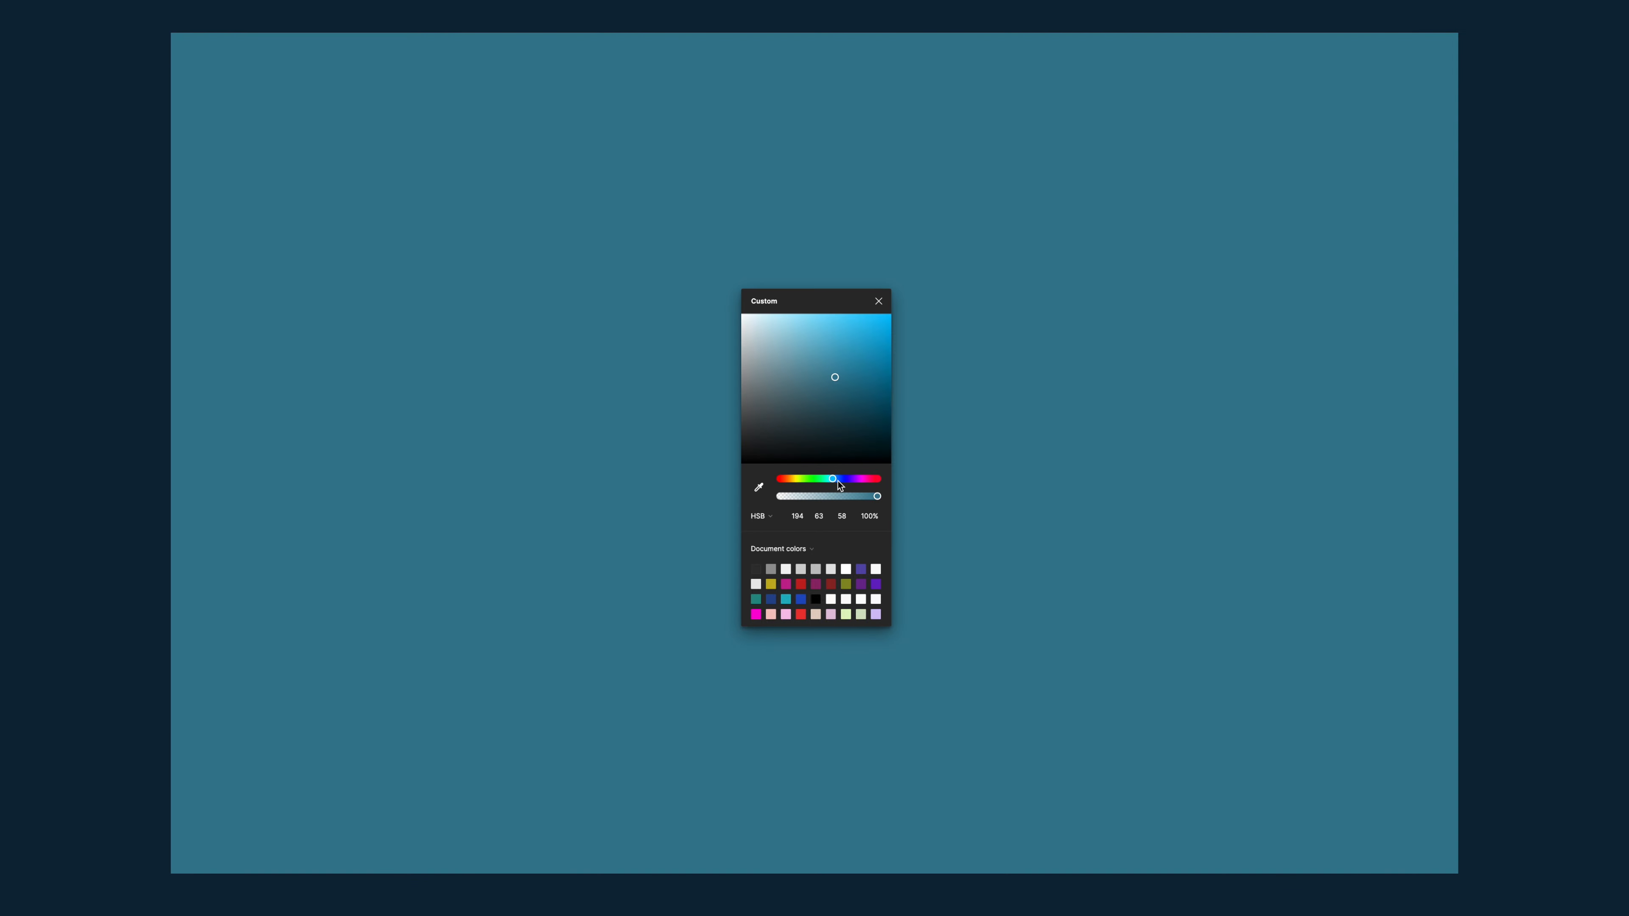
Step: Fill the first circle of the row purple at HSB 284, 65, 75
left_click(878, 301)
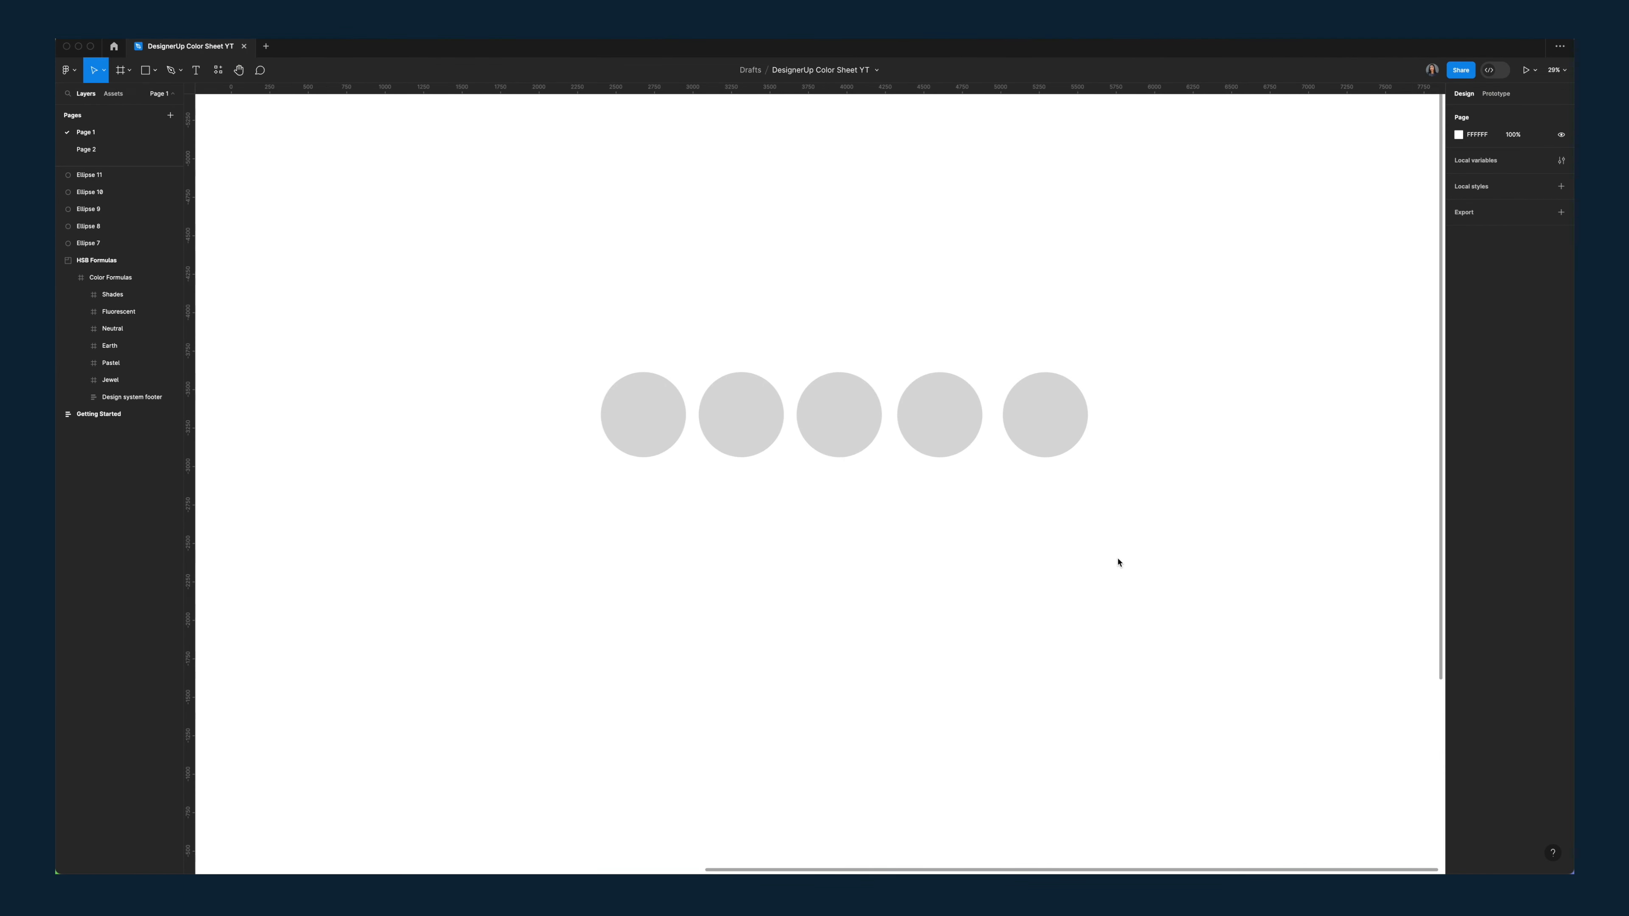
mouse_move(1121, 562)
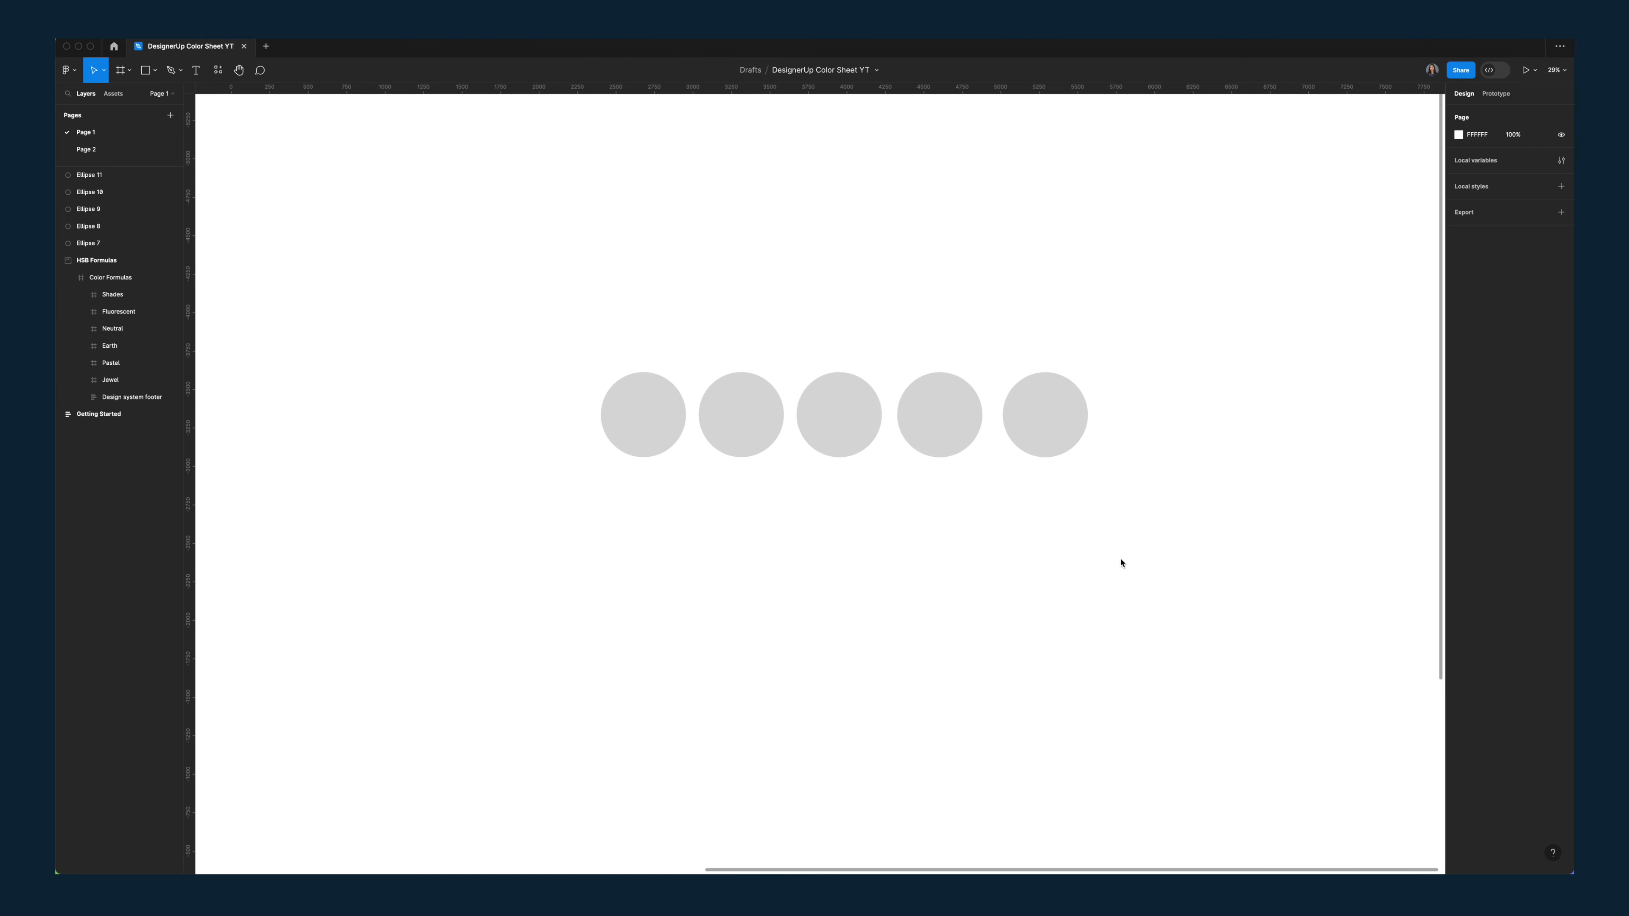
mouse_move(547, 426)
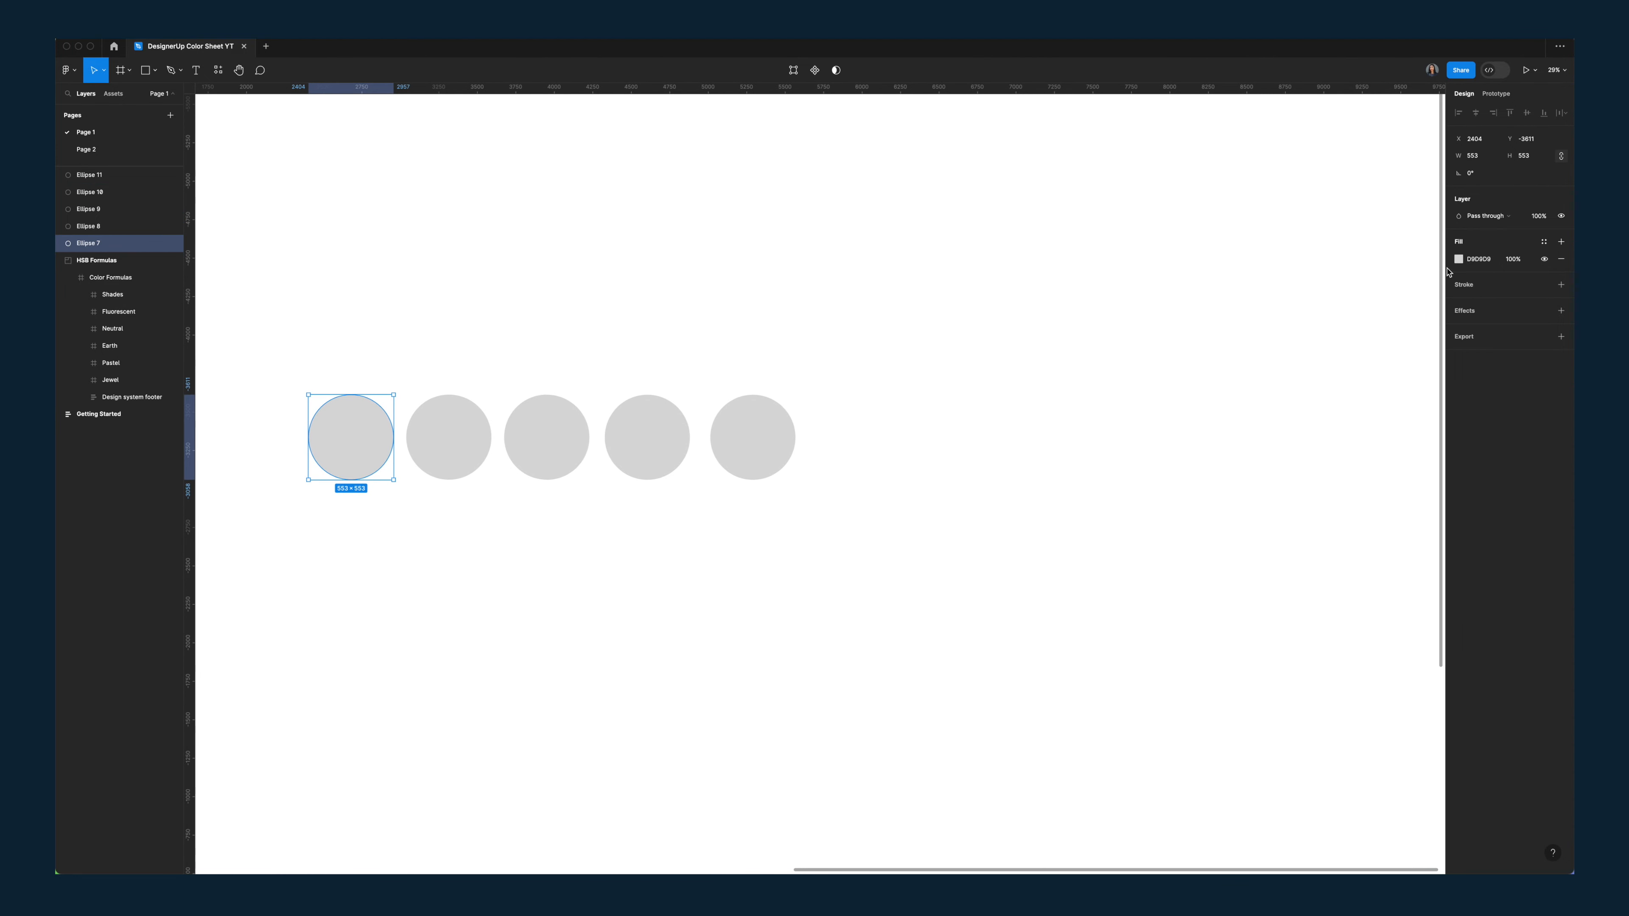
left_click(1458, 259)
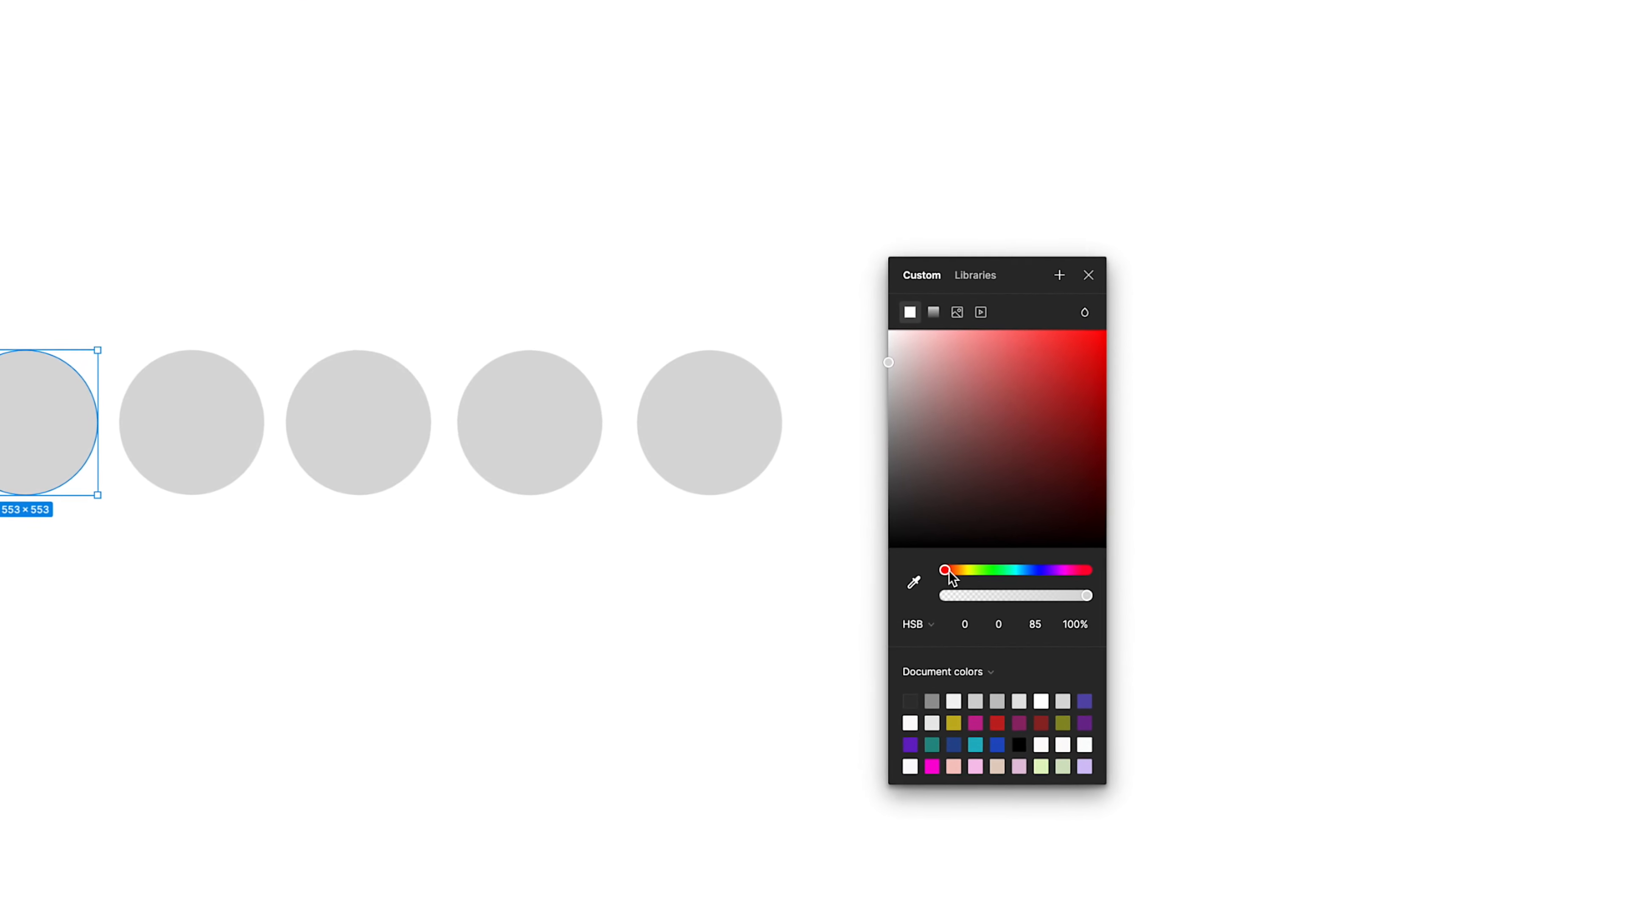
left_click_drag(945, 570, 1050, 570)
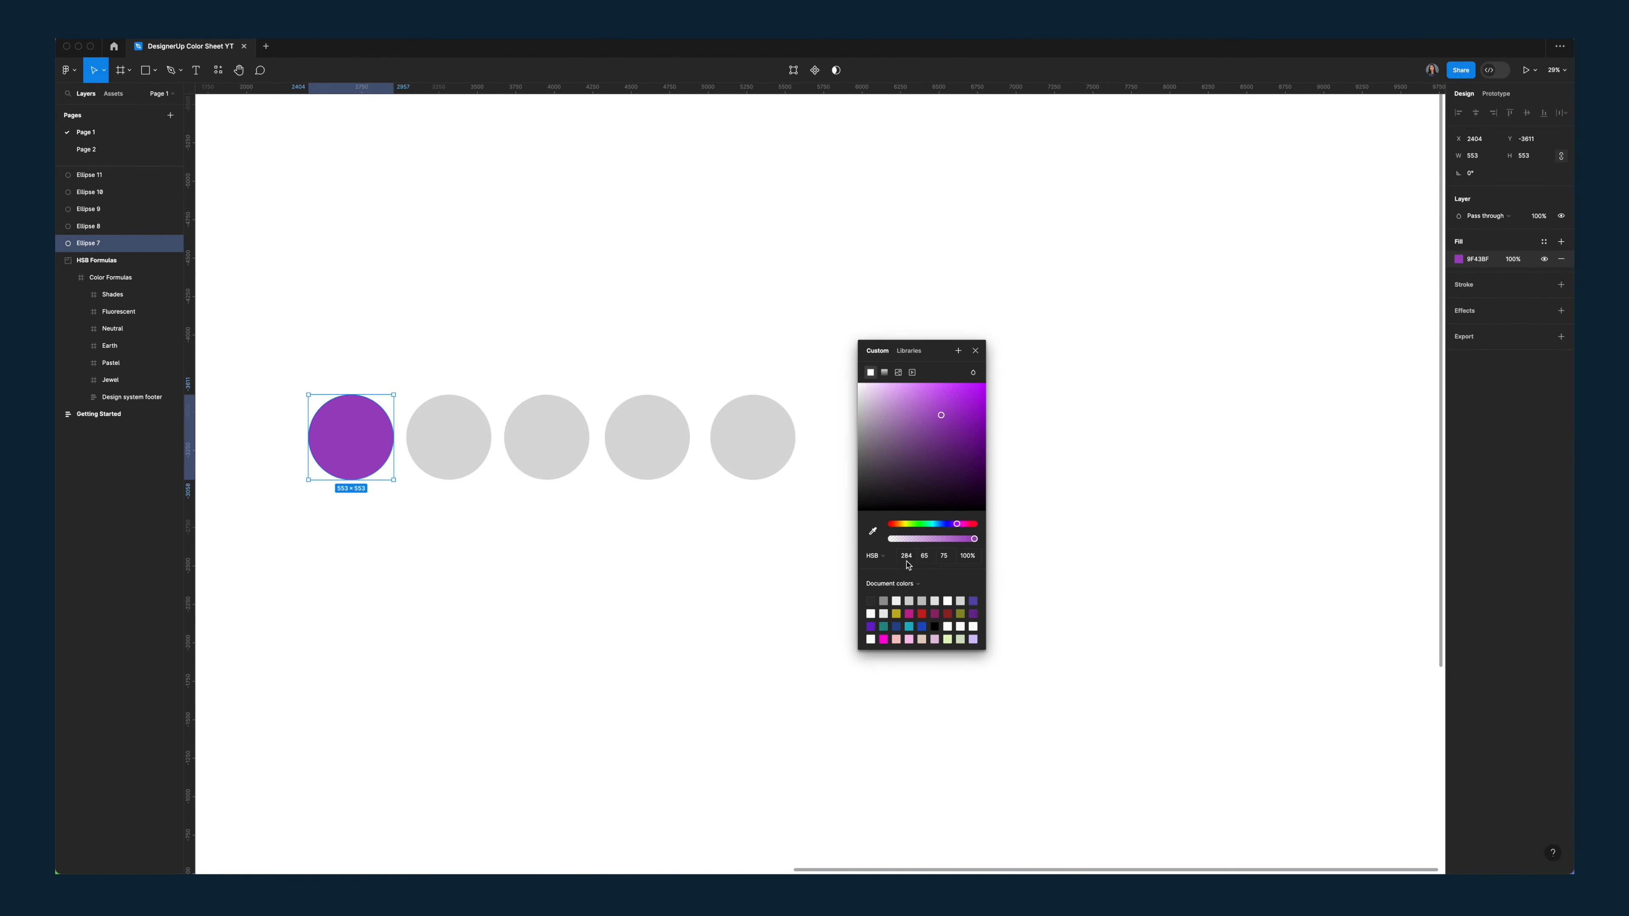
mouse_move(906, 559)
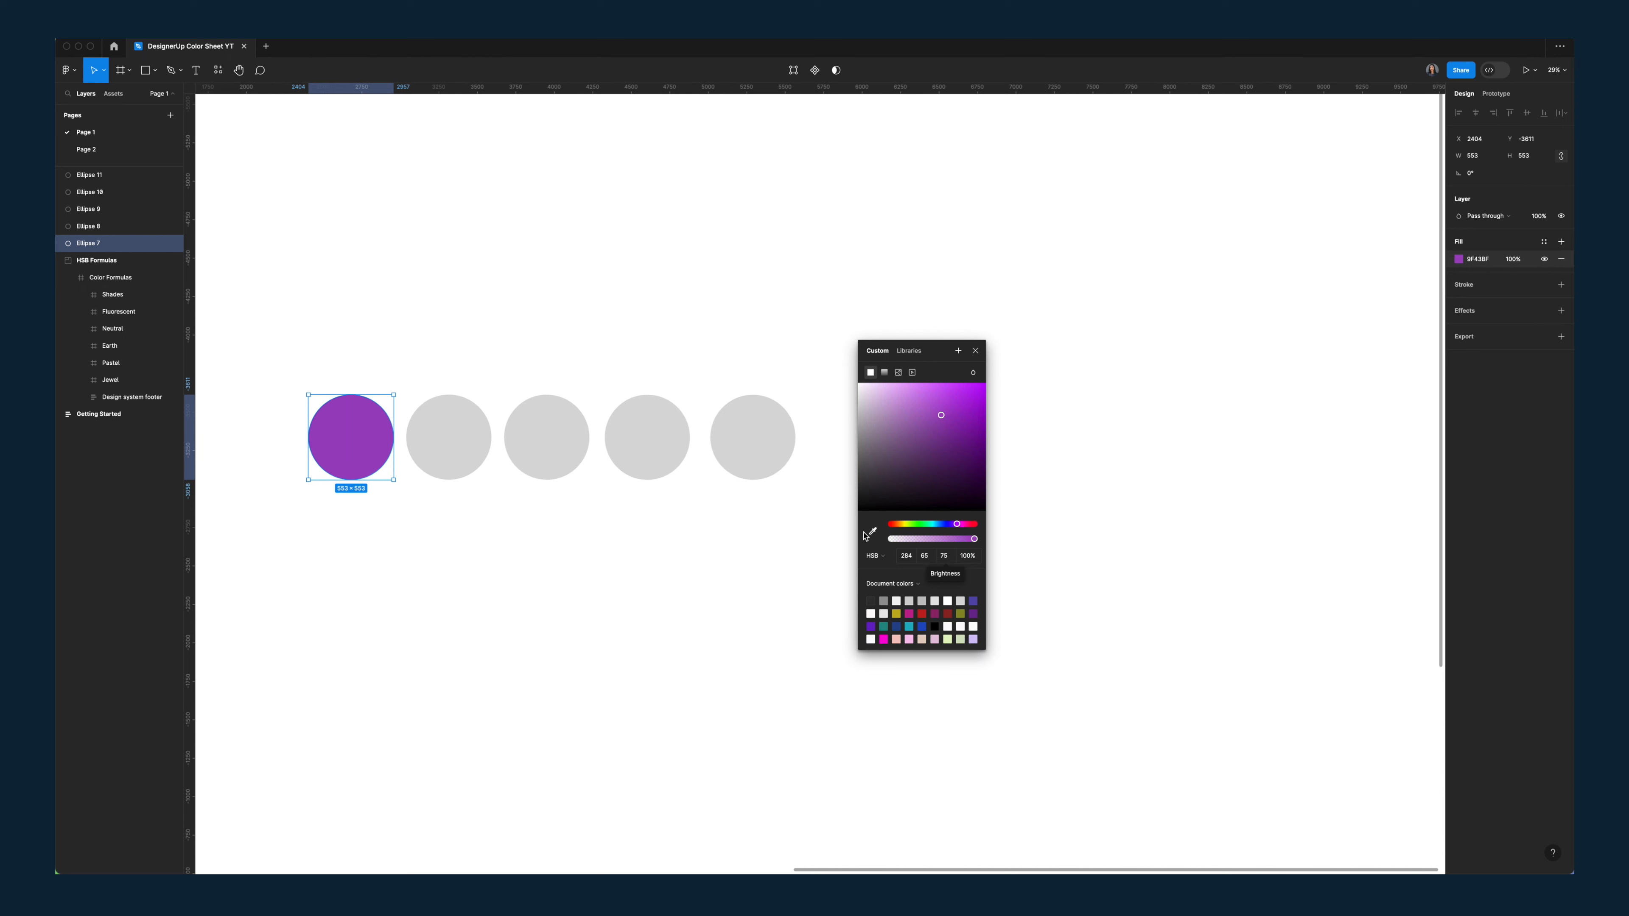
Step: Fill the second and third circles blue and green, keeping S 65 and B 75
left_click(448, 436)
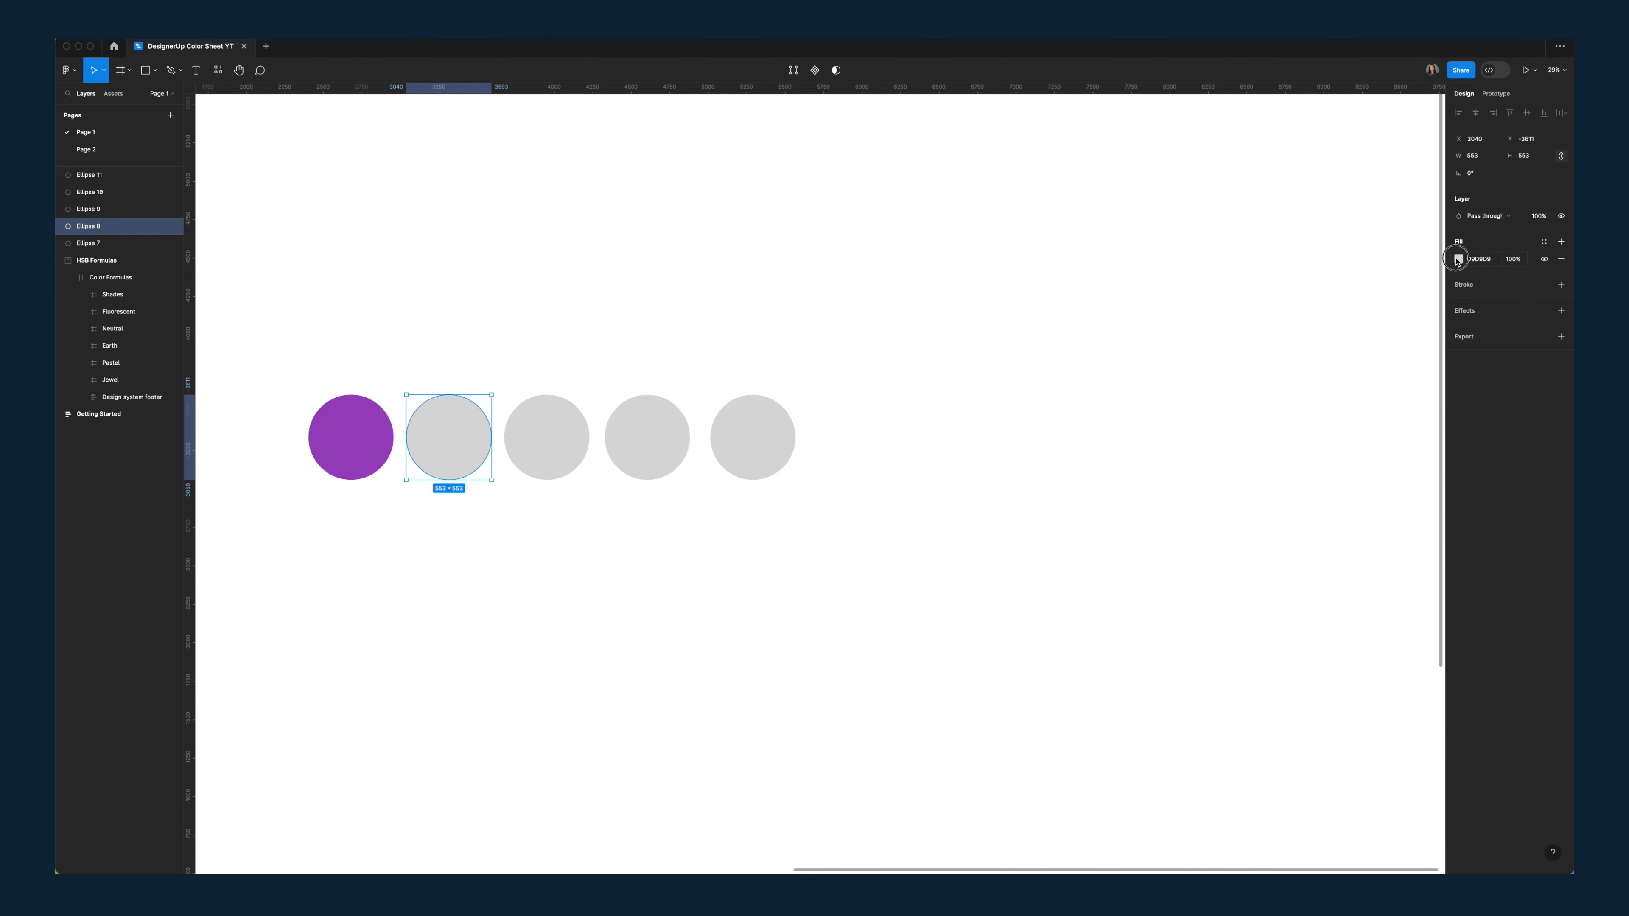
left_click(1458, 259)
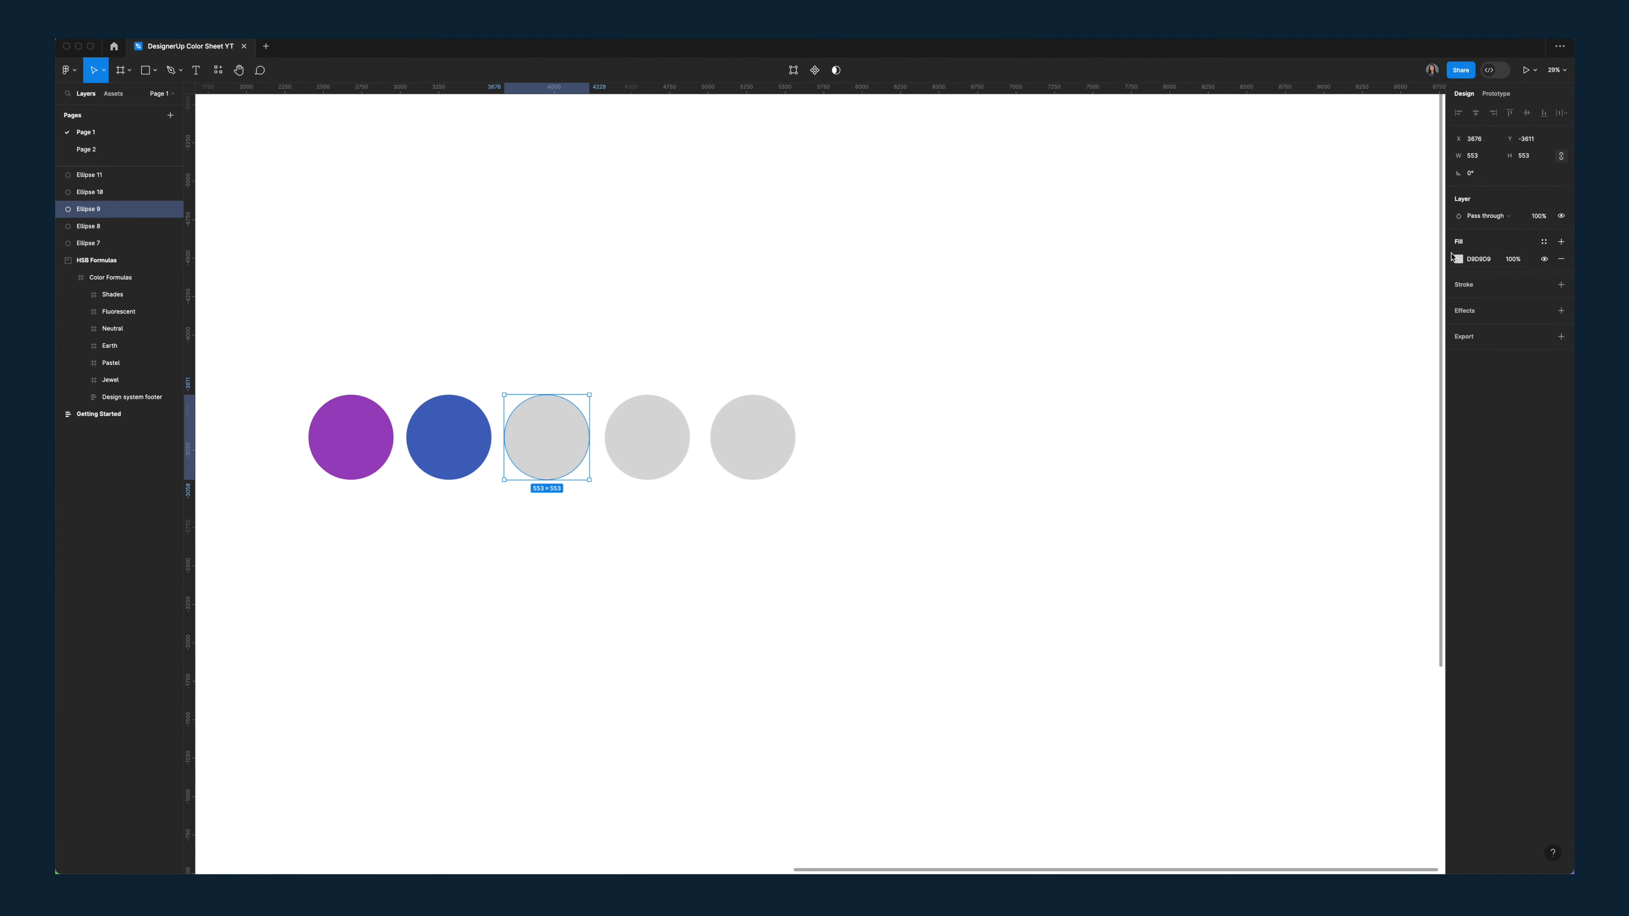
left_click(1456, 259)
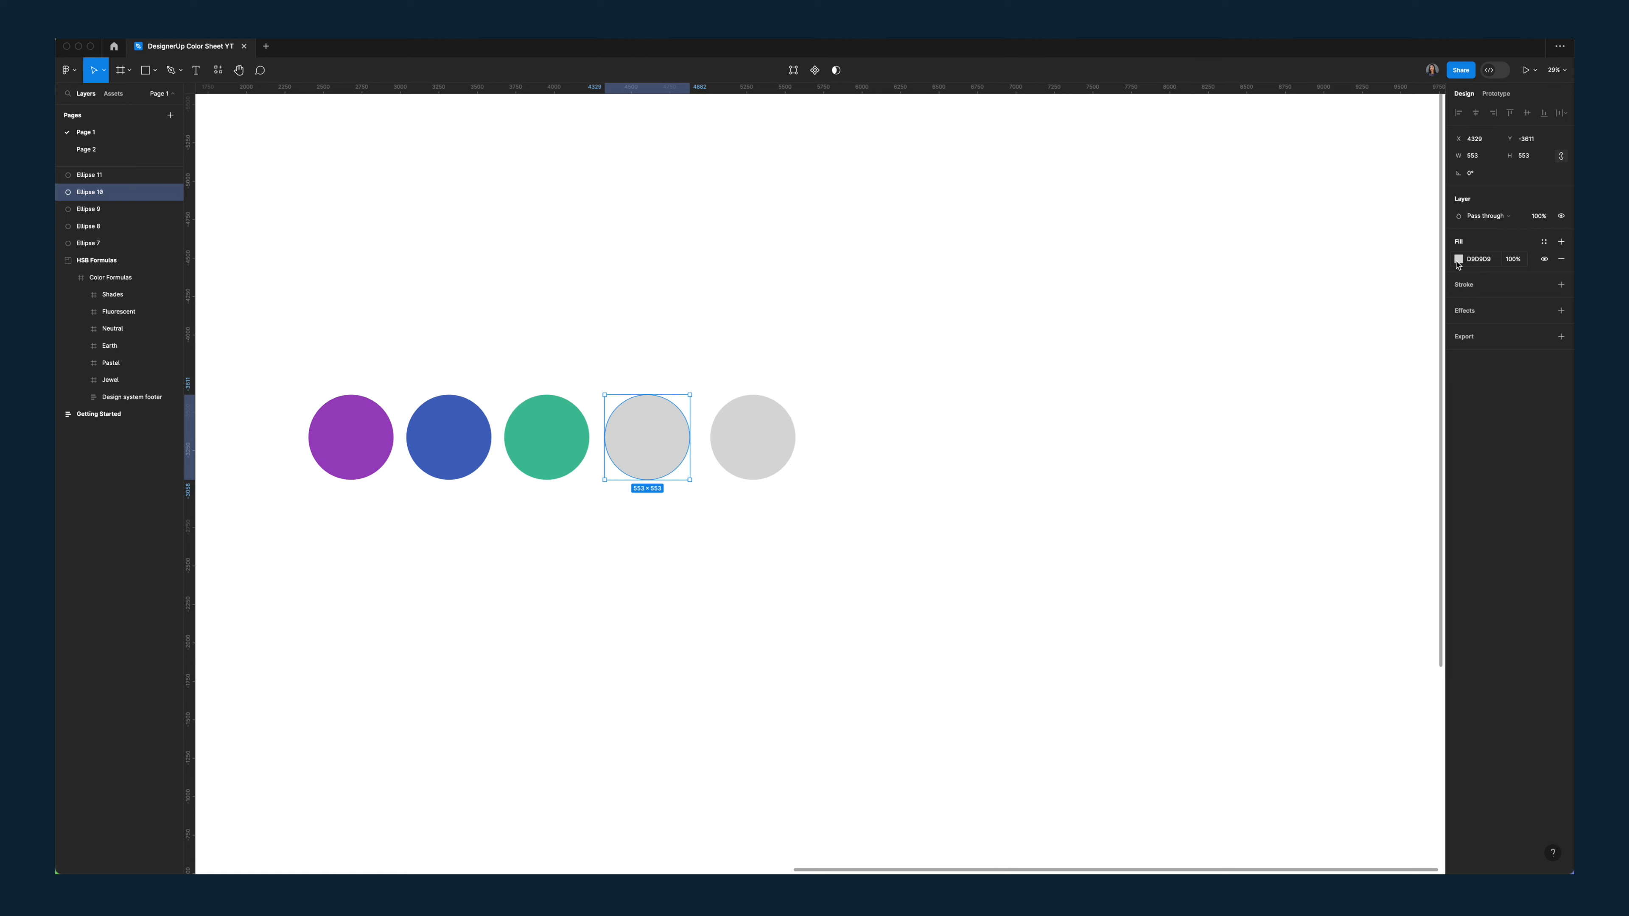
left_click(1459, 259)
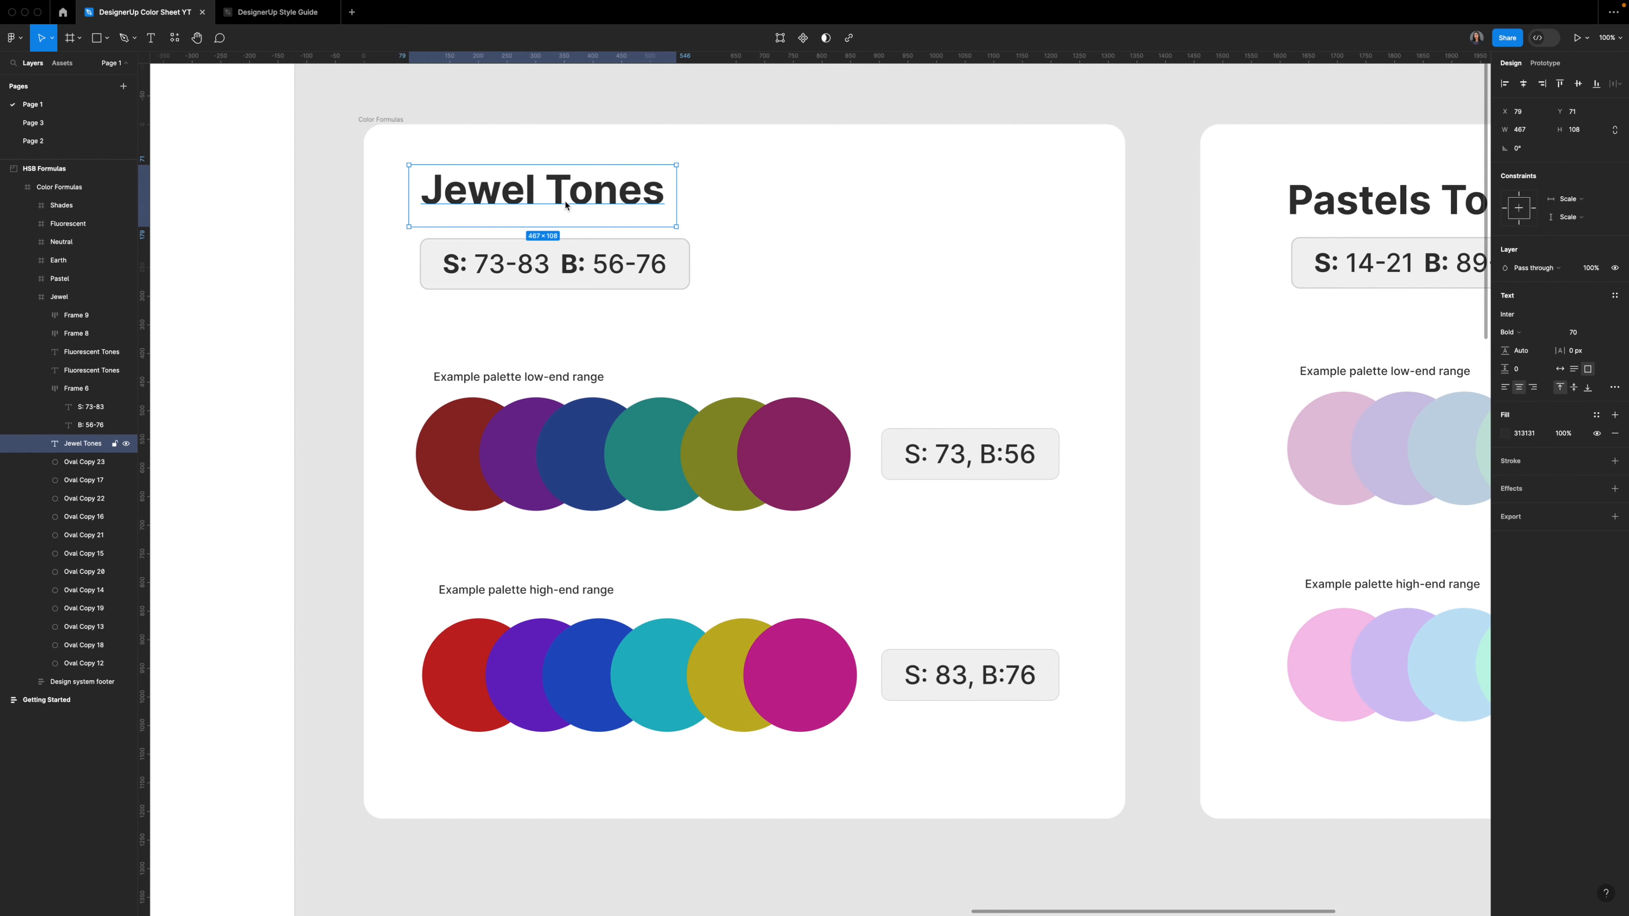
Step: Select the Jewel Tones heading on the Color Formulas sheet showing S 73-83, B 56-76
left_click(554, 263)
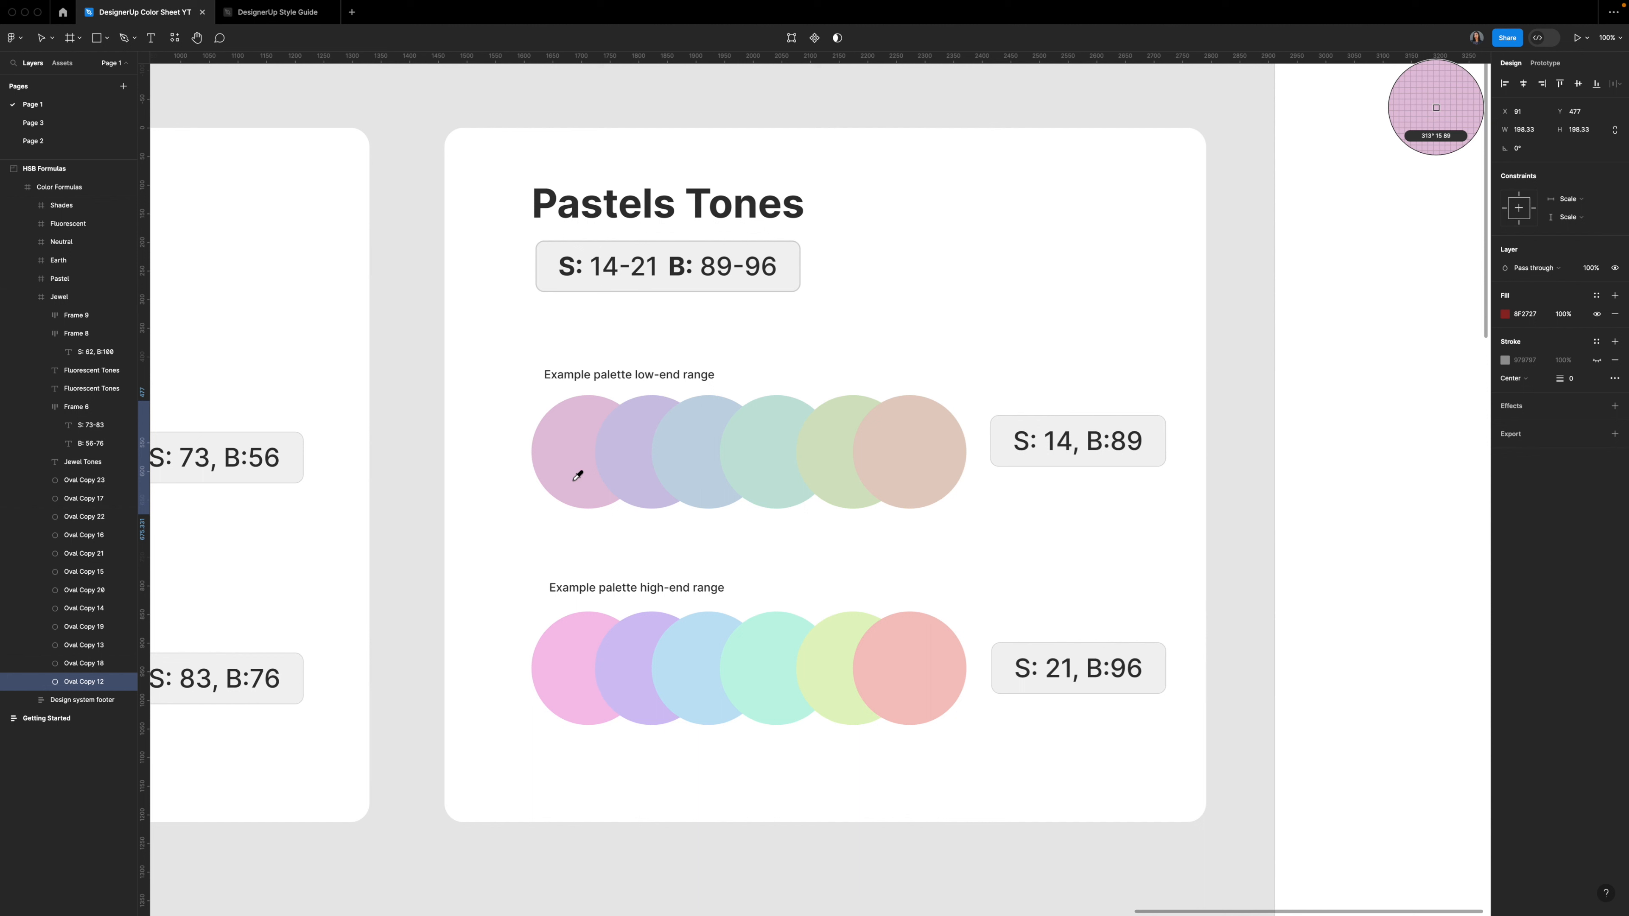
mouse_move(689, 453)
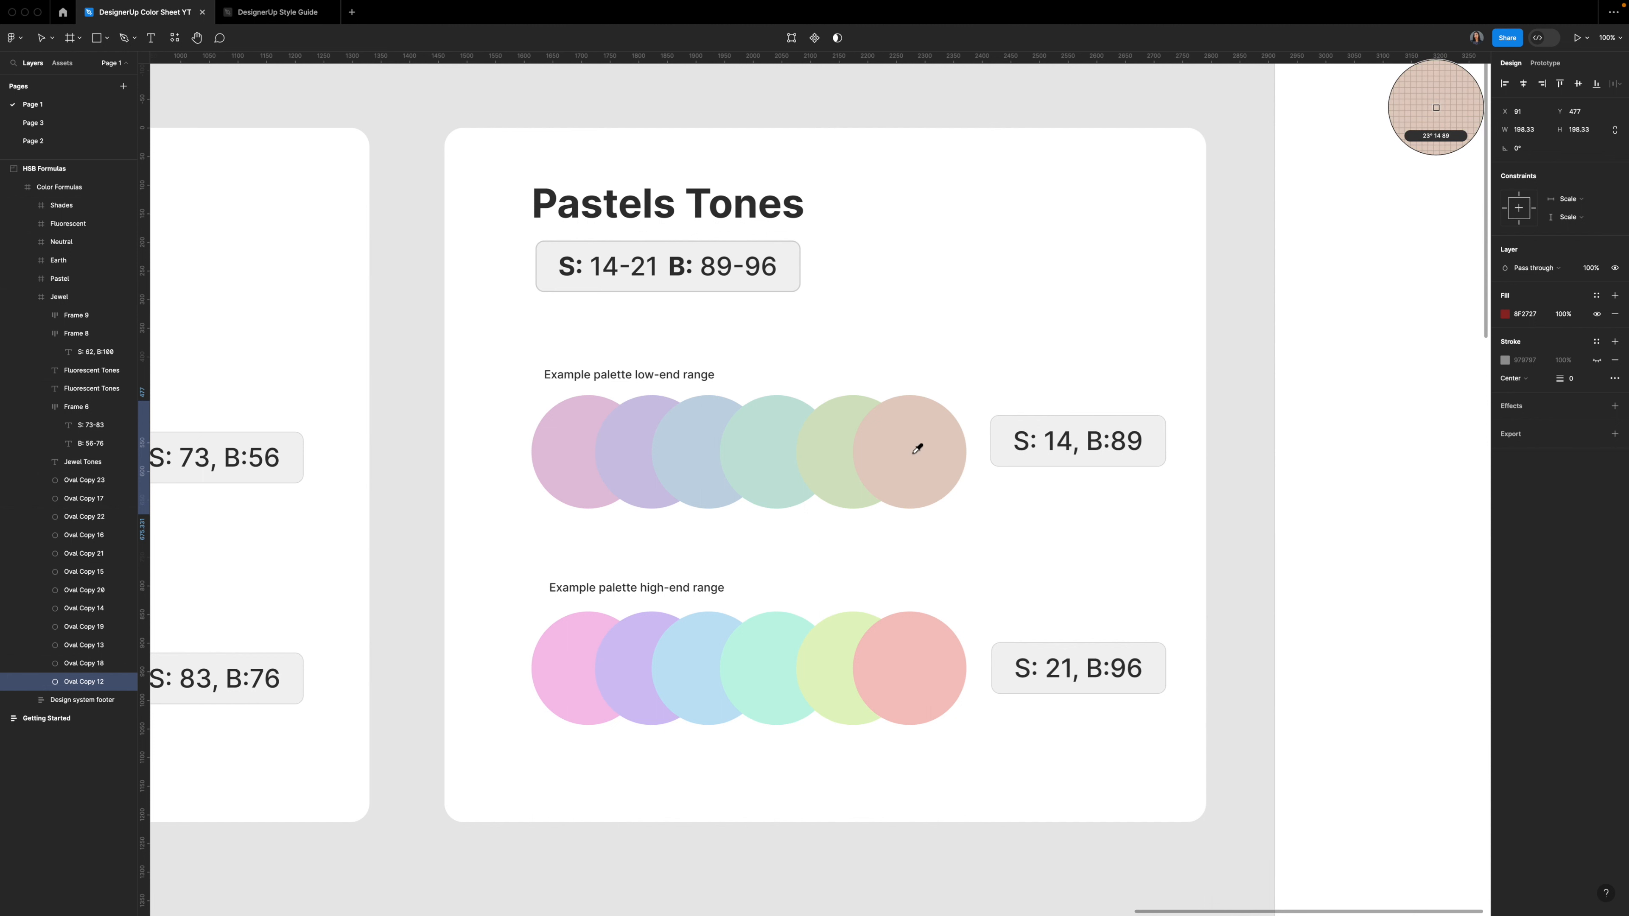
mouse_move(934, 635)
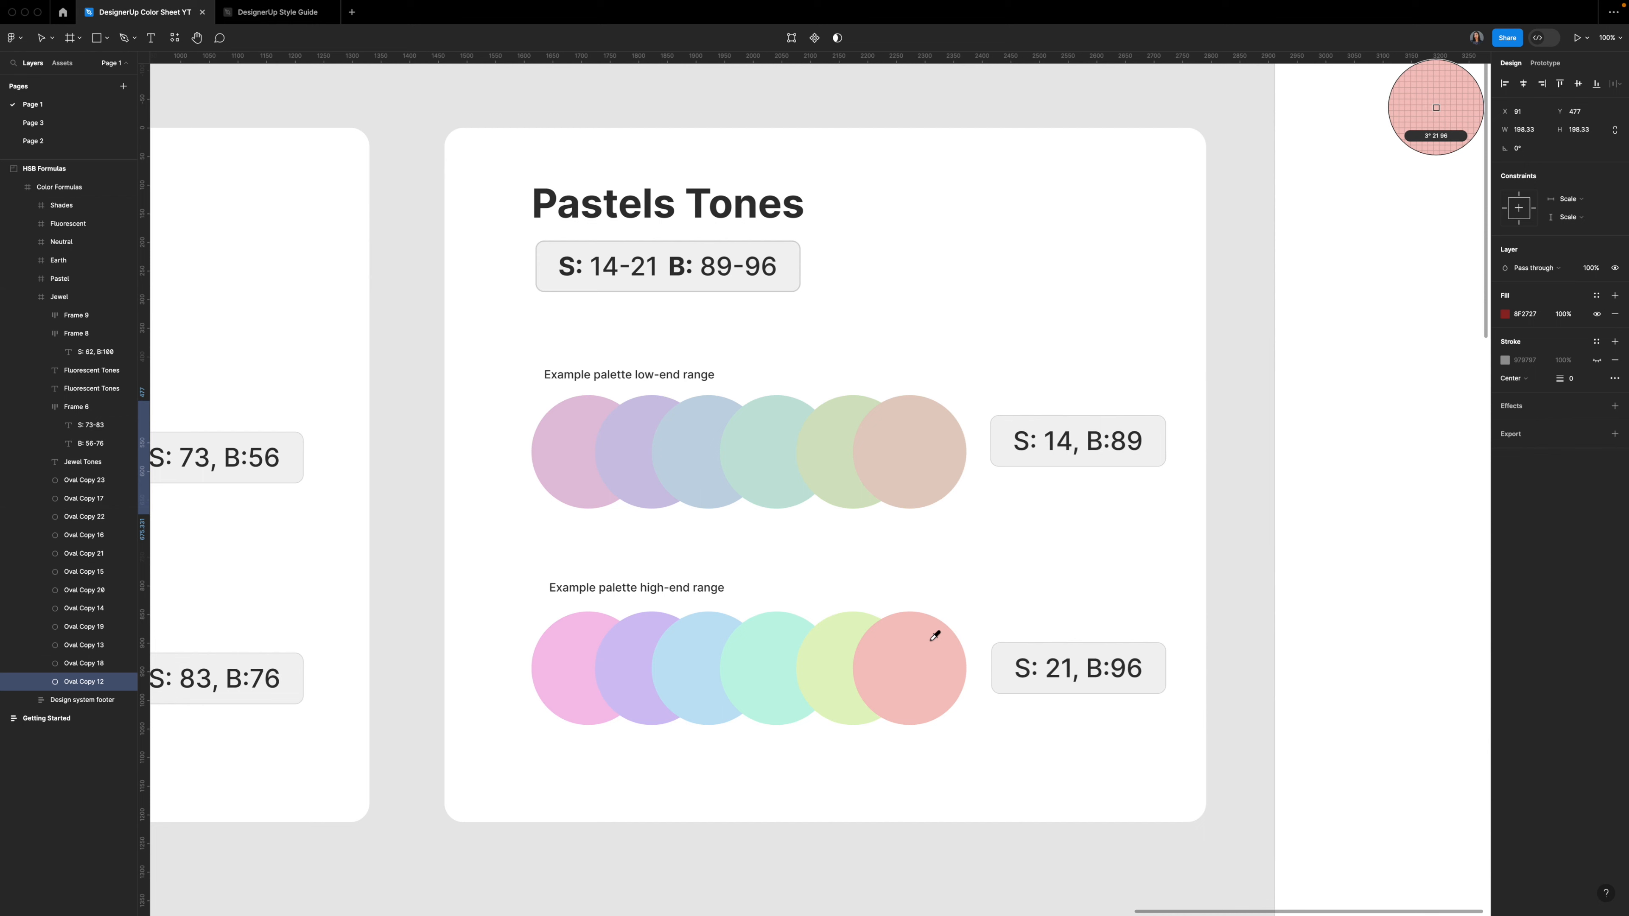
mouse_move(617, 653)
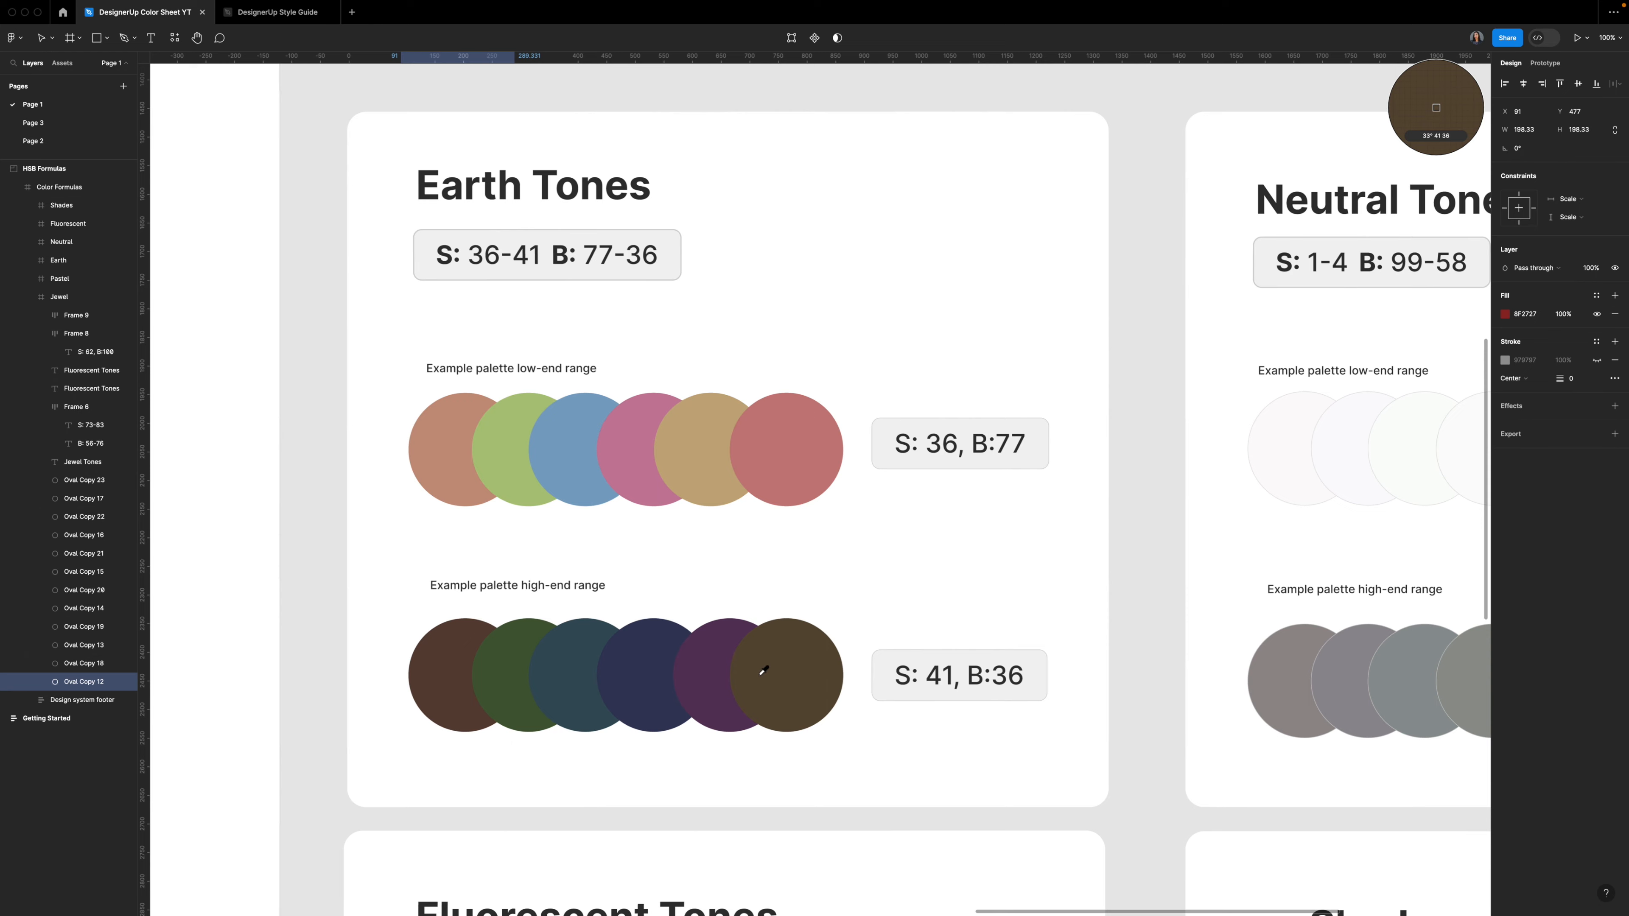
Step: Review the Neutral, Fluorescent and Shades cards, sampling a fluorescent purple circle's colour, then dismiss the picker
scroll("right", 3)
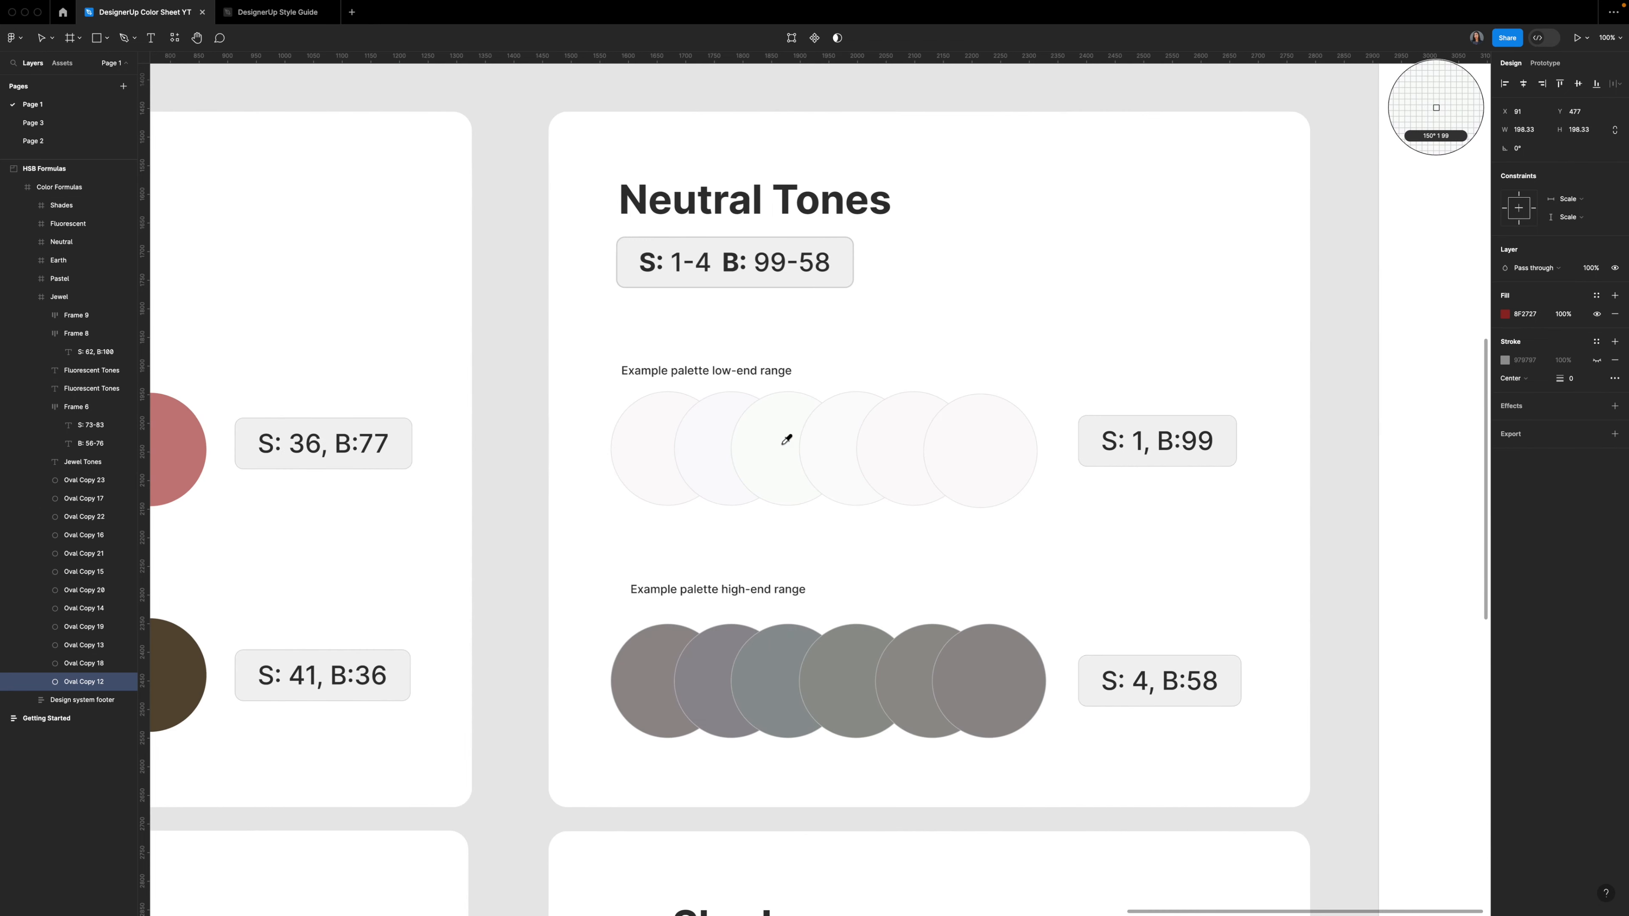
mouse_move(880, 442)
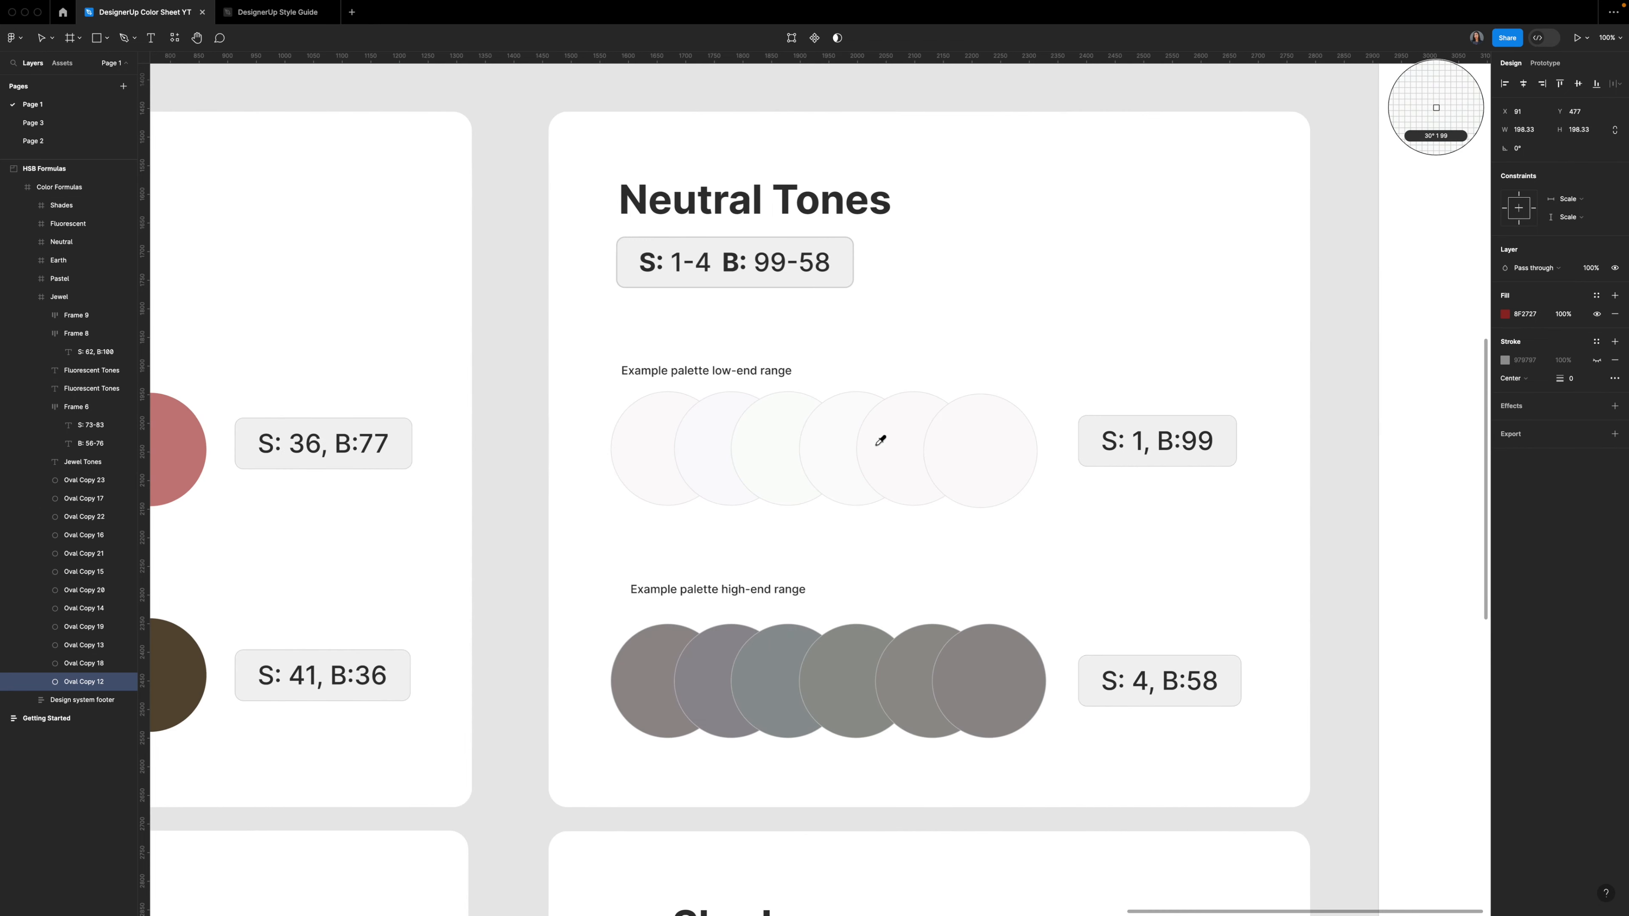
mouse_move(975, 438)
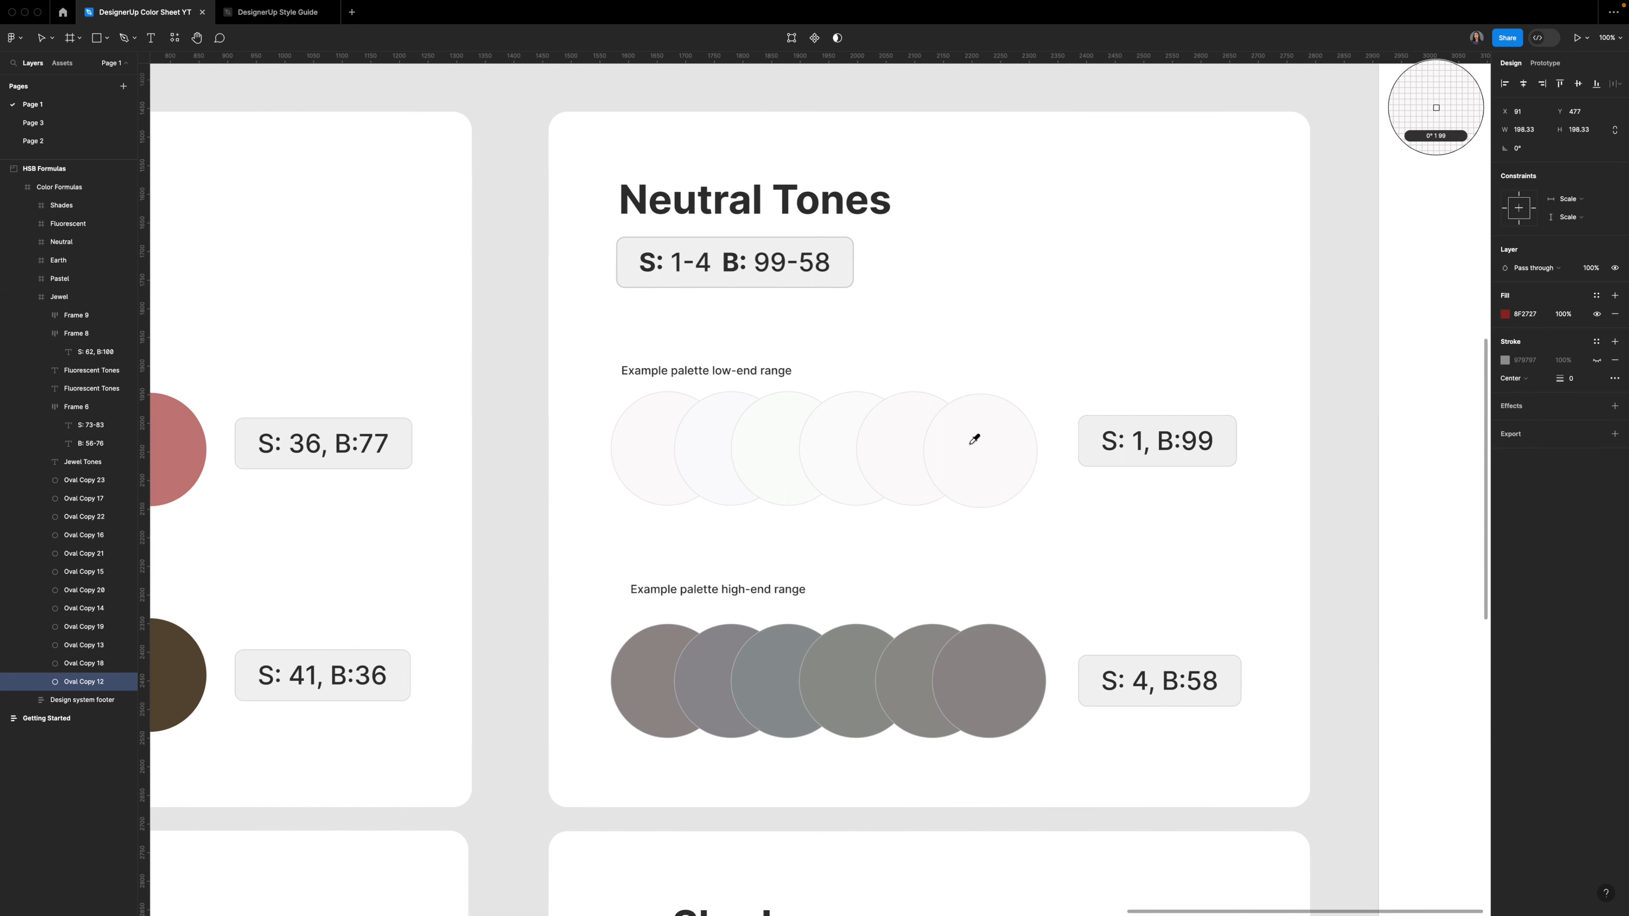
scroll("down", 3)
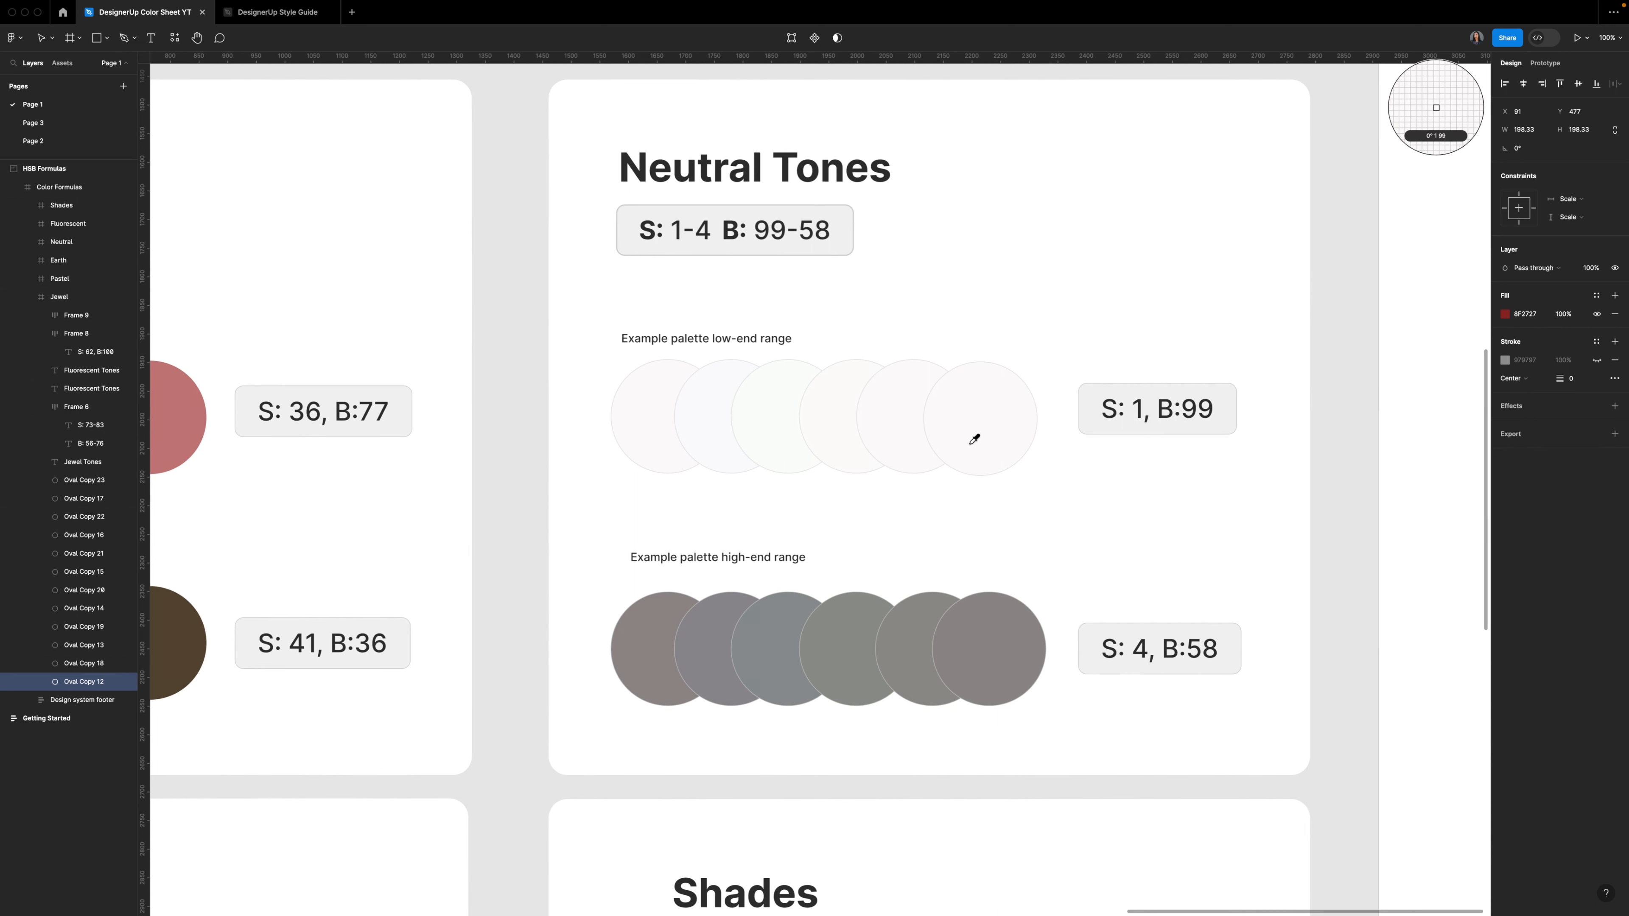
scroll("down", 3)
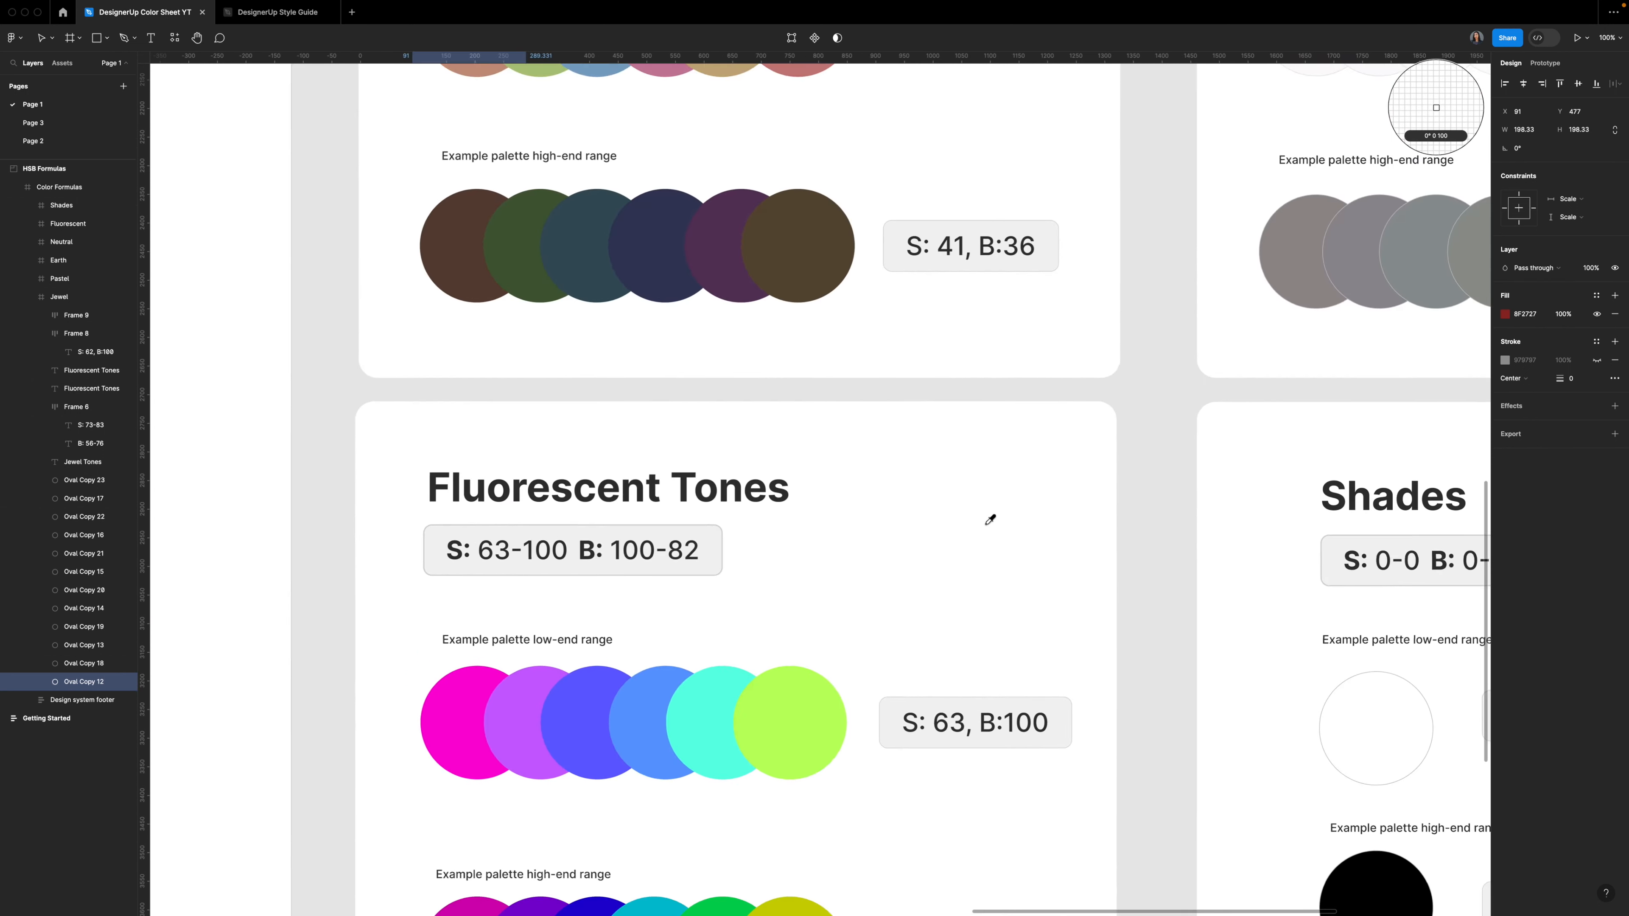
scroll("down", 3)
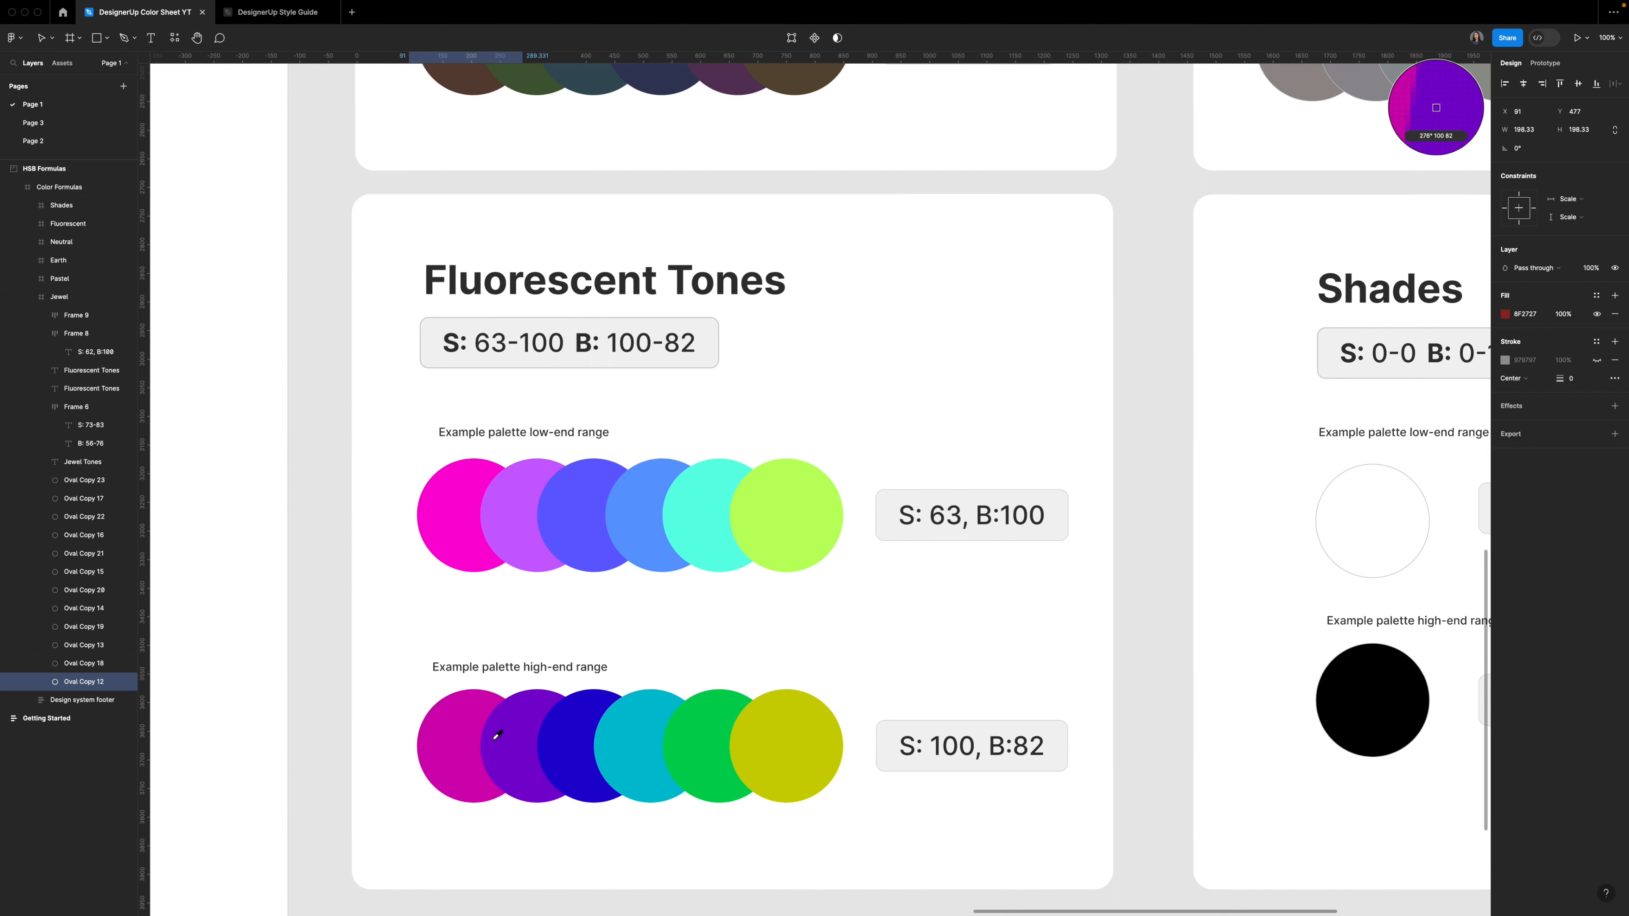
left_click(1505, 314)
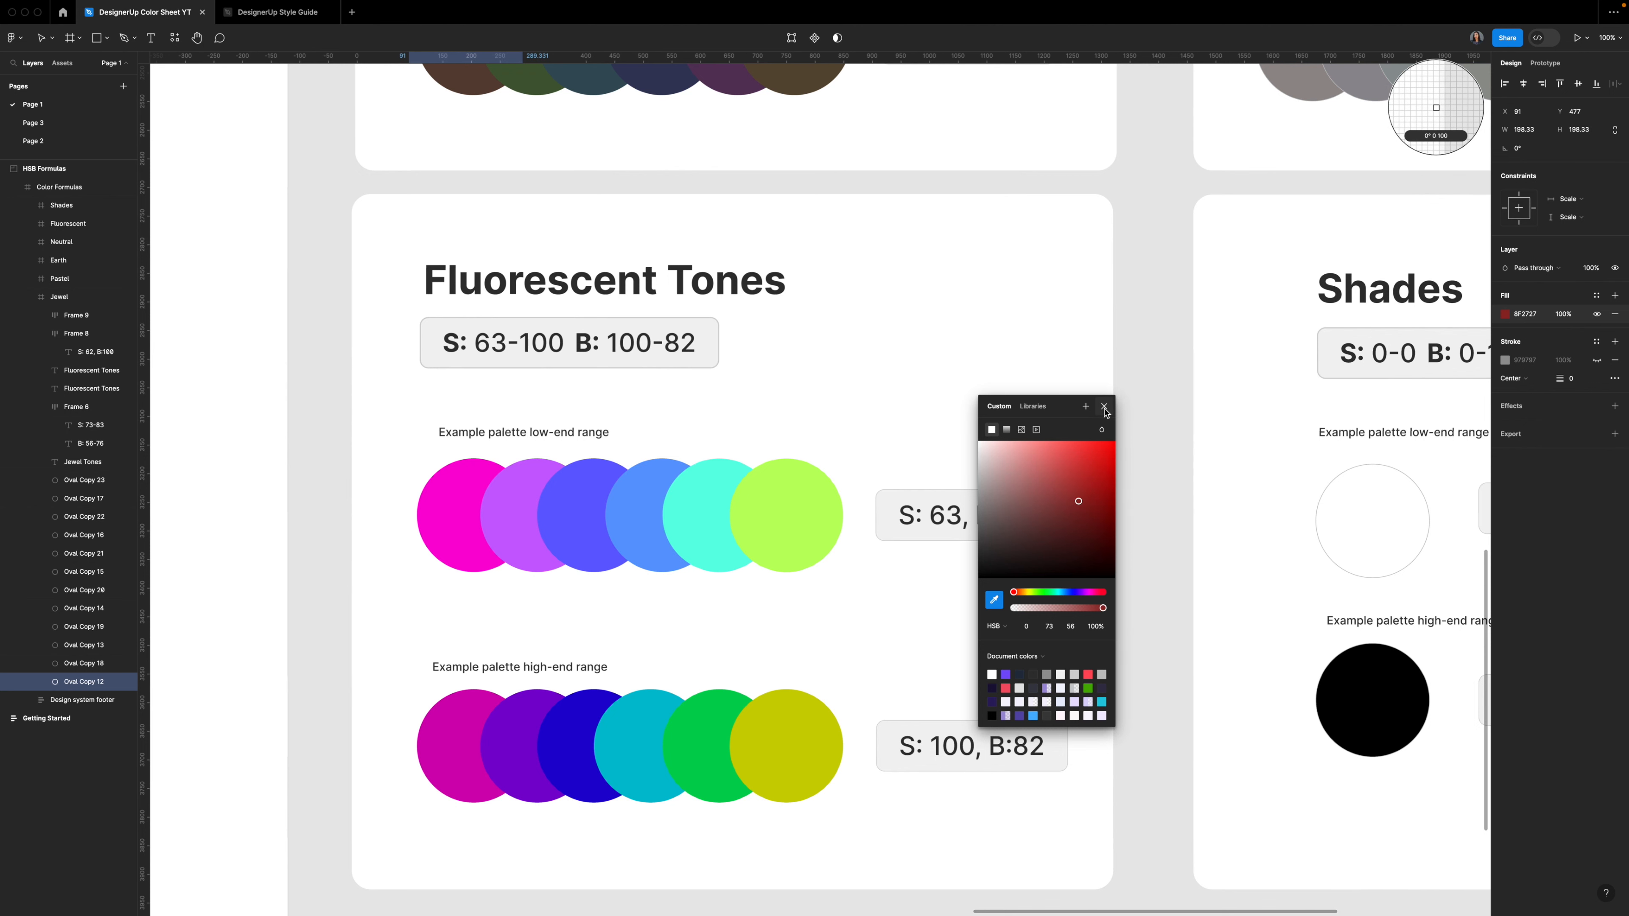
left_click(1104, 406)
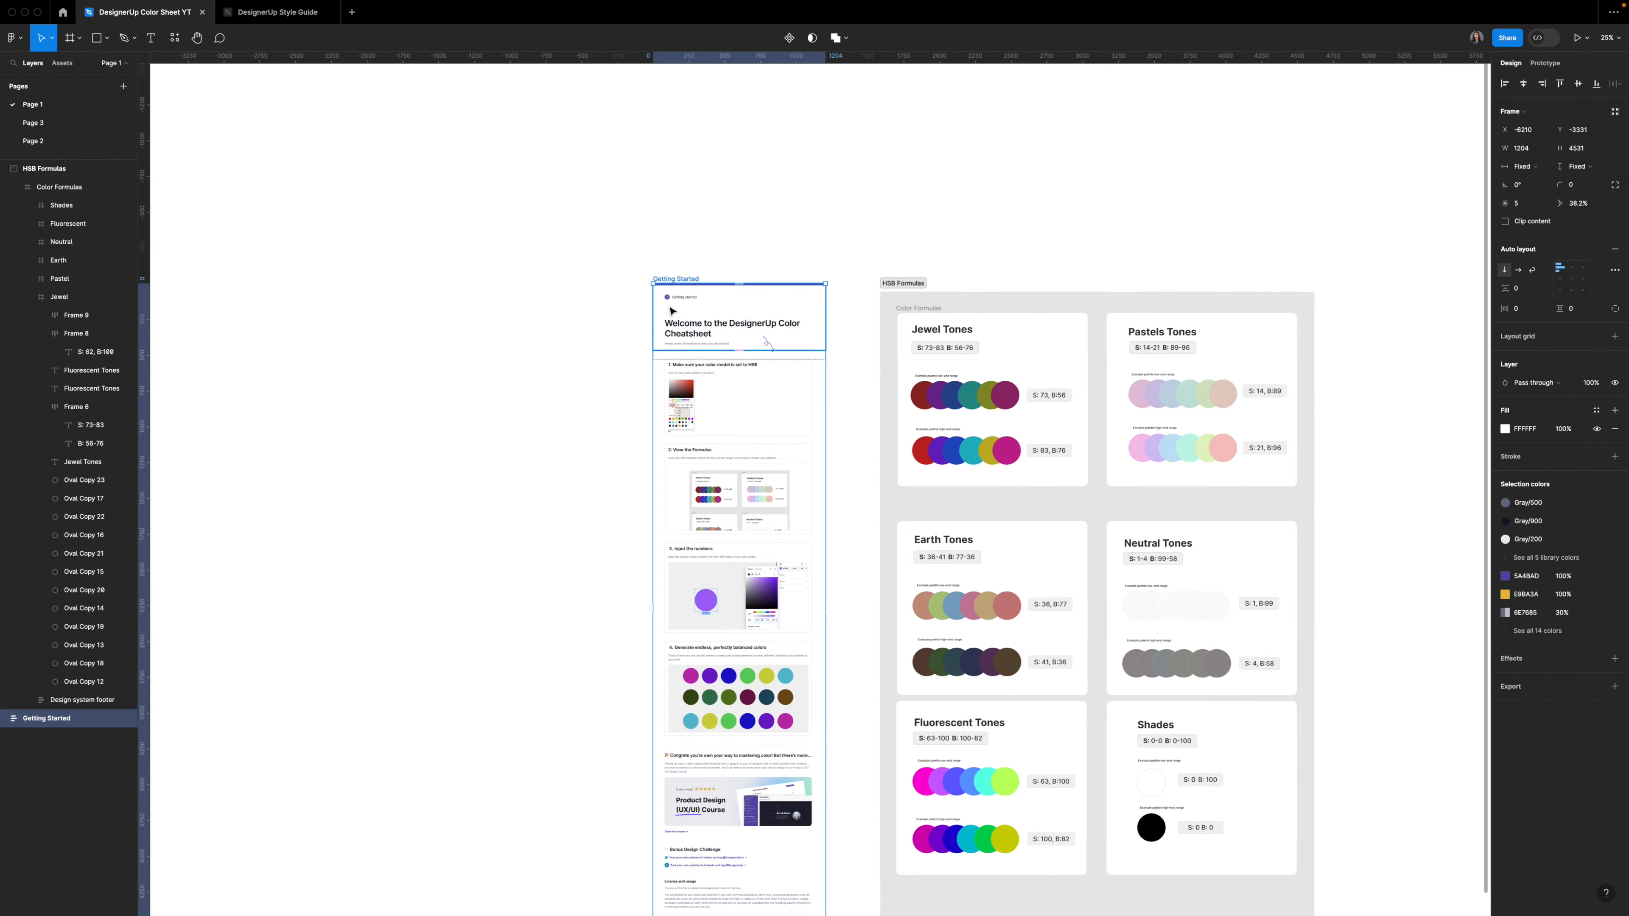
Step: Scroll the Getting Started guide down to step 4's balanced colour grid and the course note
scroll("down", 3)
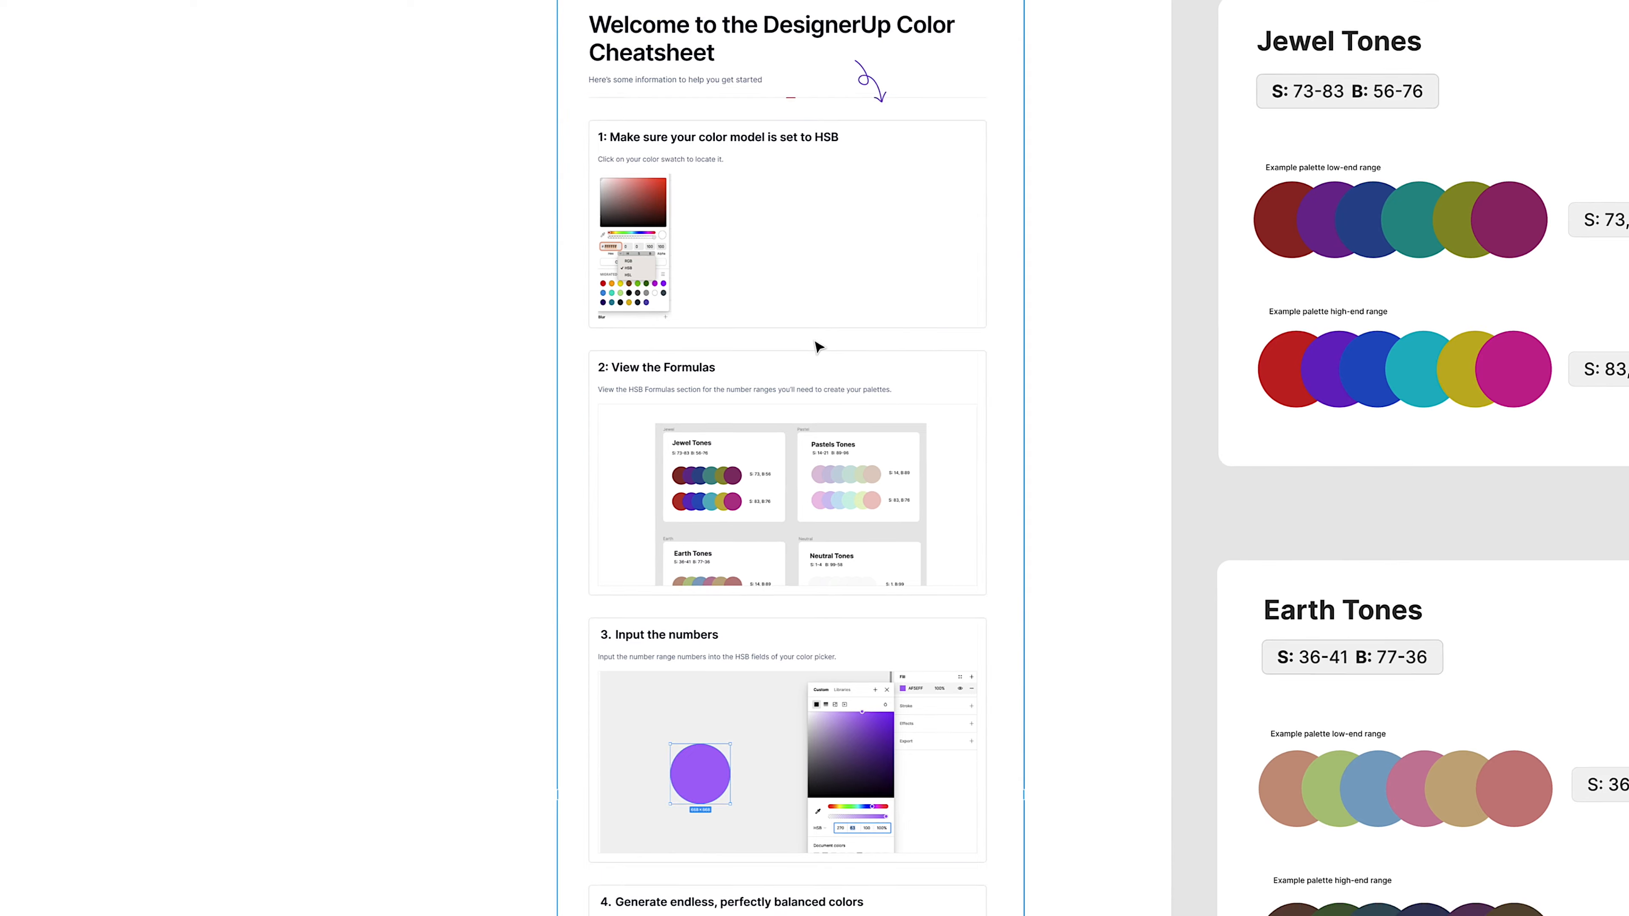
scroll("down", 3)
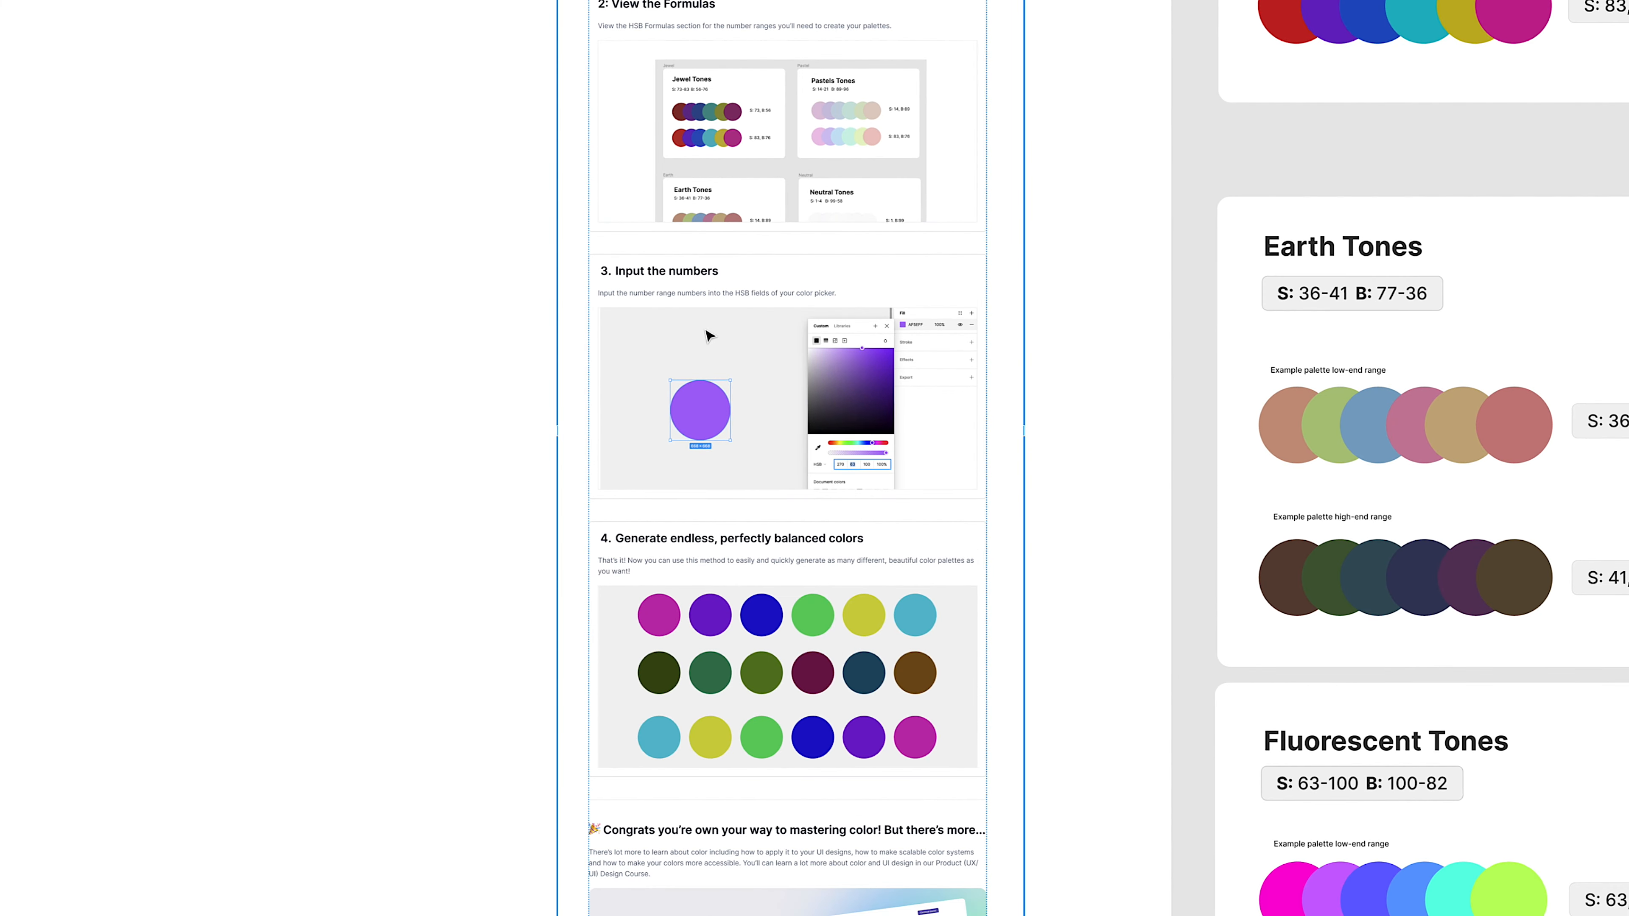
scroll("down", 3)
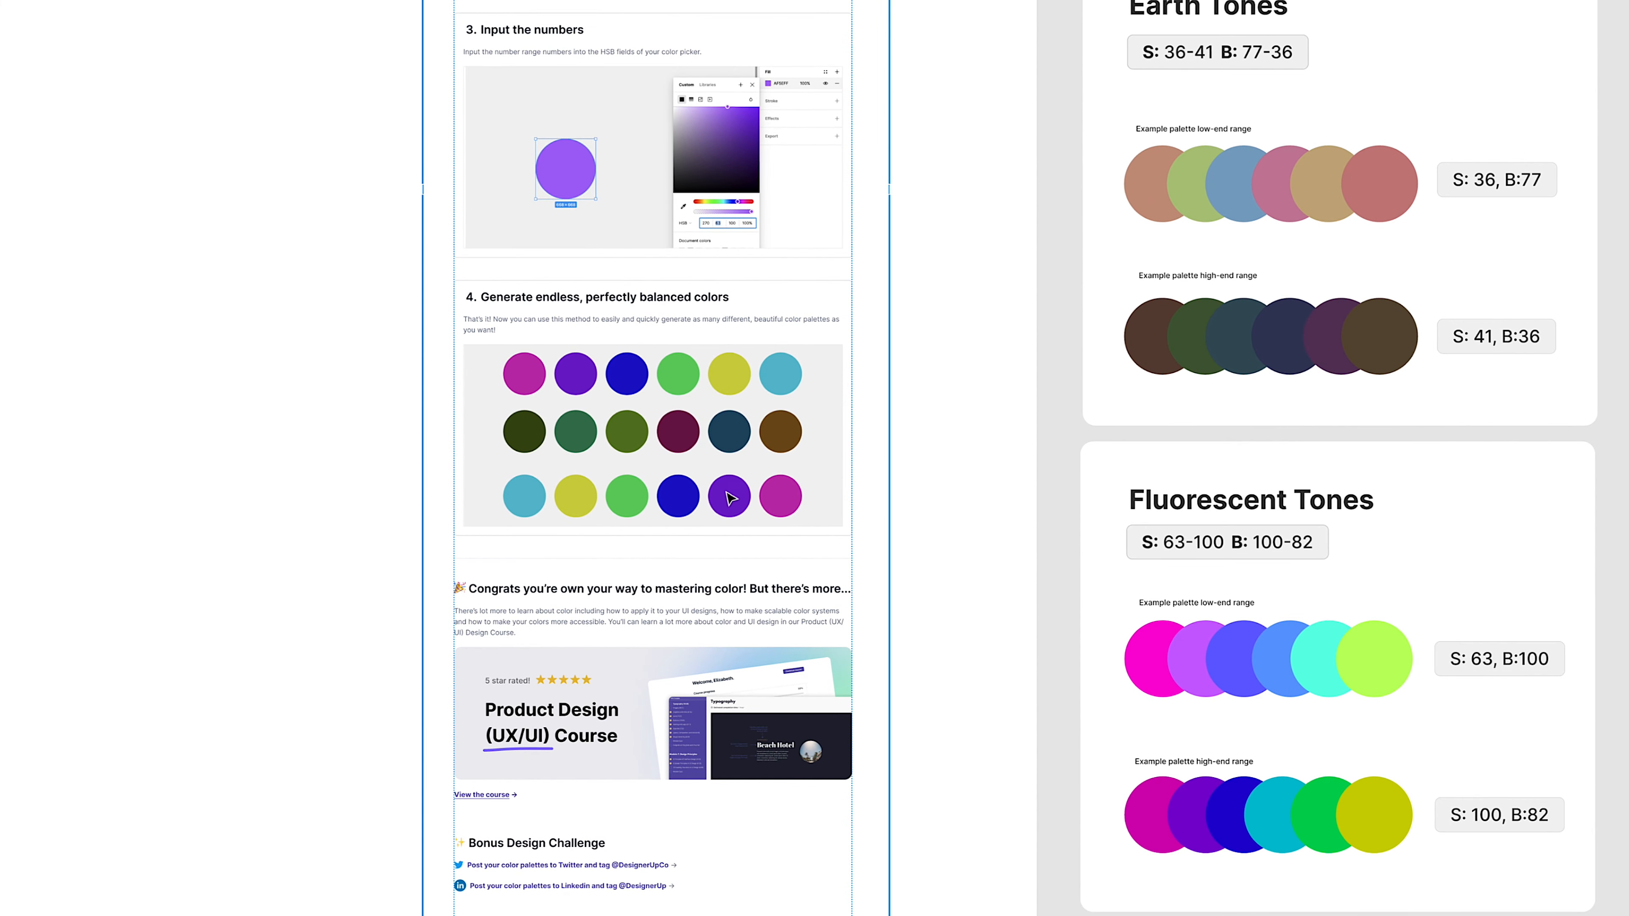
scroll("down", 3)
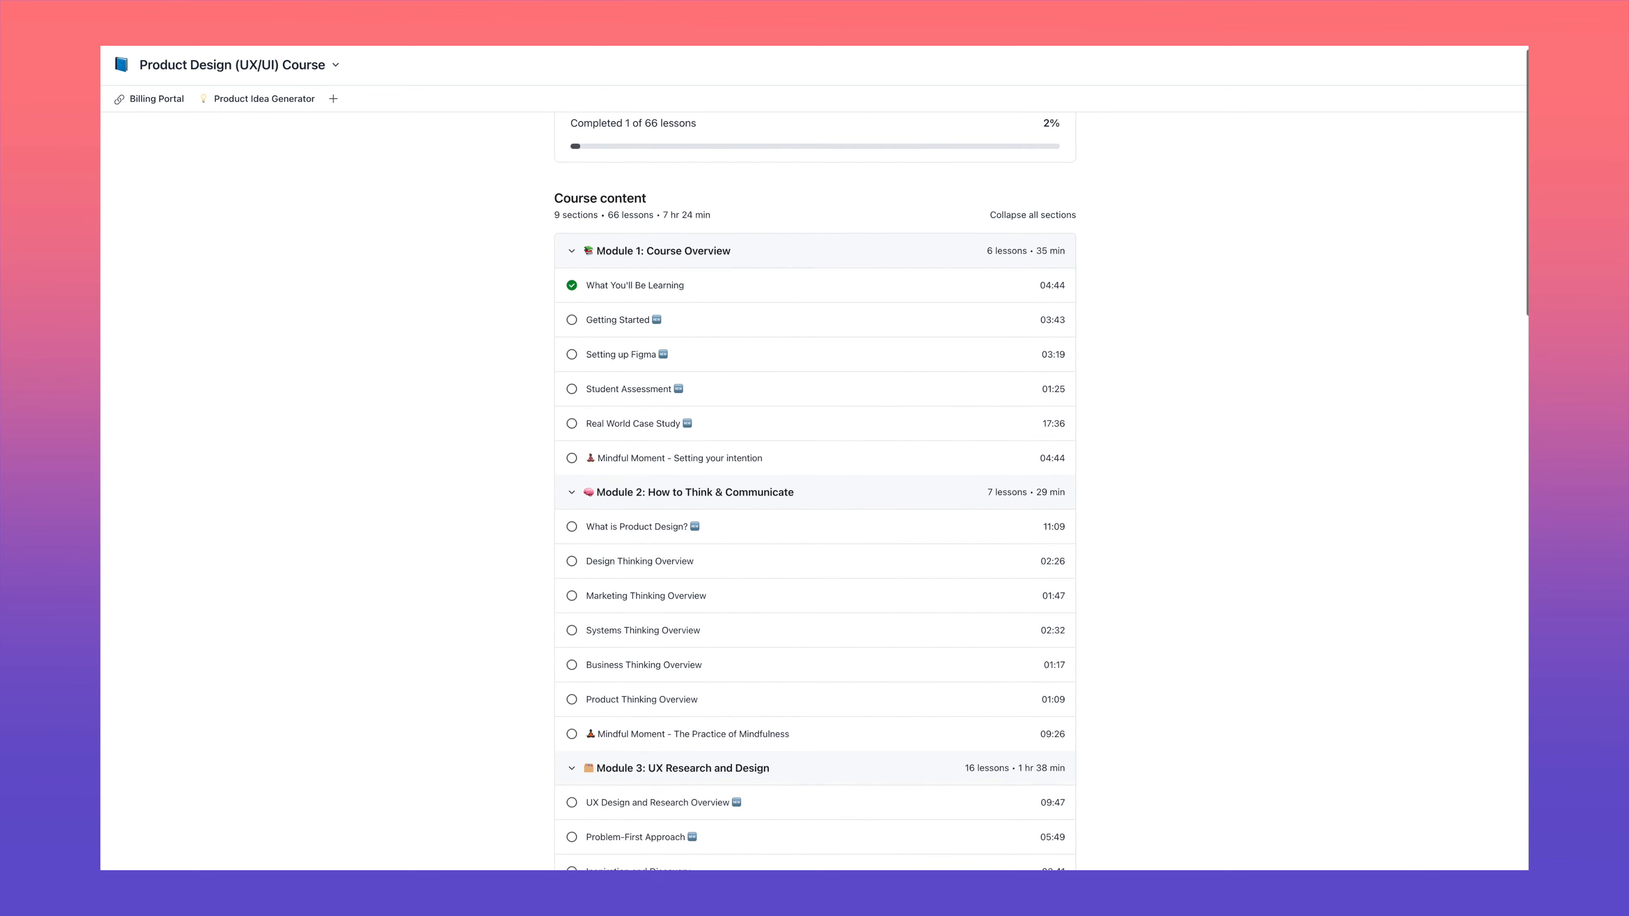
Step: Scroll the Product Design (UX/UI) course's module and lesson list
scroll("down", 3)
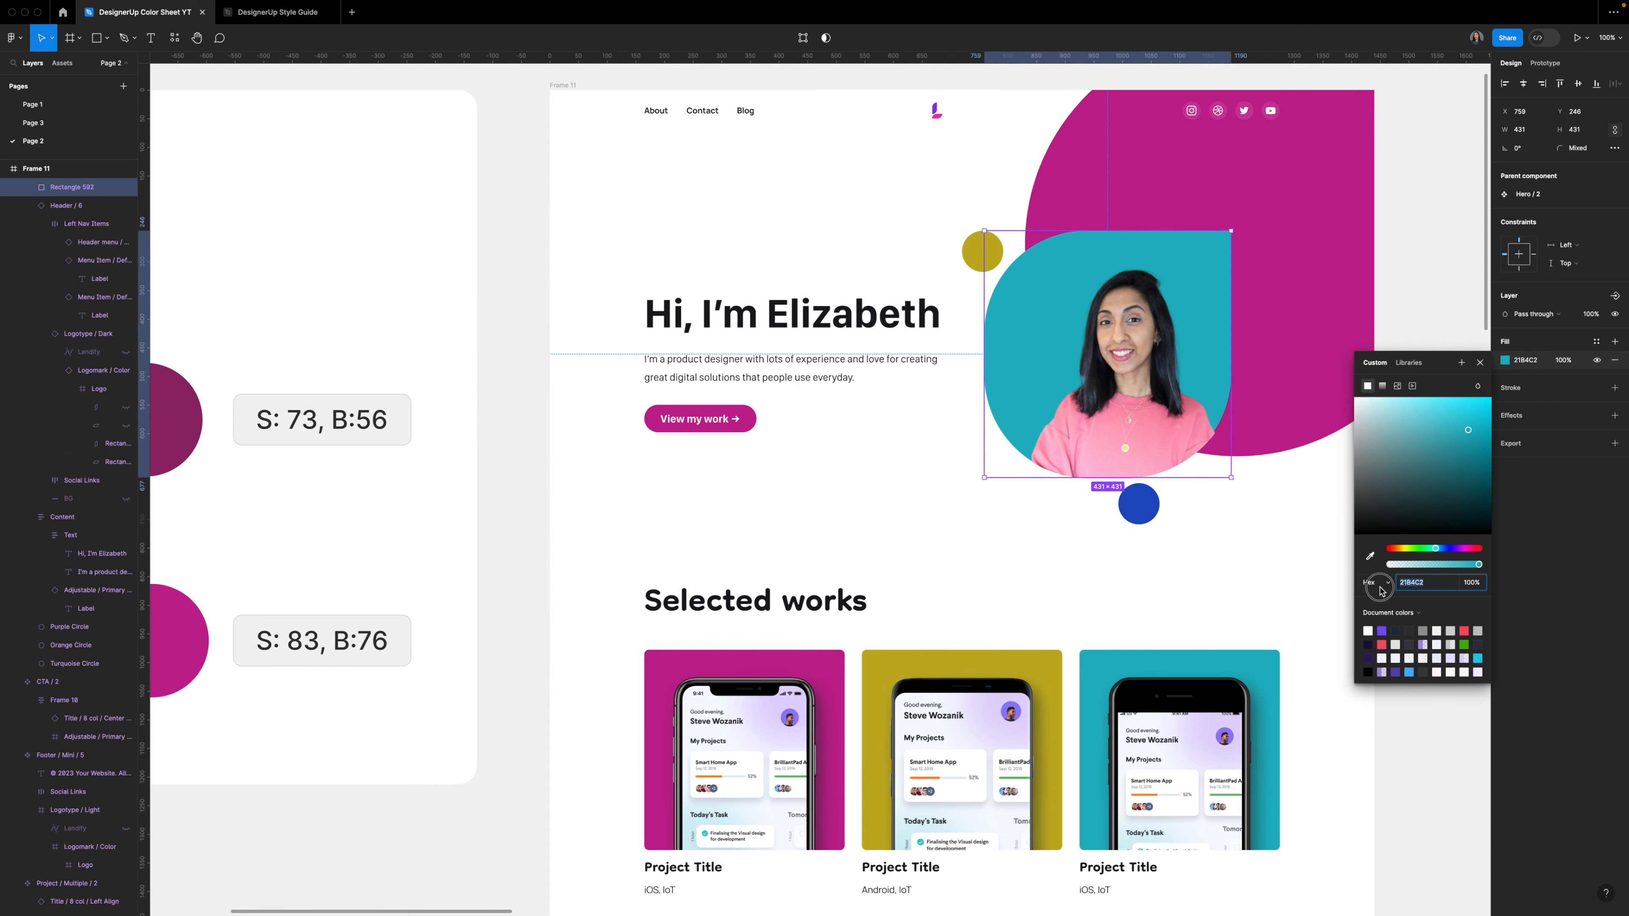
Step: Show the magenta circle's fill value format list to read it in HSB
left_click(1371, 582)
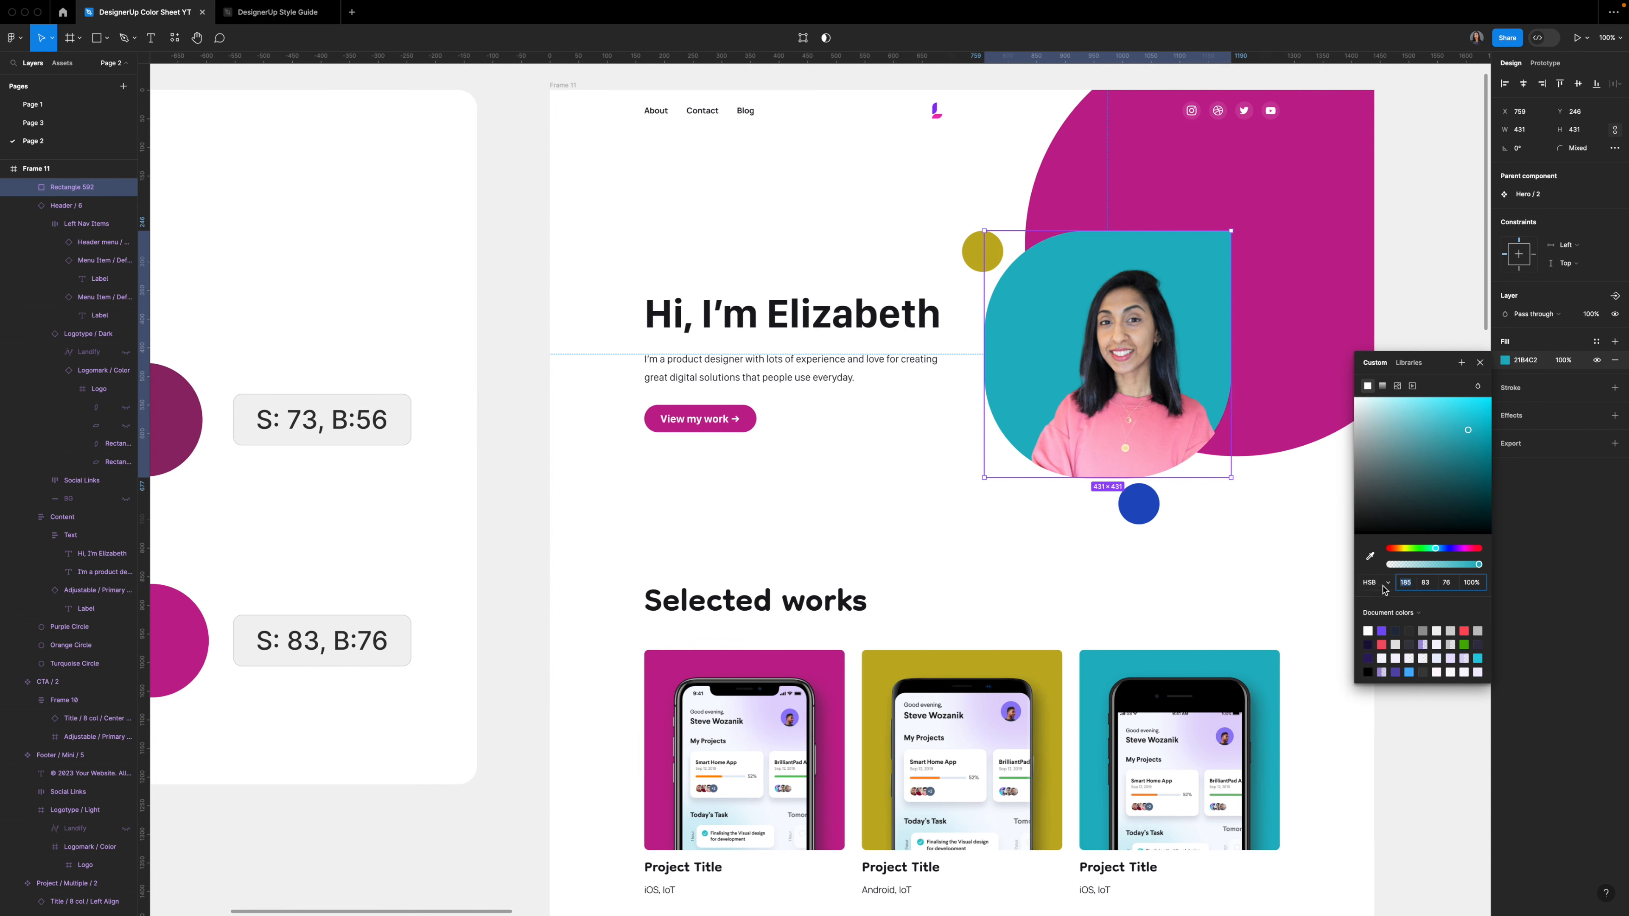
left_click(1373, 582)
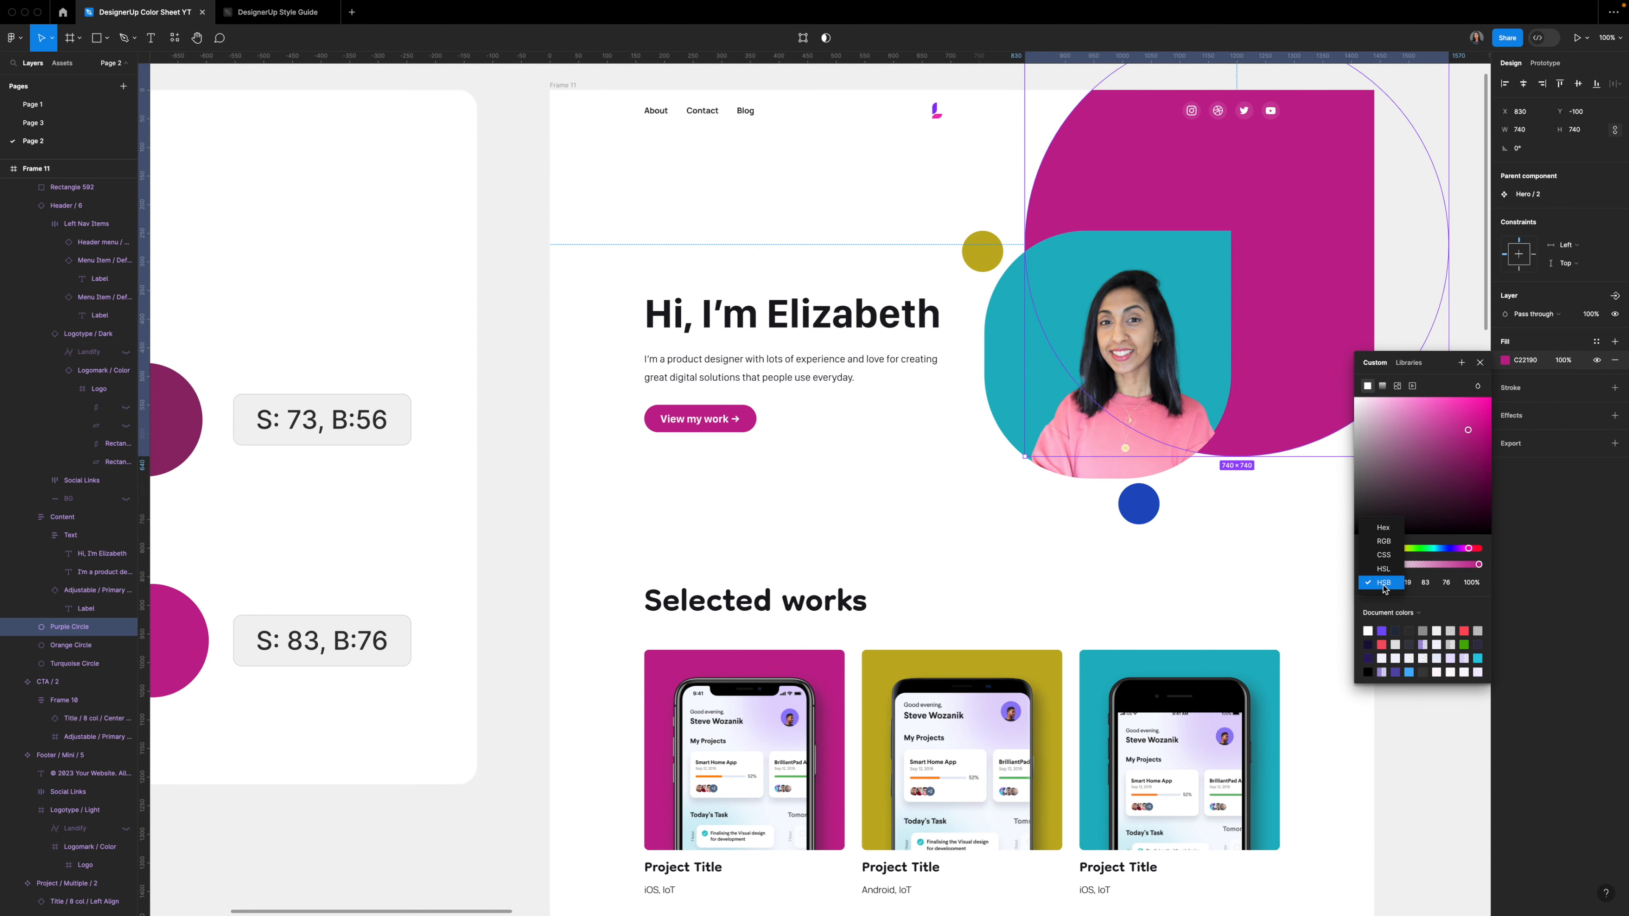